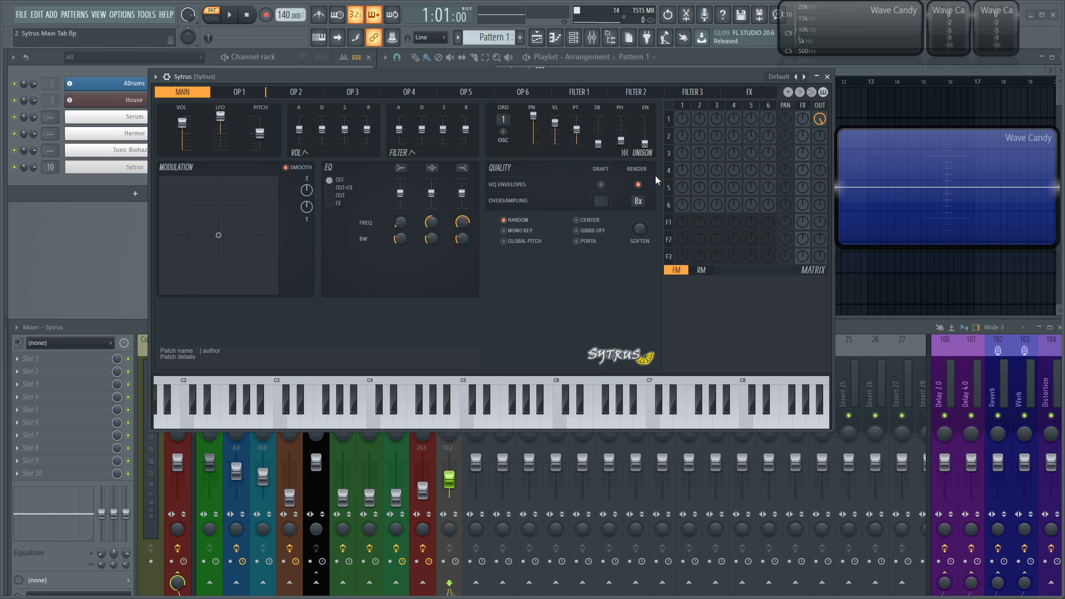
pyautogui.moveTo(734, 180)
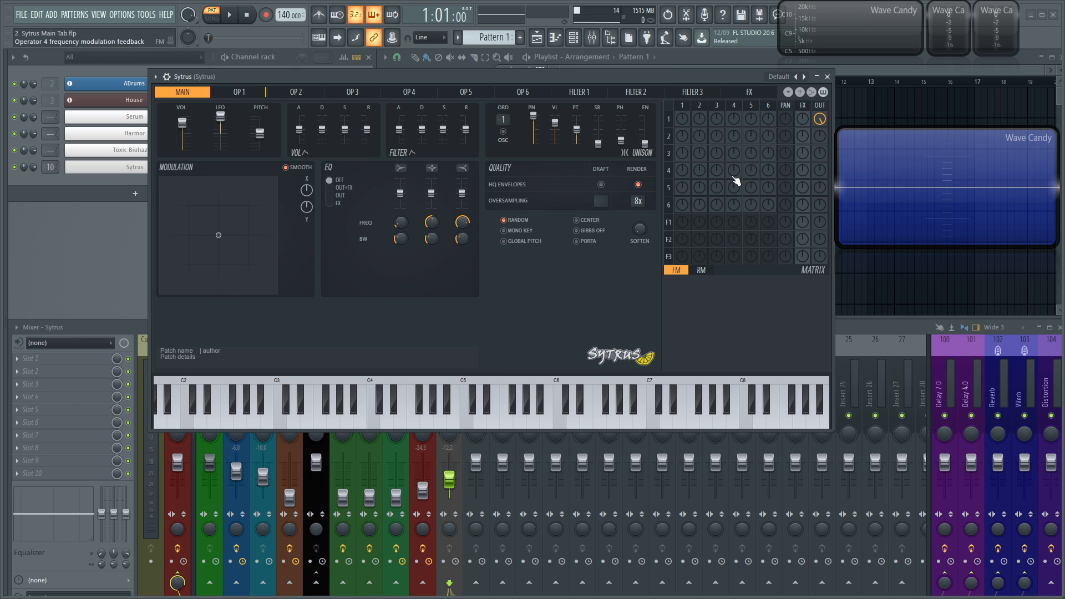
pyautogui.moveTo(791, 140)
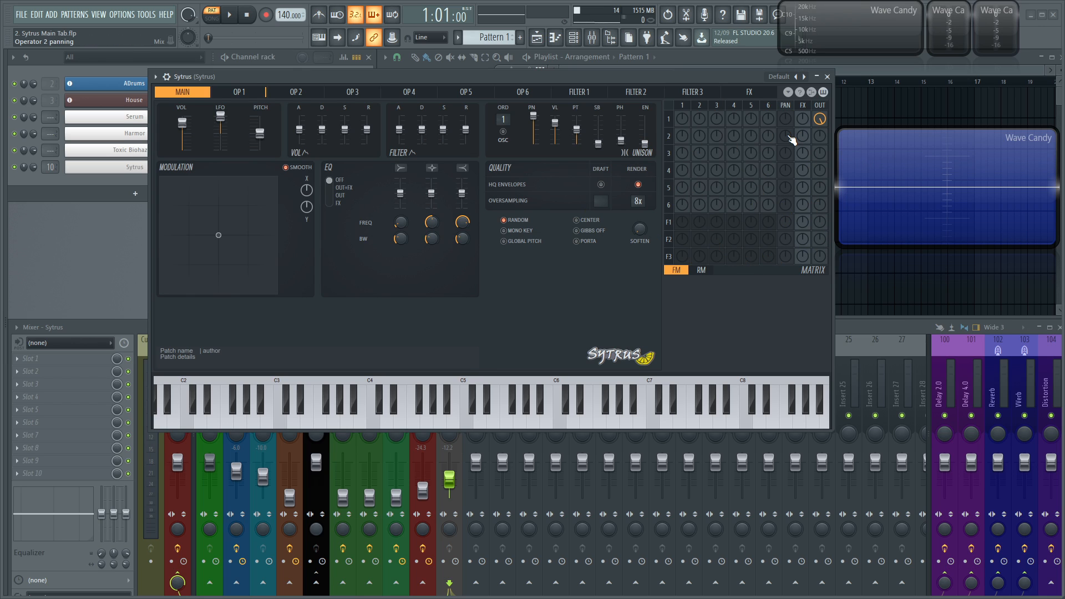
pyautogui.moveTo(774, 196)
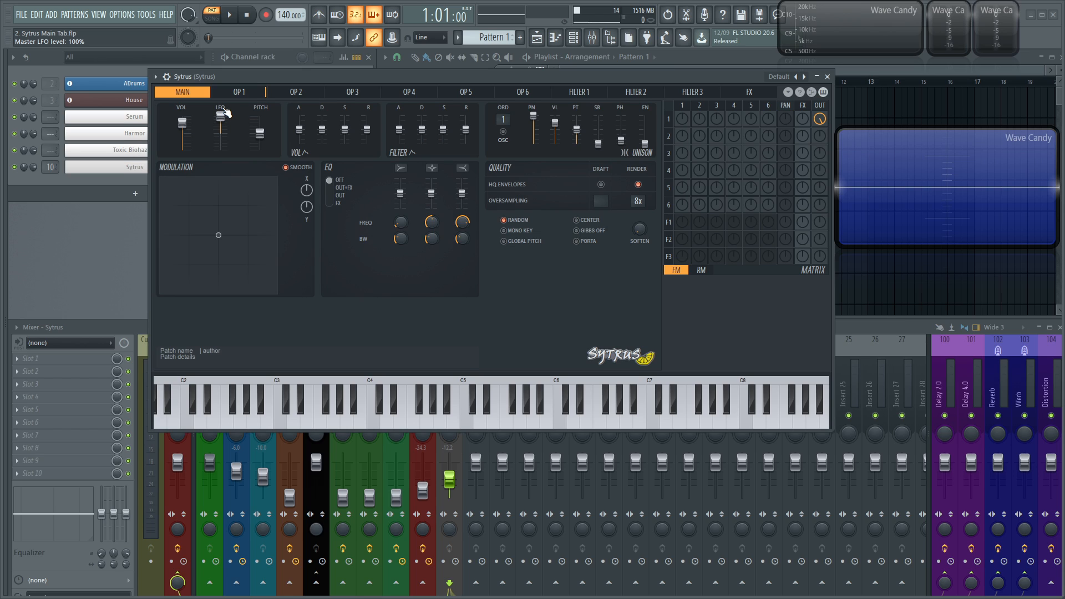
pyautogui.moveTo(225, 118)
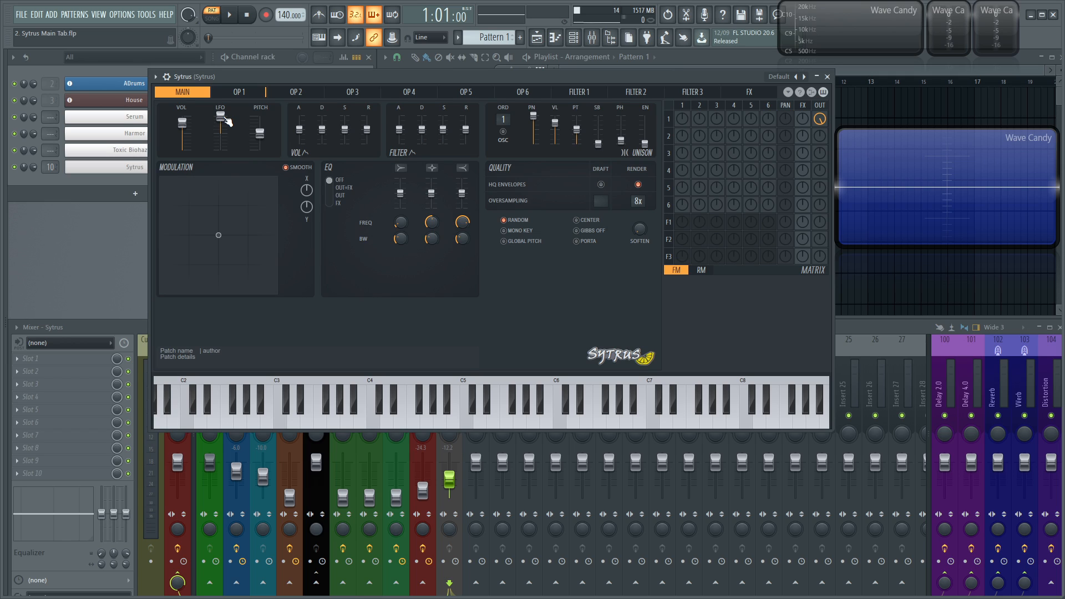
# Pull the master LFO level down to 0% and bring it back up to full.
pyautogui.moveTo(220, 126); pyautogui.dragTo(220, 121)
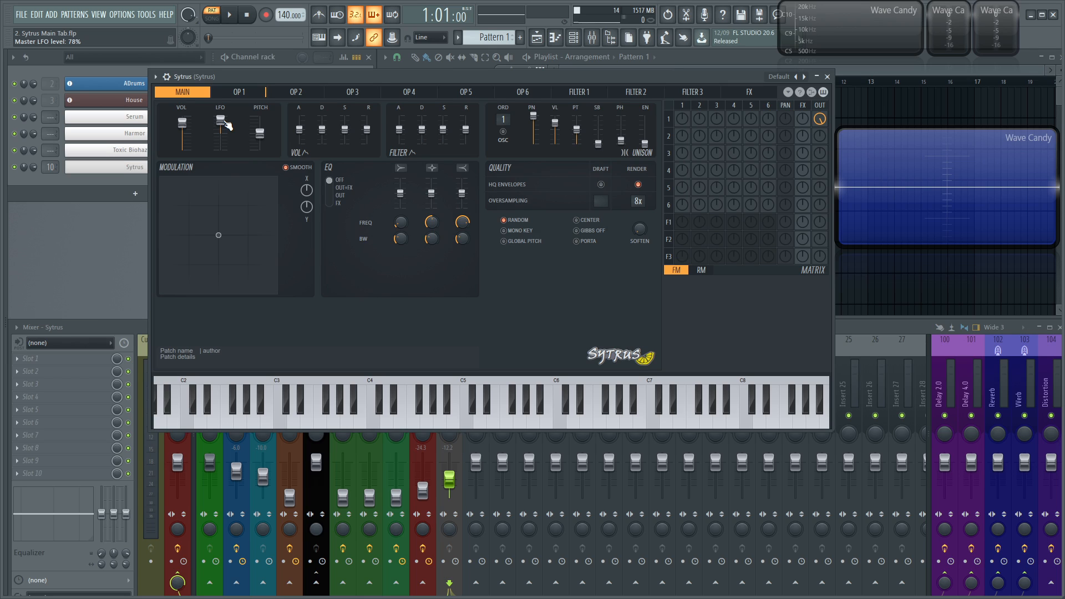
pyautogui.moveTo(220, 119); pyautogui.dragTo(219, 132)
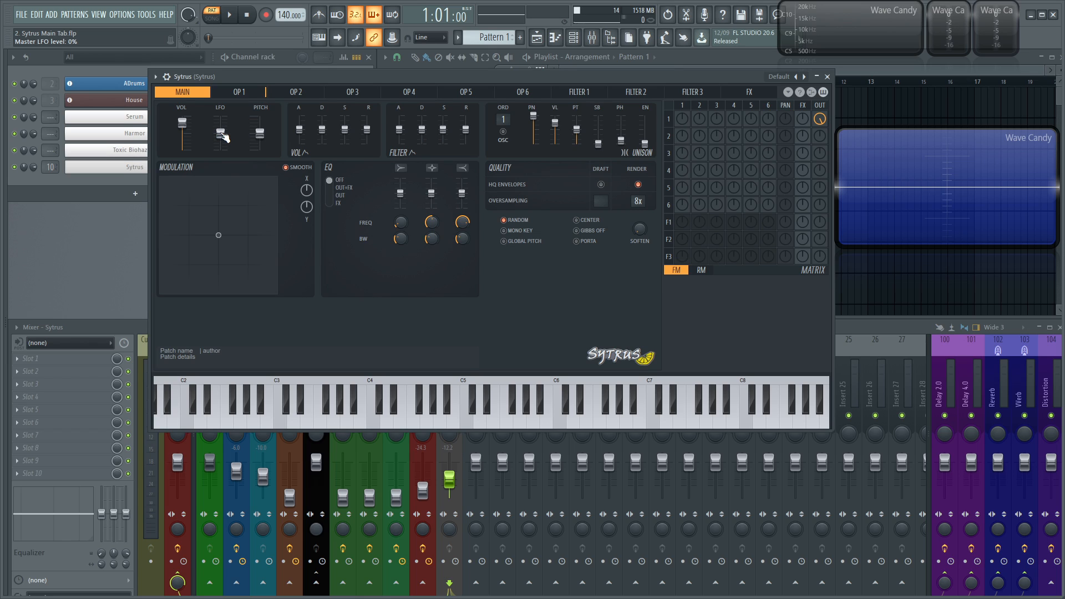
pyautogui.moveTo(220, 125); pyautogui.dragTo(219, 135)
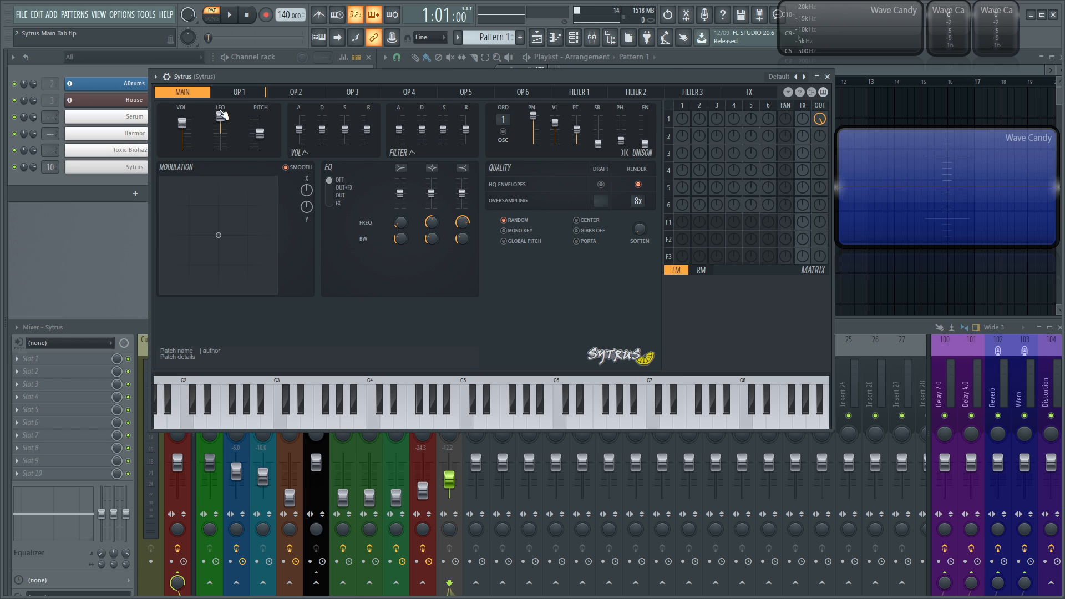
pyautogui.moveTo(223, 109)
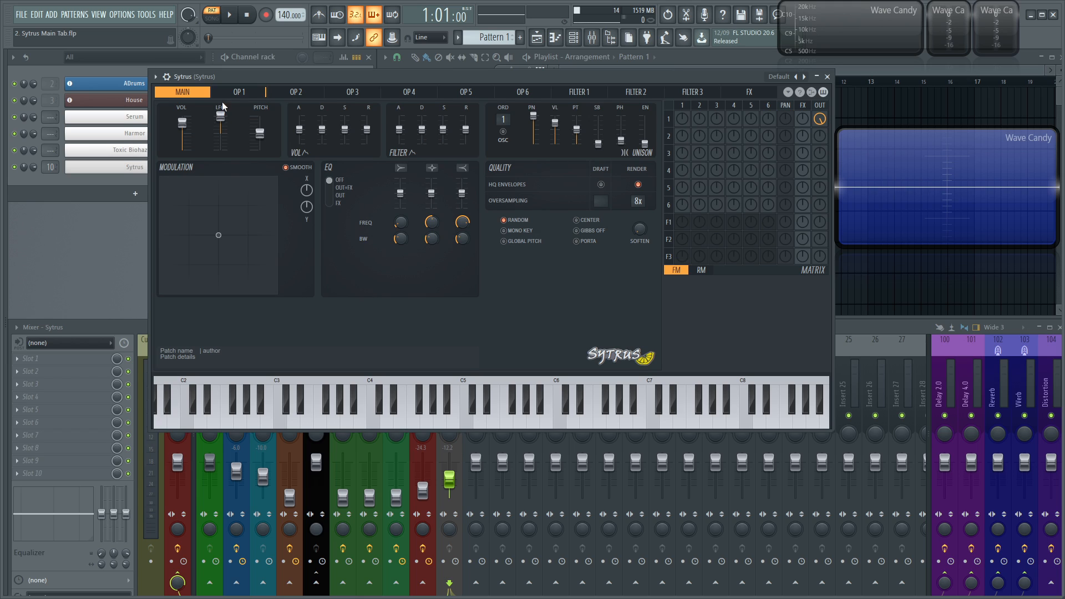
pyautogui.moveTo(220, 118); pyautogui.dragTo(220, 150)
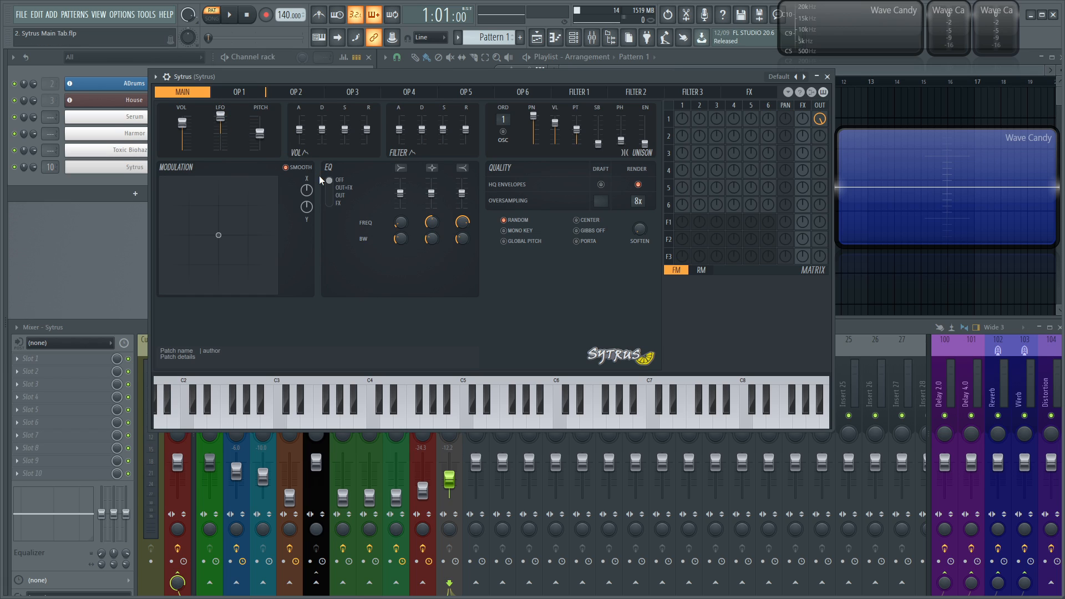
pyautogui.moveTo(274, 116)
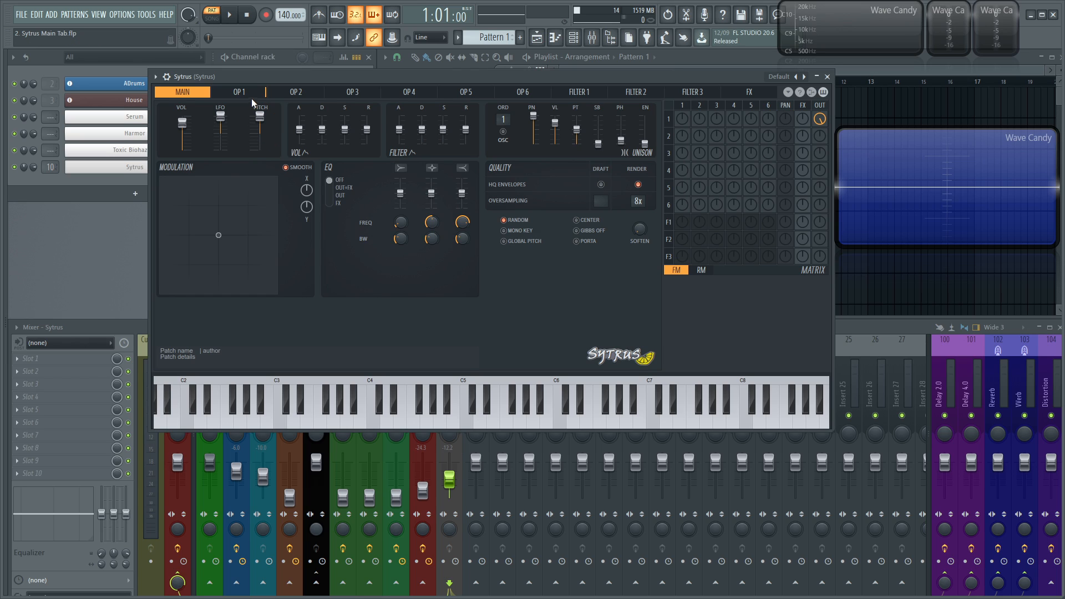
# Raise the master pitch to +8 semitones, reset it to 0, and play test notes.
pyautogui.moveTo(259, 113); pyautogui.dragTo(262, 150)
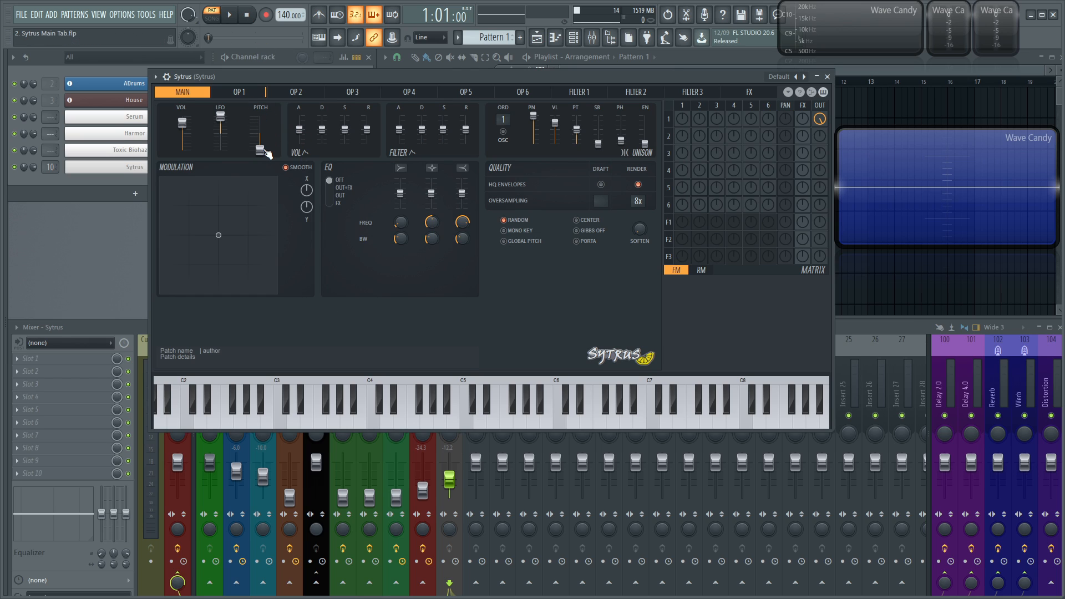
pyautogui.moveTo(259, 147); pyautogui.dragTo(260, 126)
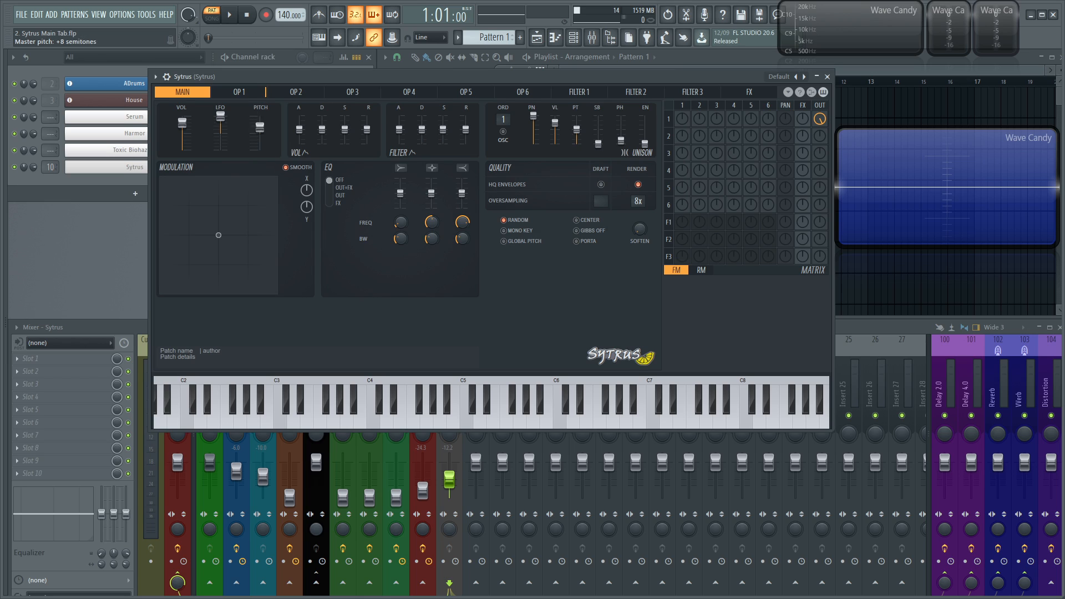
pyautogui.moveTo(260, 119); pyautogui.dragTo(260, 149)
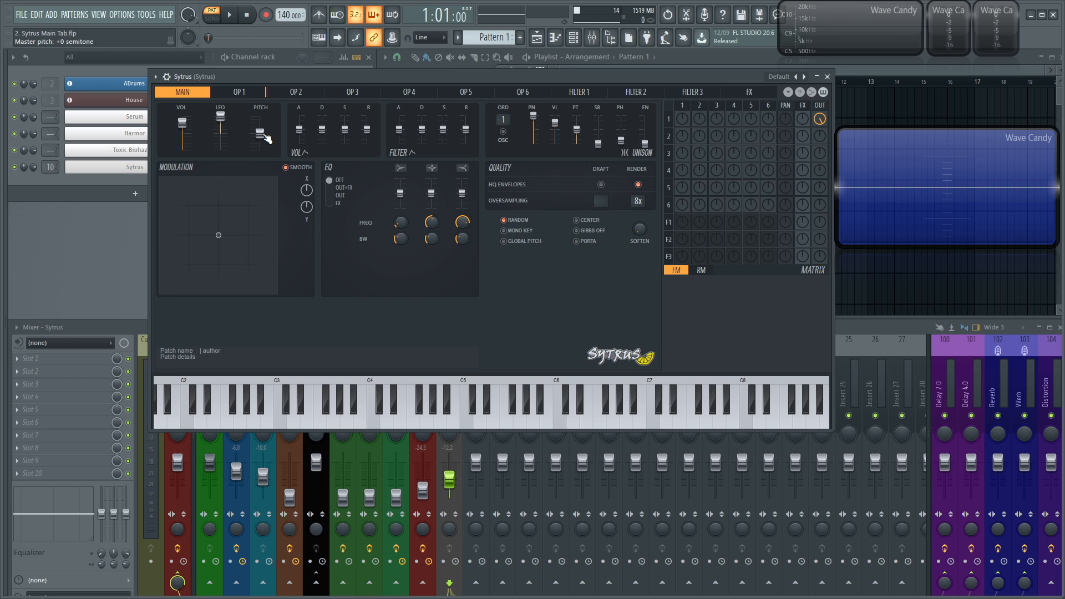
pyautogui.moveTo(262, 140)
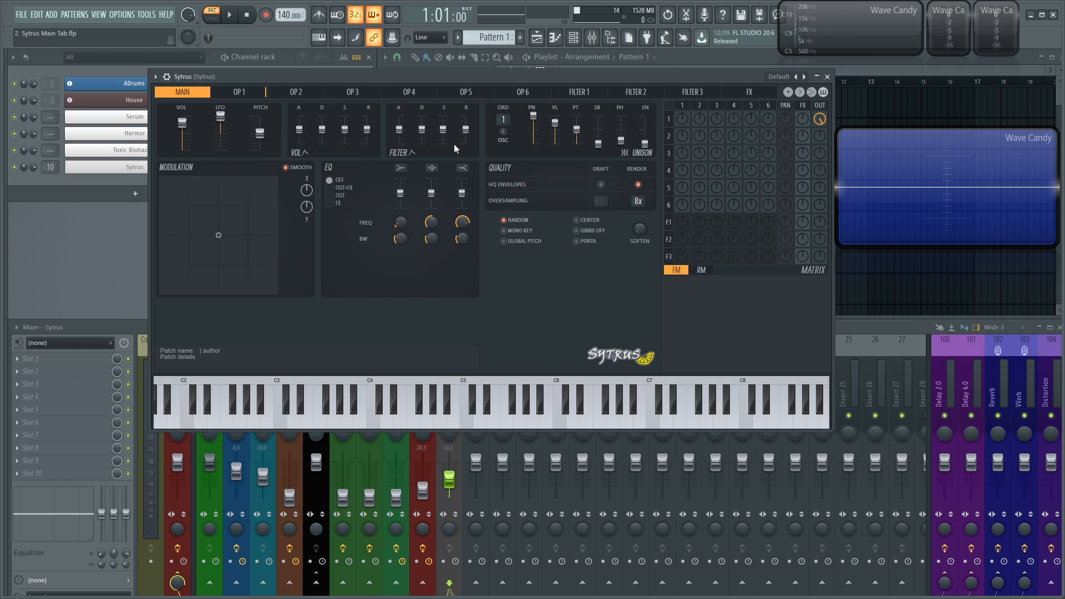
pyautogui.click(320, 407)
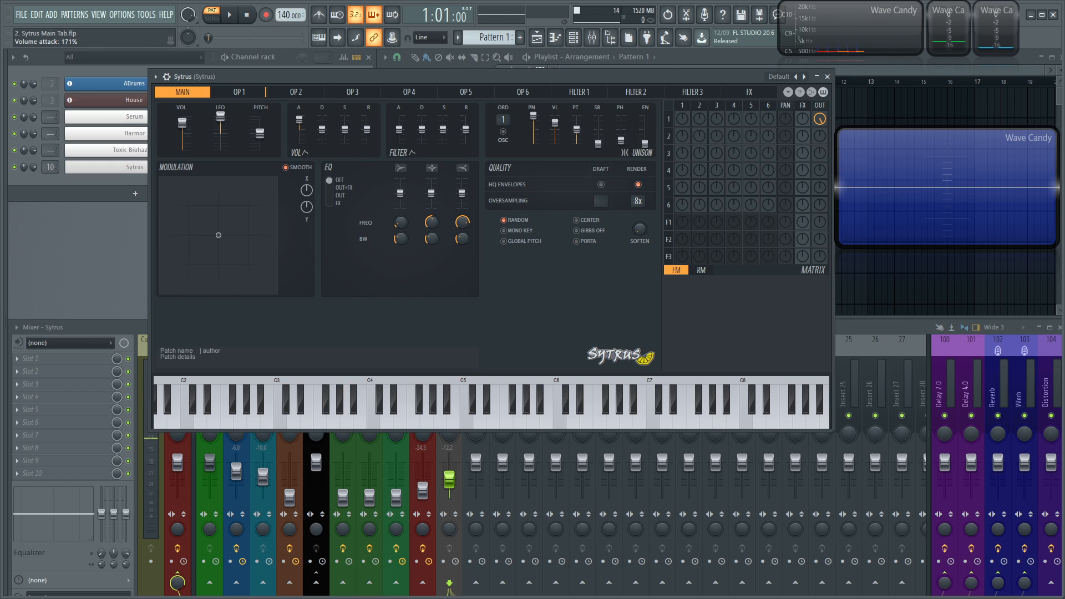
pyautogui.click(319, 407)
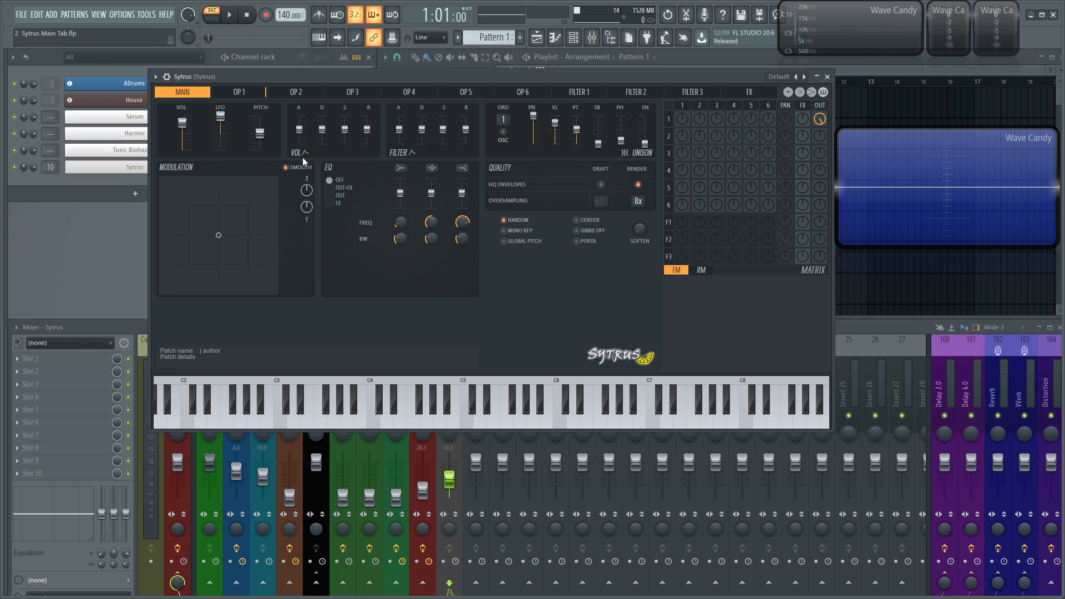
pyautogui.moveTo(417, 155)
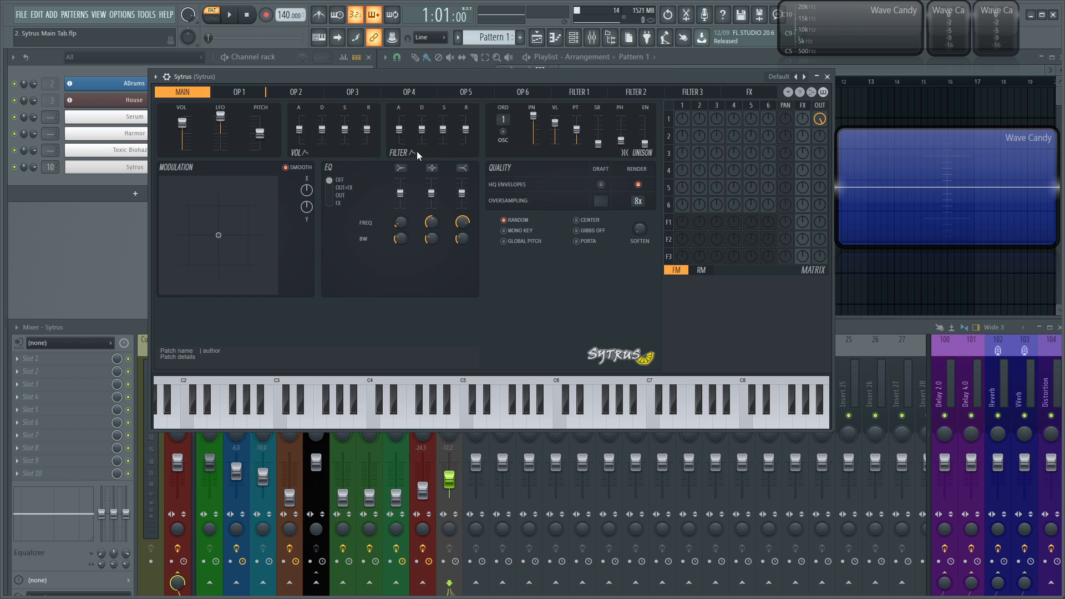
pyautogui.moveTo(358, 134)
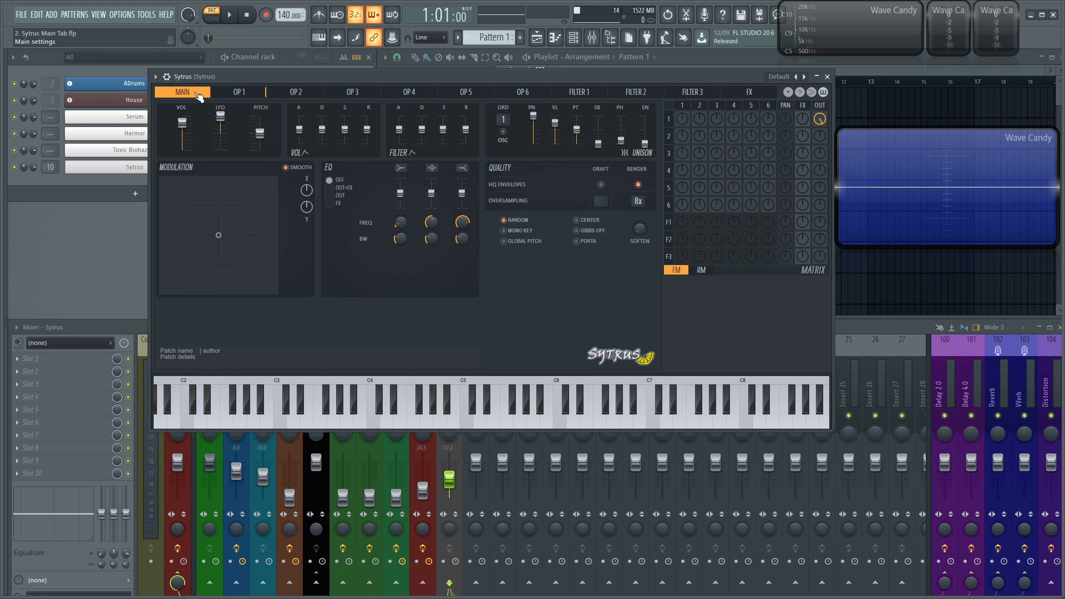
# After a glance at operator 3's page, set unison order 7 with panning near 45% and volume 75%.
pyautogui.click(351, 92)
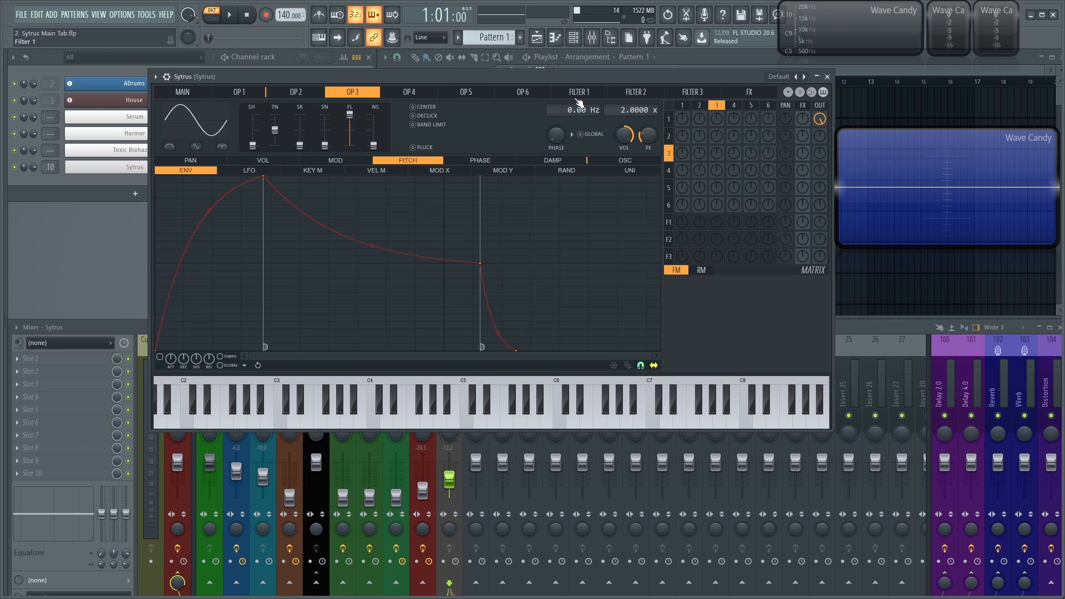
pyautogui.click(181, 92)
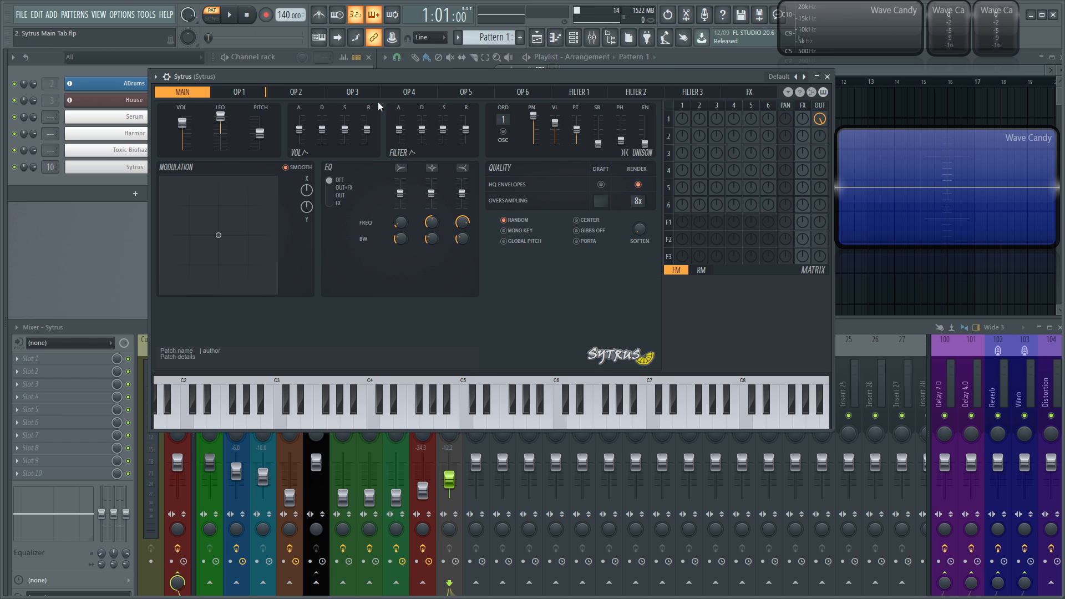
pyautogui.moveTo(381, 177)
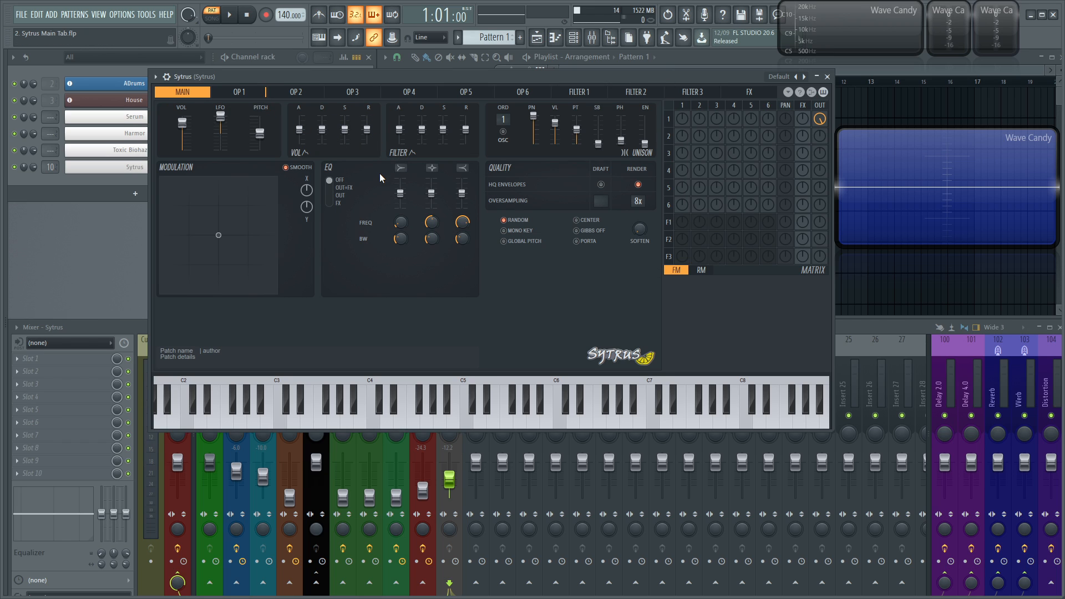
pyautogui.moveTo(407, 118)
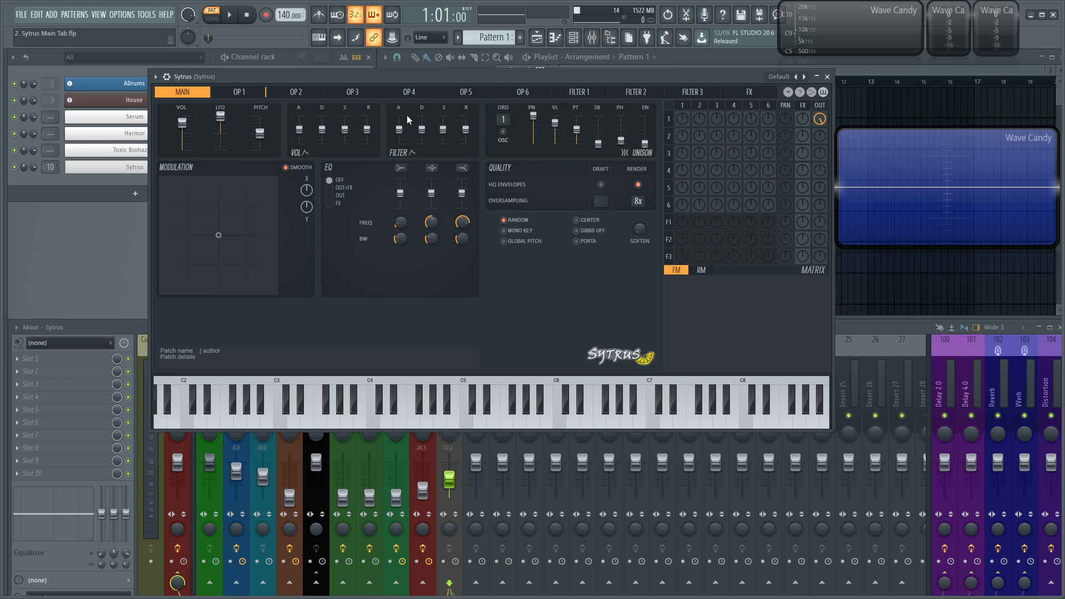
pyautogui.moveTo(352, 118)
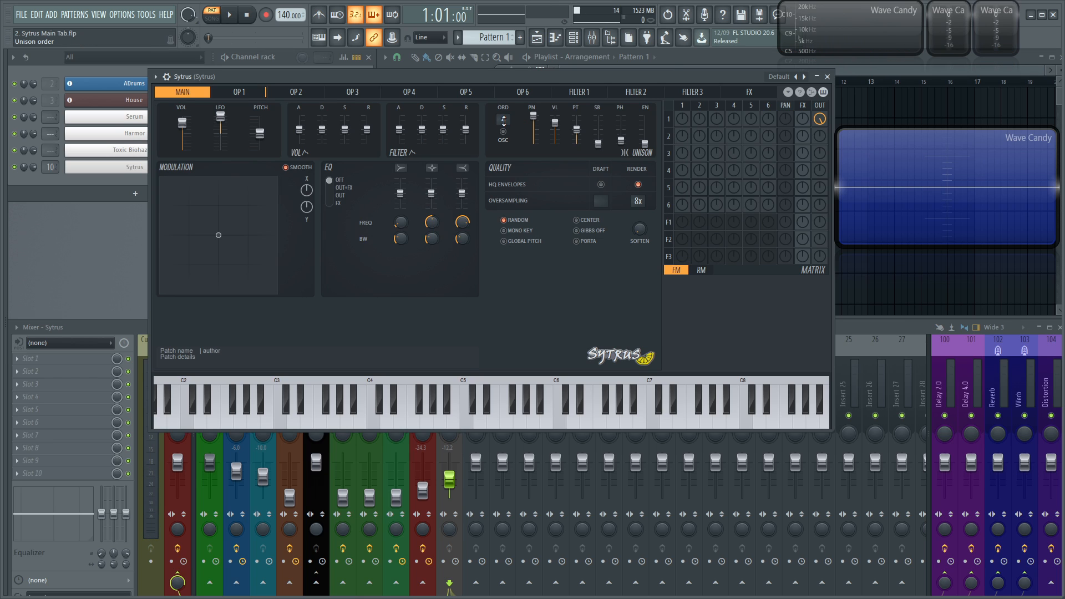
pyautogui.click(363, 407)
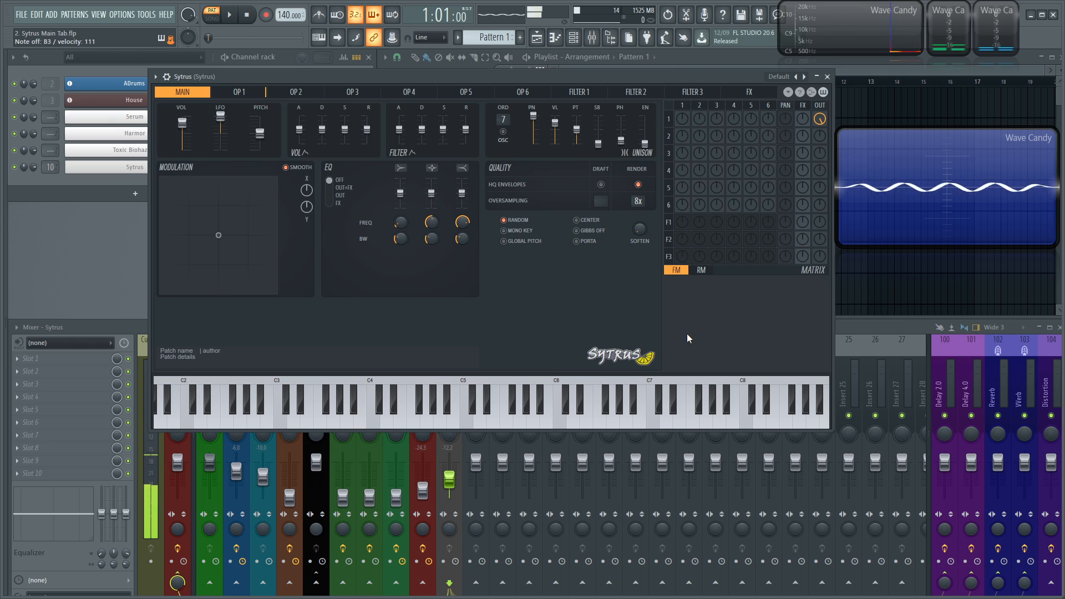
pyautogui.click(371, 407)
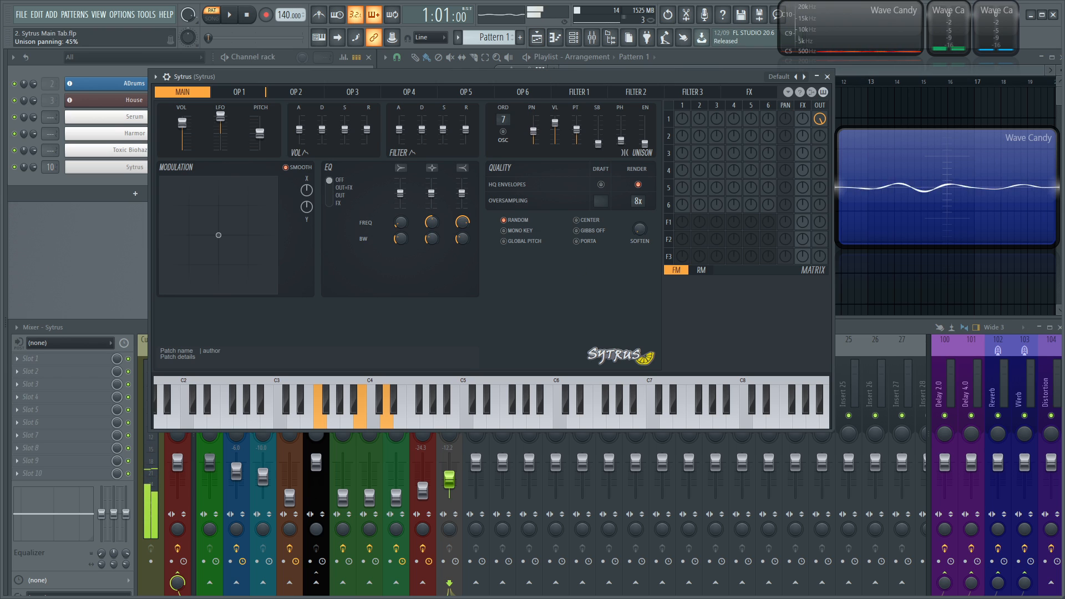
pyautogui.click(371, 404)
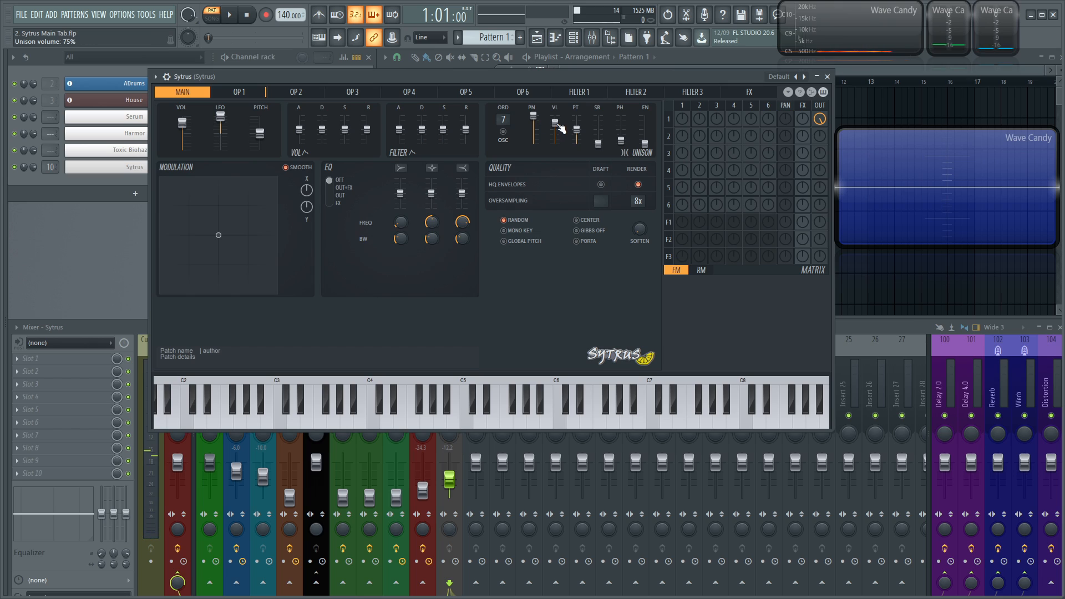
pyautogui.moveTo(558, 121)
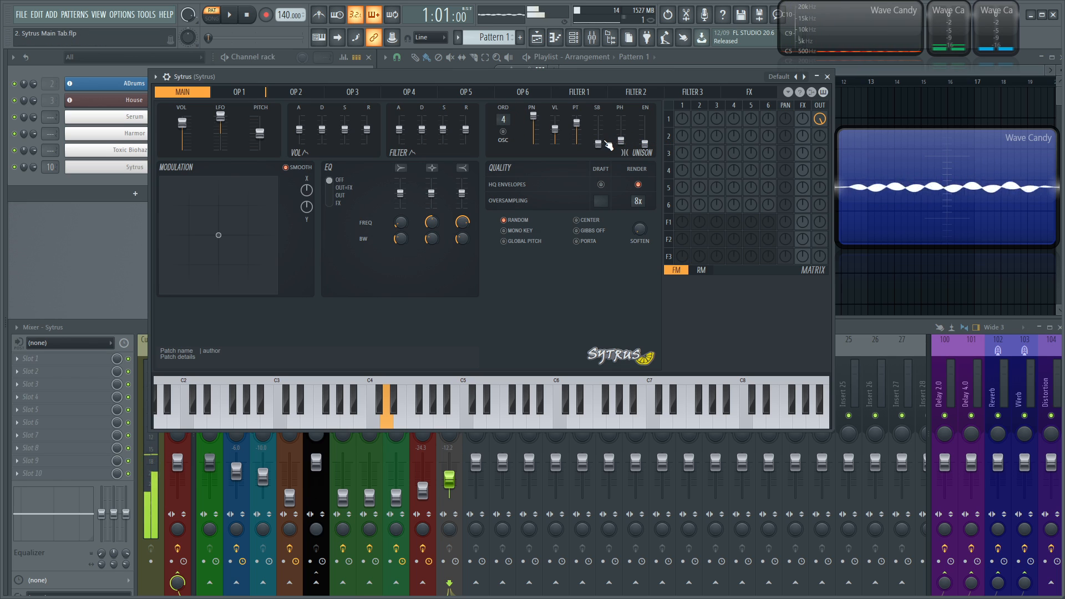
# Lower the unison order to 4 and adjust the SB and PH sliders, phase around 13%.
pyautogui.click(387, 410)
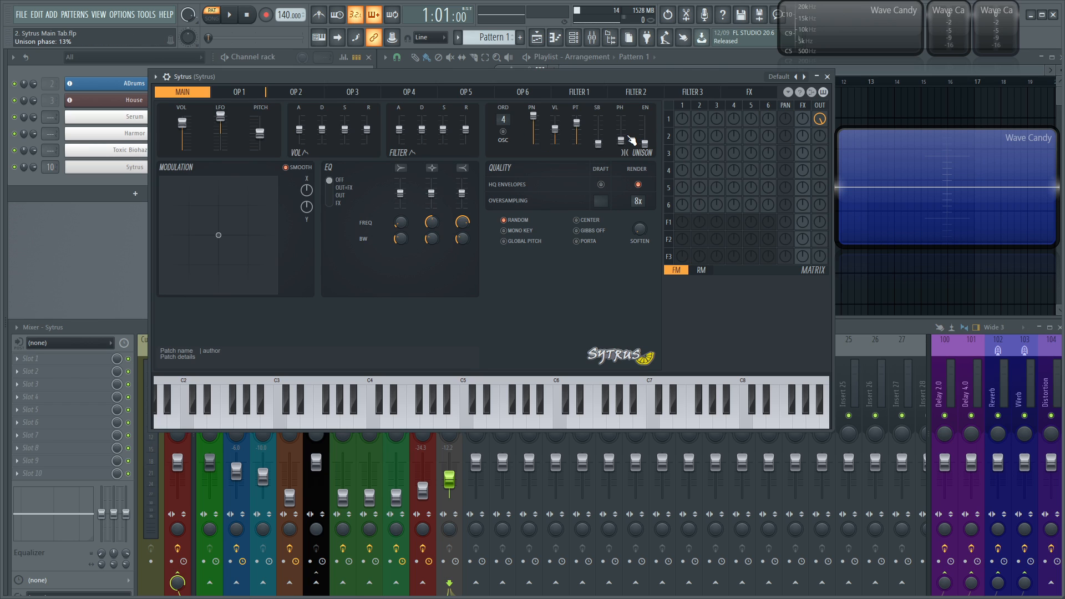
# Raise unison phase to about 67% and play a note to hear it.
pyautogui.click(399, 404)
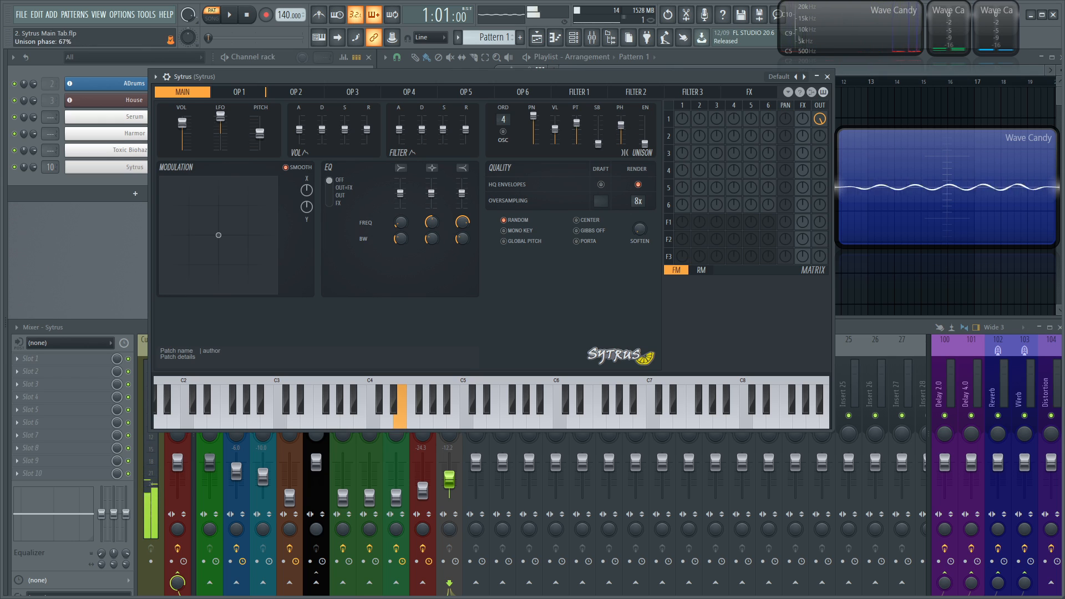
pyautogui.click(400, 408)
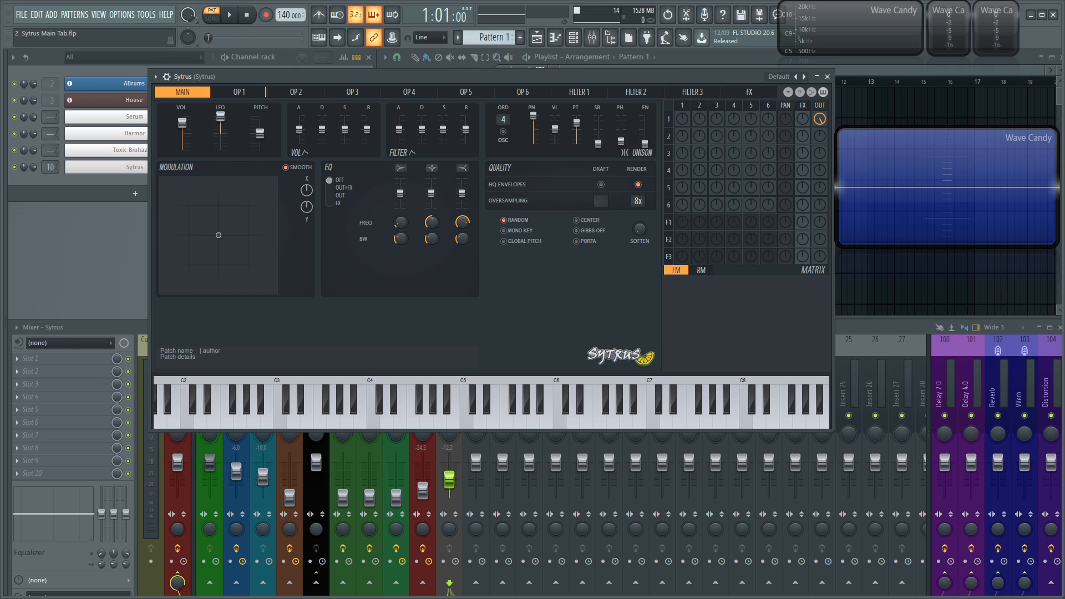
pyautogui.moveTo(652, 128)
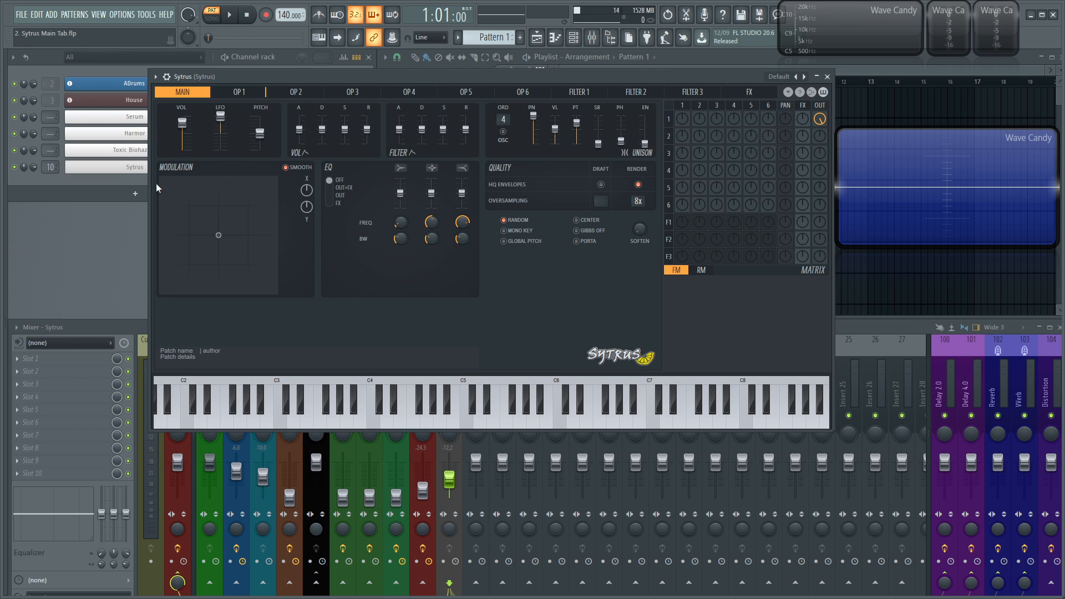
pyautogui.moveTo(291, 259)
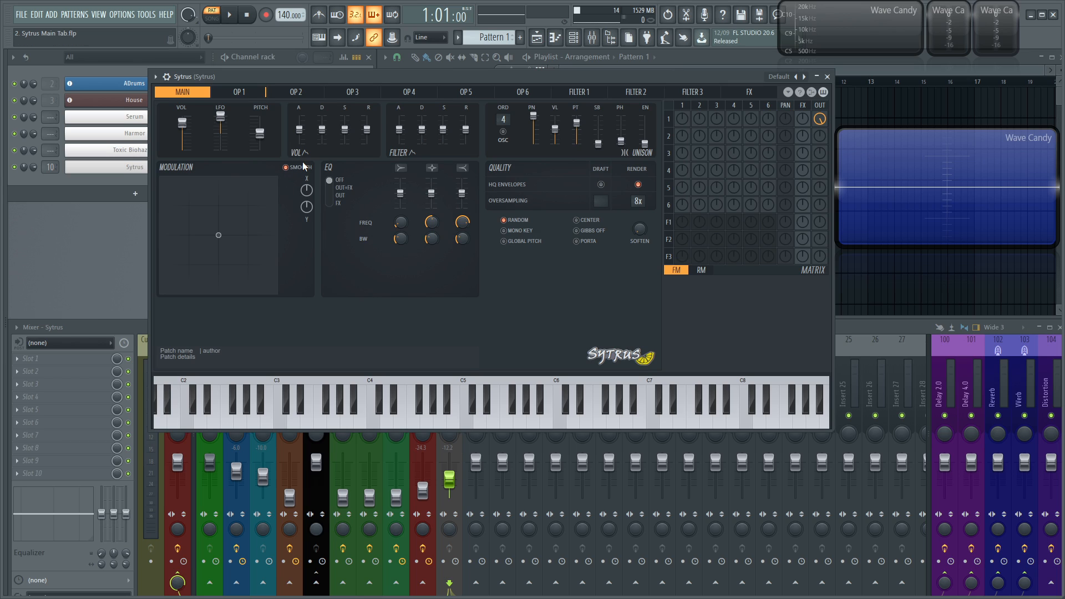
pyautogui.moveTo(295, 177)
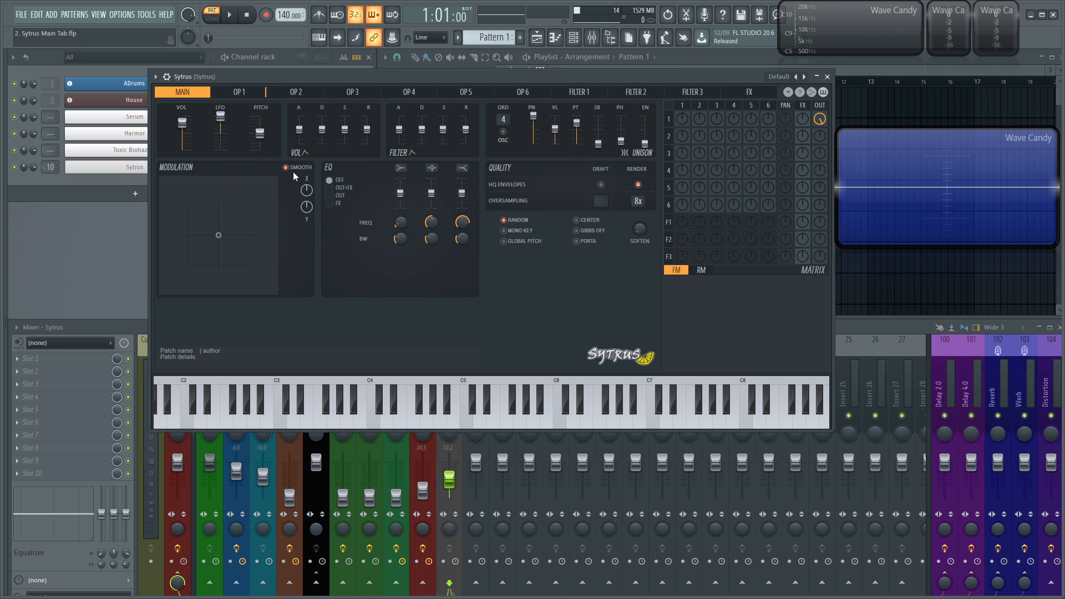
# Push modulation Y to 100%, return it to 50%, then view the Operator 1 and 3 pages.
pyautogui.moveTo(306, 207); pyautogui.dragTo(306, 190)
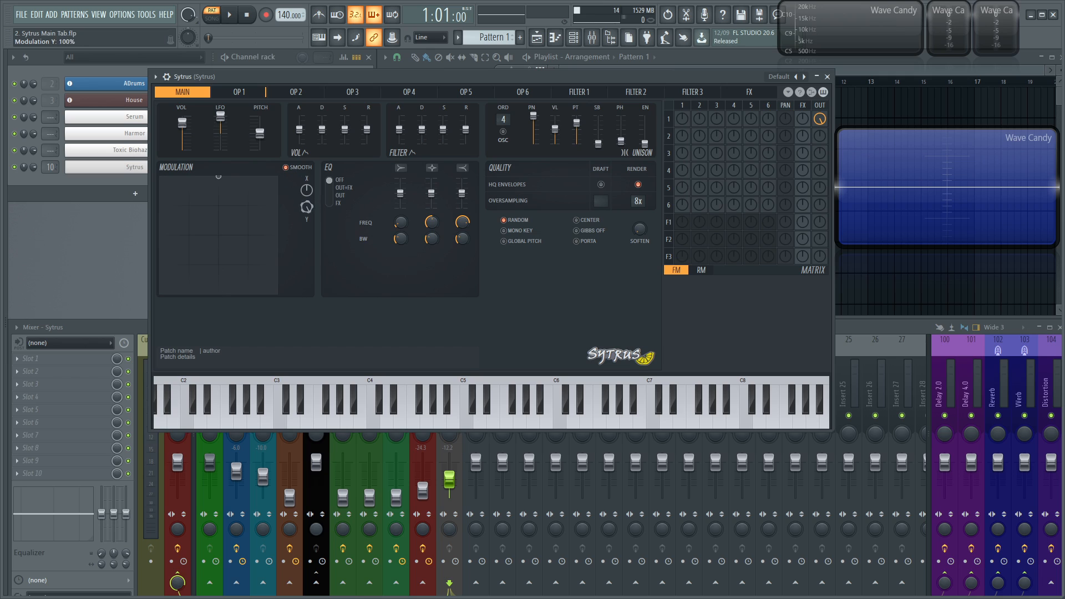
pyautogui.moveTo(306, 208); pyautogui.dragTo(306, 218)
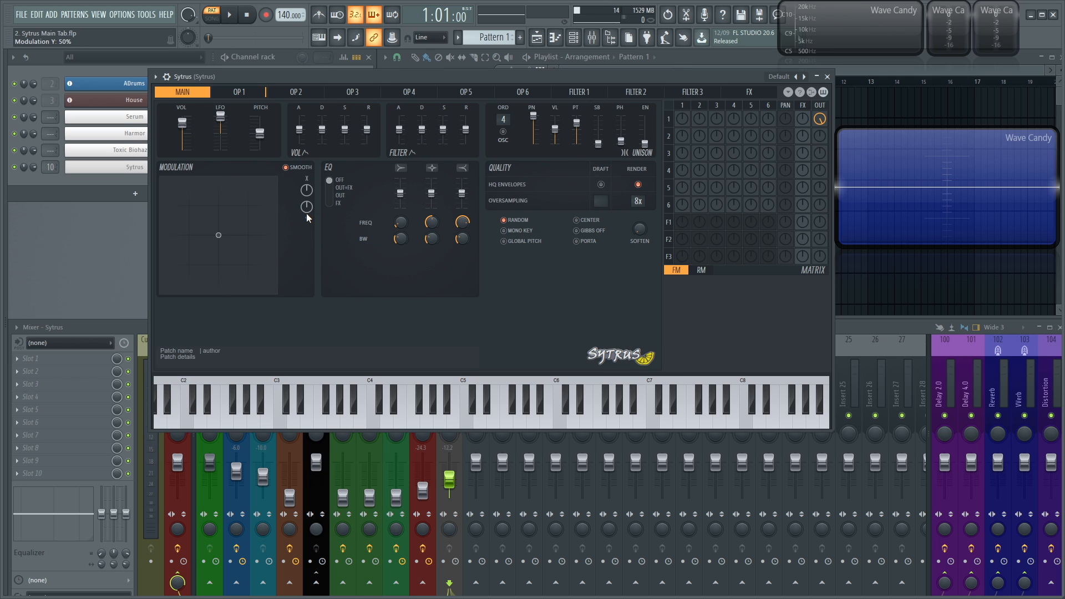
pyautogui.click(238, 92)
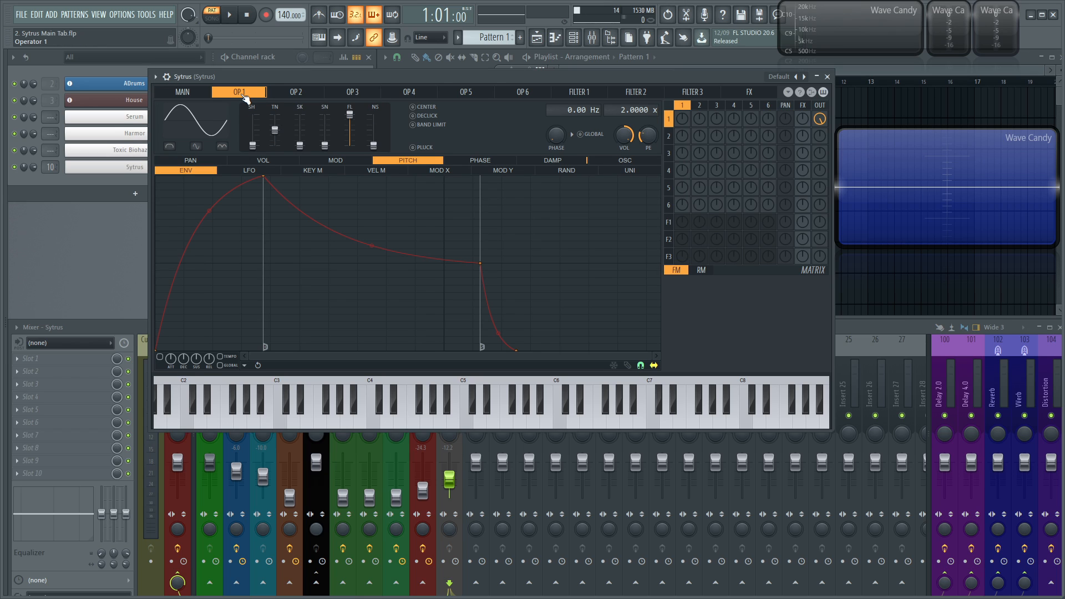
pyautogui.click(352, 92)
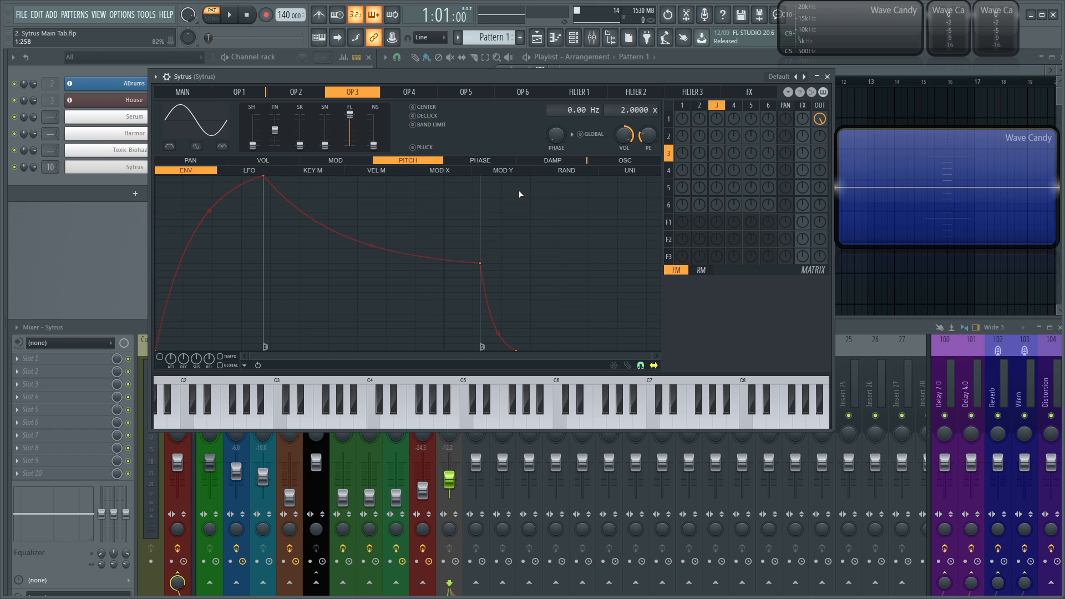
# Flip back through operator 1's page to the main page, modulation X near 56%.
pyautogui.click(239, 92)
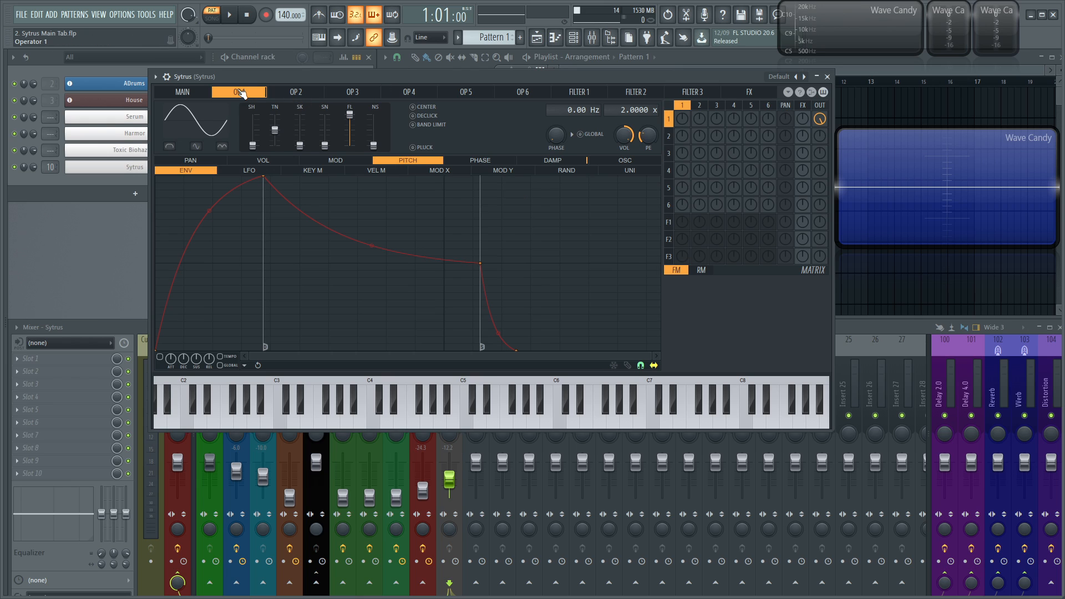
pyautogui.click(181, 92)
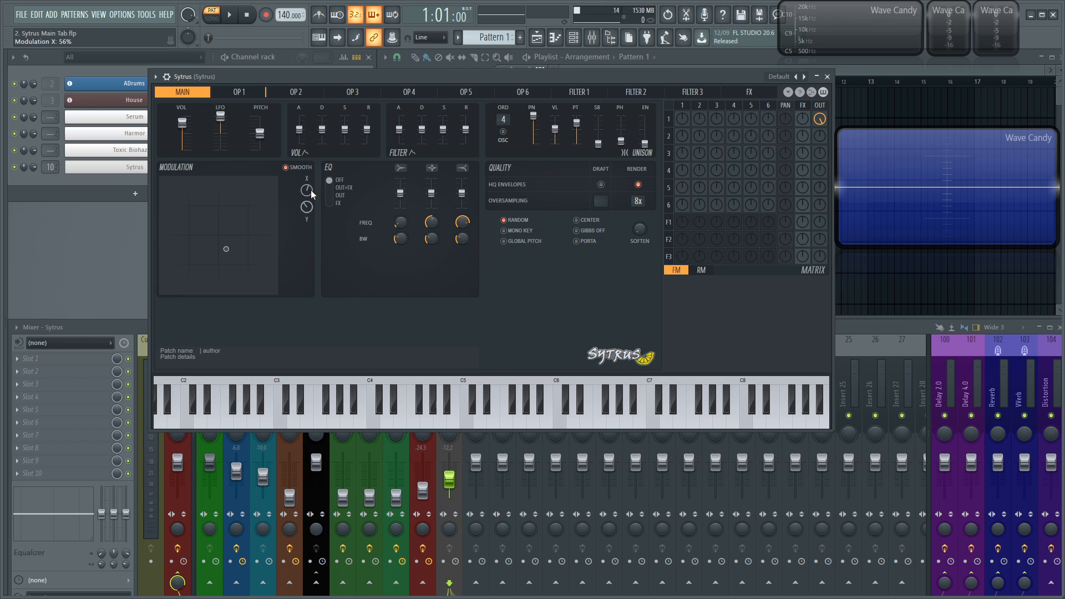
# Reset modulation X to centre from its context menu and set the EQ target to out+effects.
pyautogui.rightClick(308, 189)
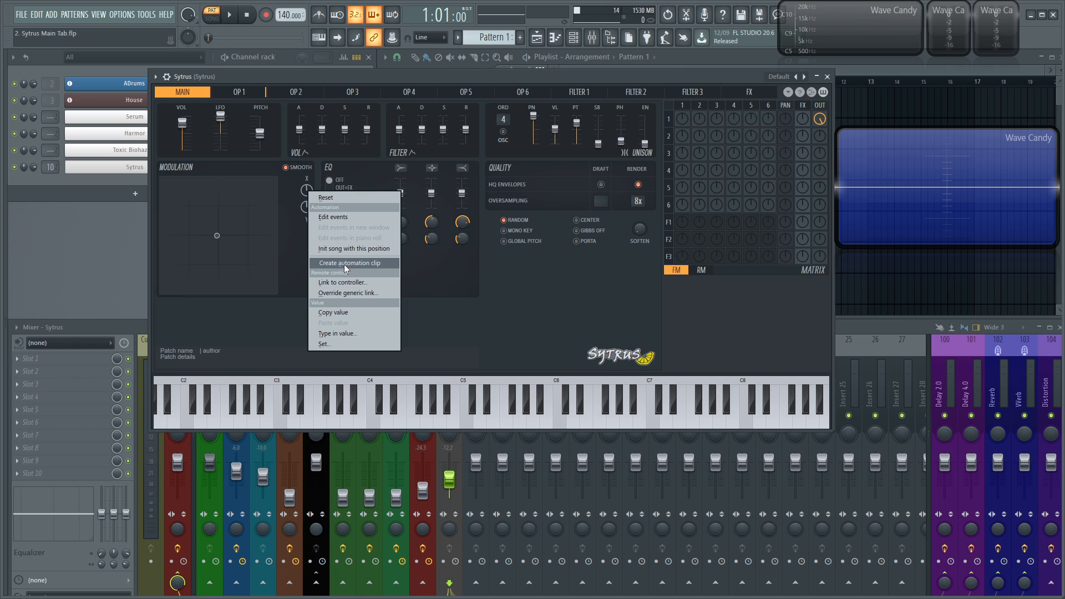
pyautogui.click(351, 263)
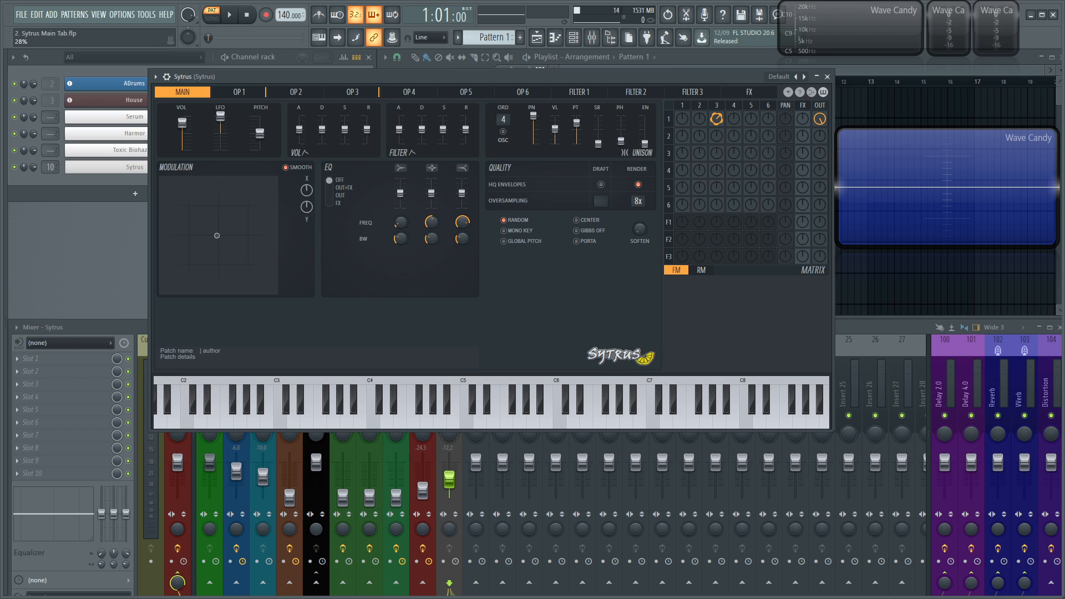
pyautogui.click(715, 119)
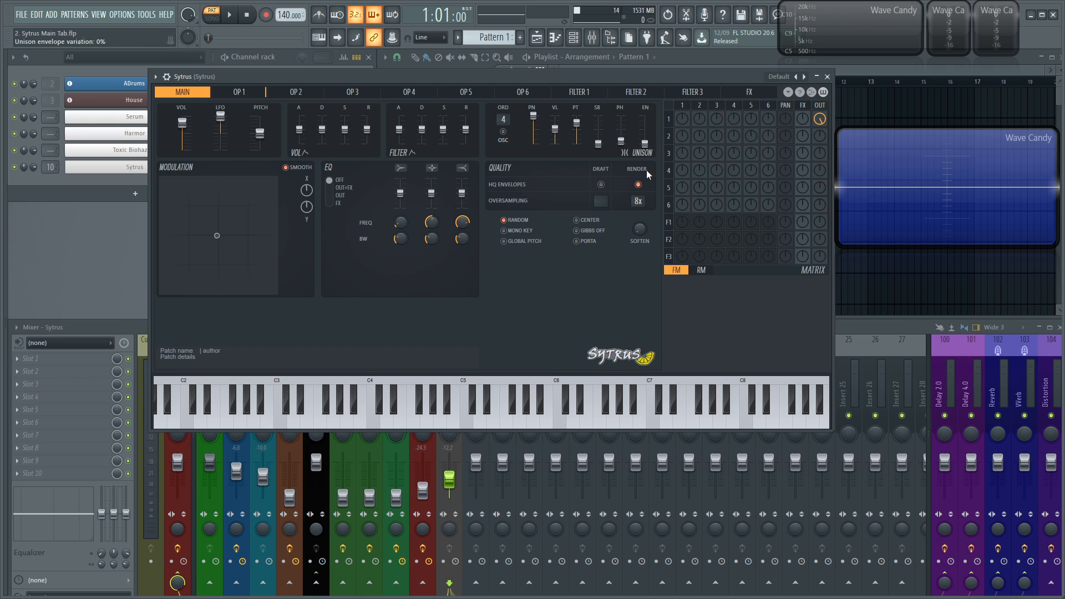
pyautogui.moveTo(460, 143)
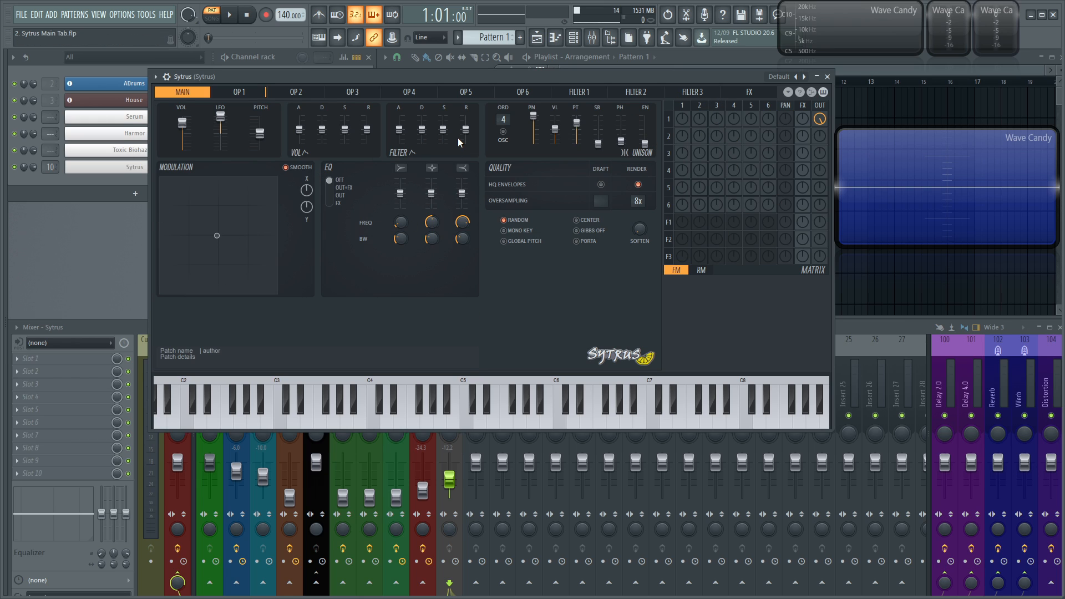
pyautogui.moveTo(283, 342)
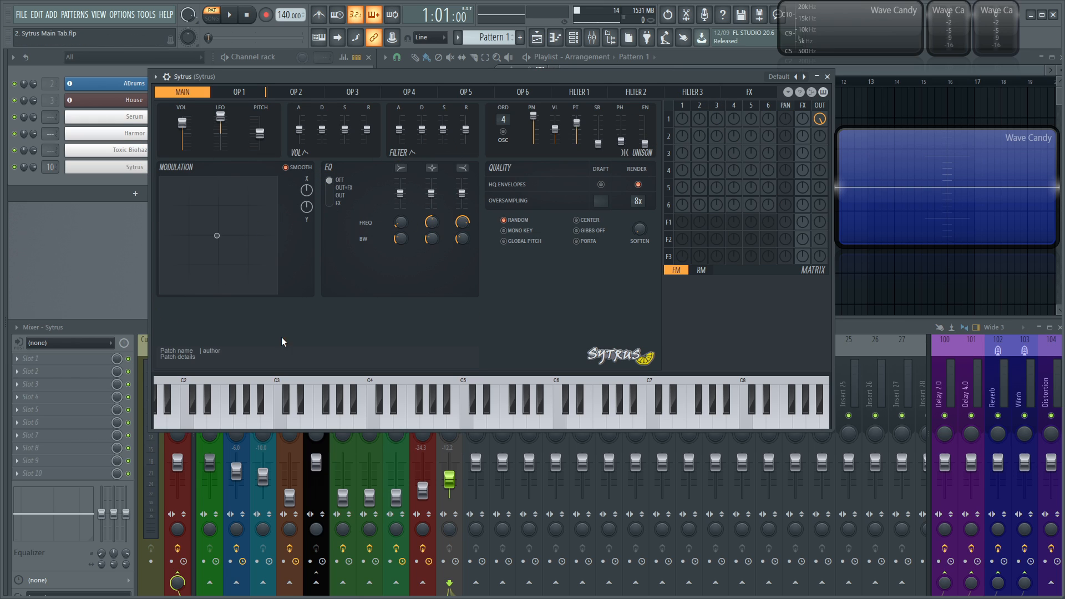
pyautogui.click(135, 150)
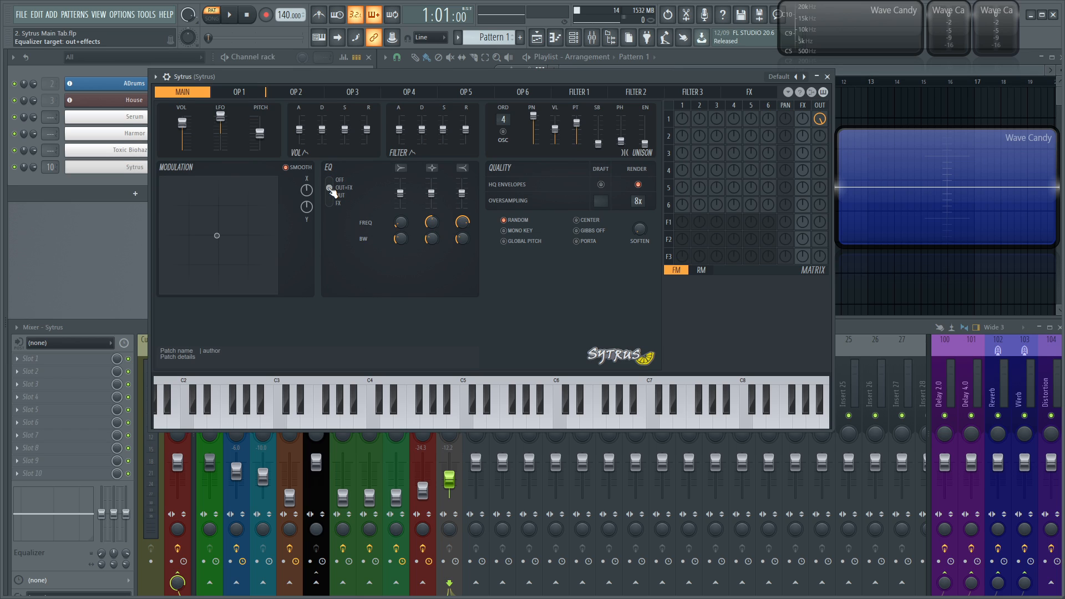
# Try the EQ target as out only and effects only, keep out+effects, and tweak band 1's level and frequency.
pyautogui.click(329, 196)
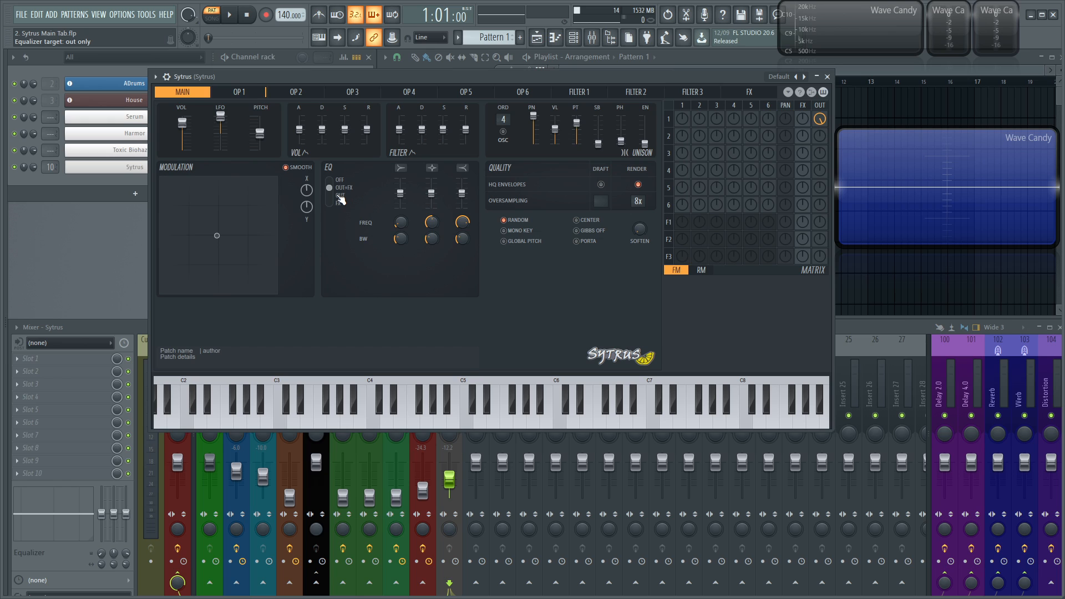
pyautogui.click(331, 187)
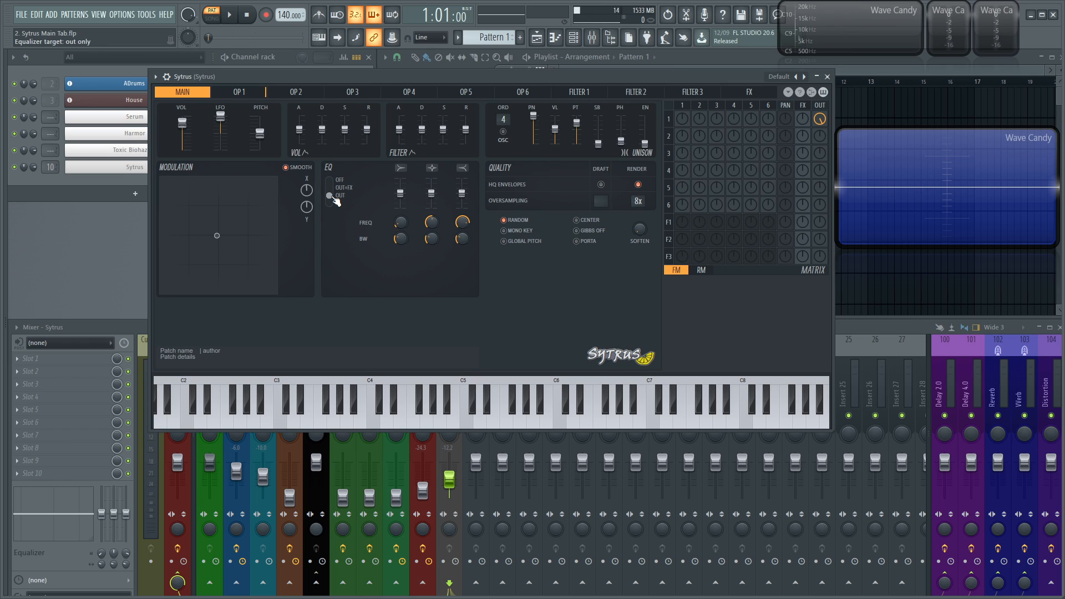
pyautogui.moveTo(826, 76)
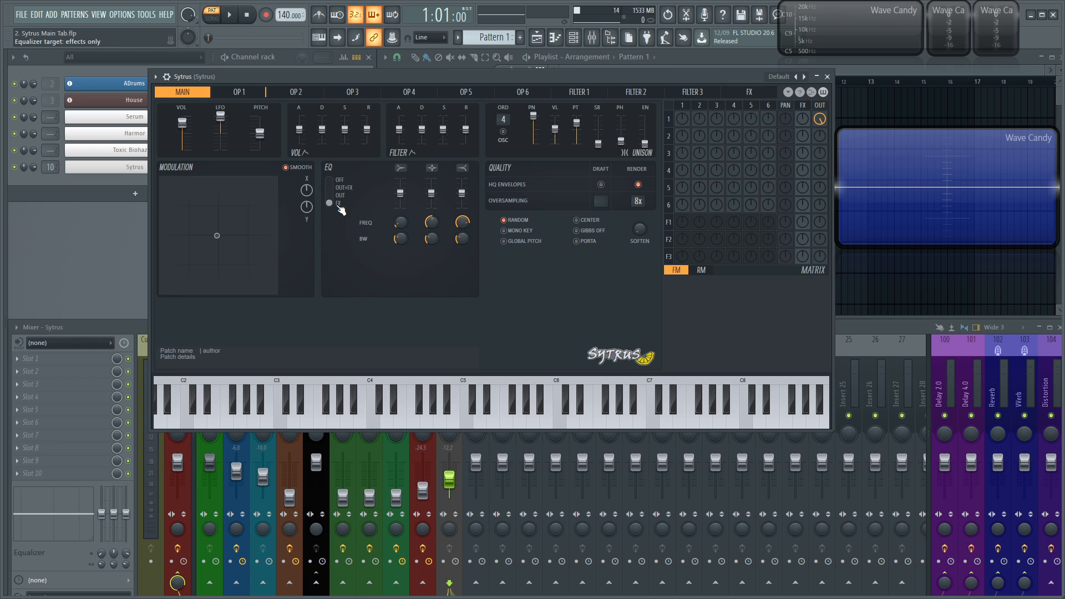
pyautogui.click(330, 188)
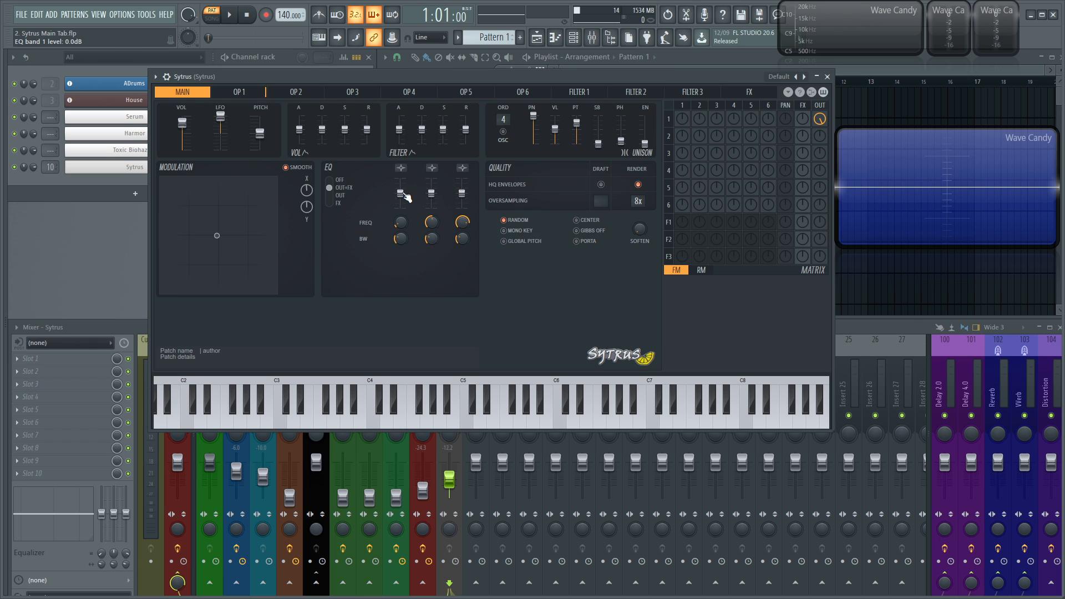
pyautogui.moveTo(401, 183); pyautogui.dragTo(401, 198)
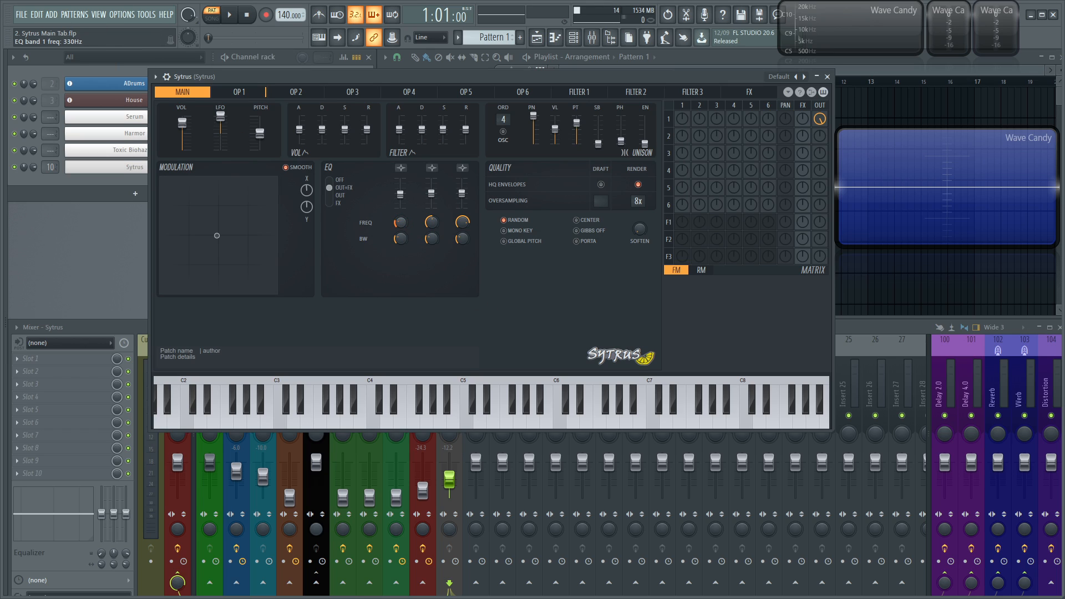
pyautogui.moveTo(398, 221); pyautogui.dragTo(398, 234)
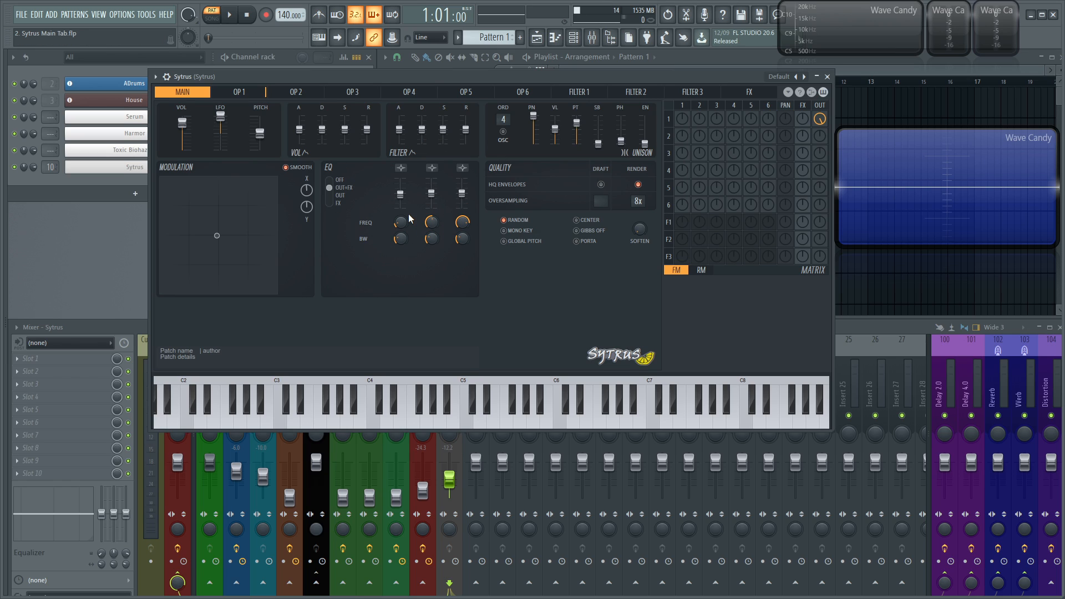
pyautogui.moveTo(540, 242)
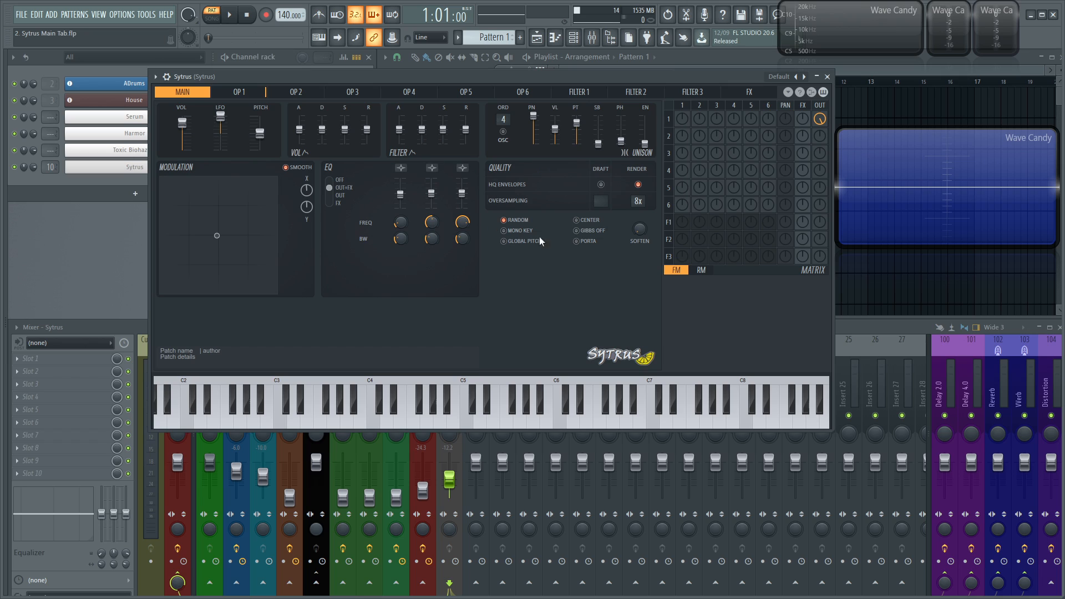
pyautogui.moveTo(491, 192)
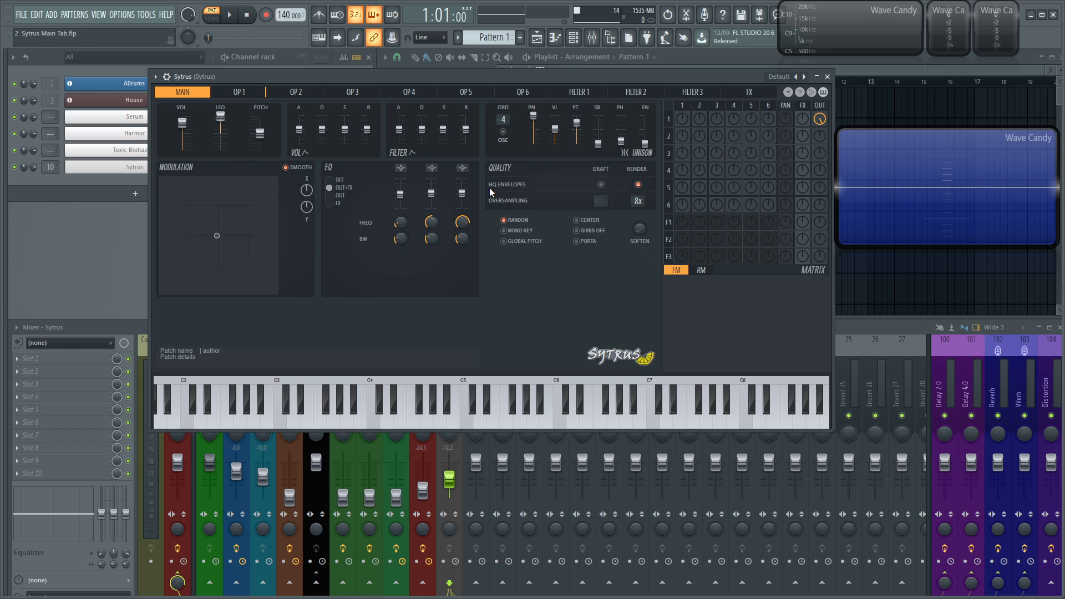
pyautogui.moveTo(505, 193)
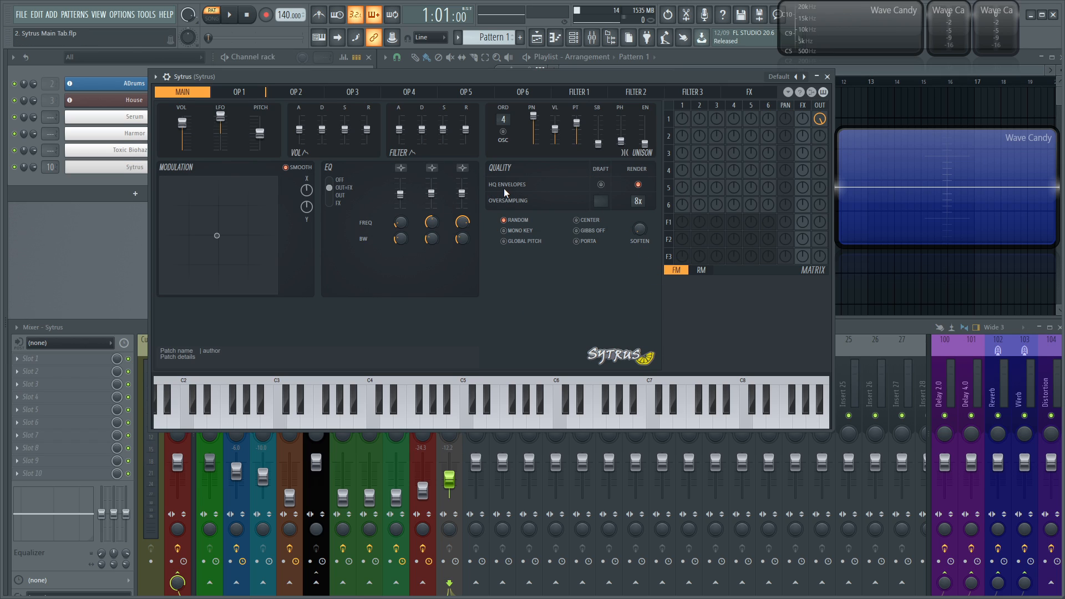
pyautogui.moveTo(586, 235)
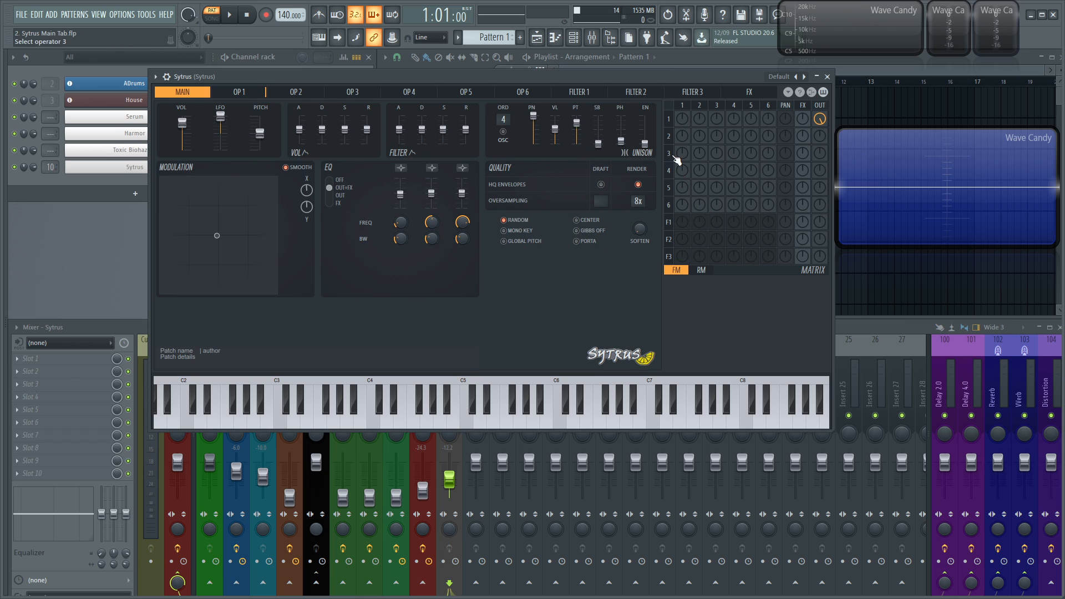
pyautogui.moveTo(612, 123)
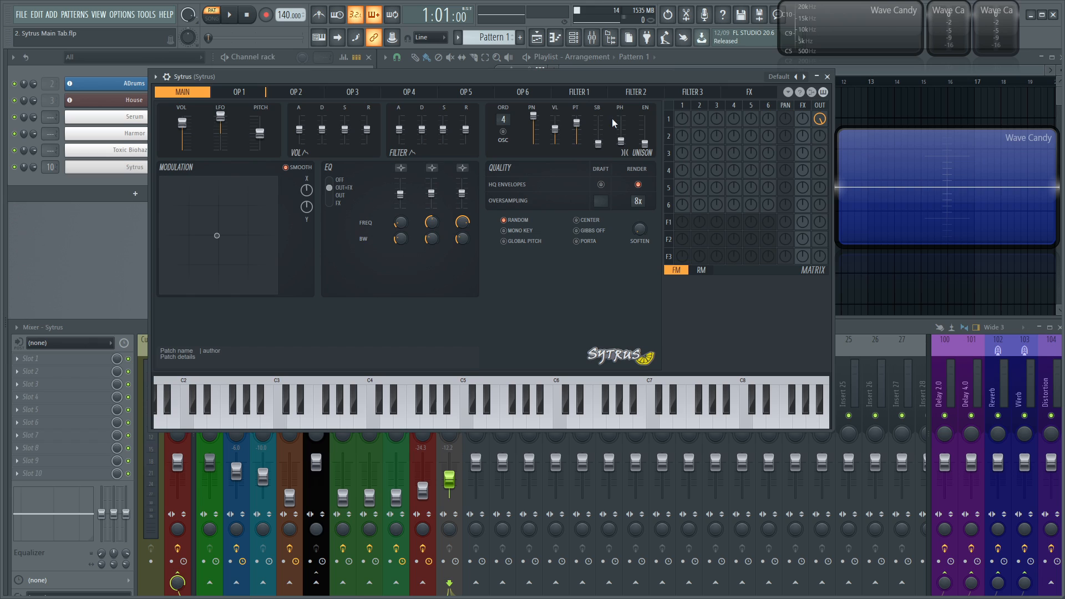
pyautogui.moveTo(608, 159)
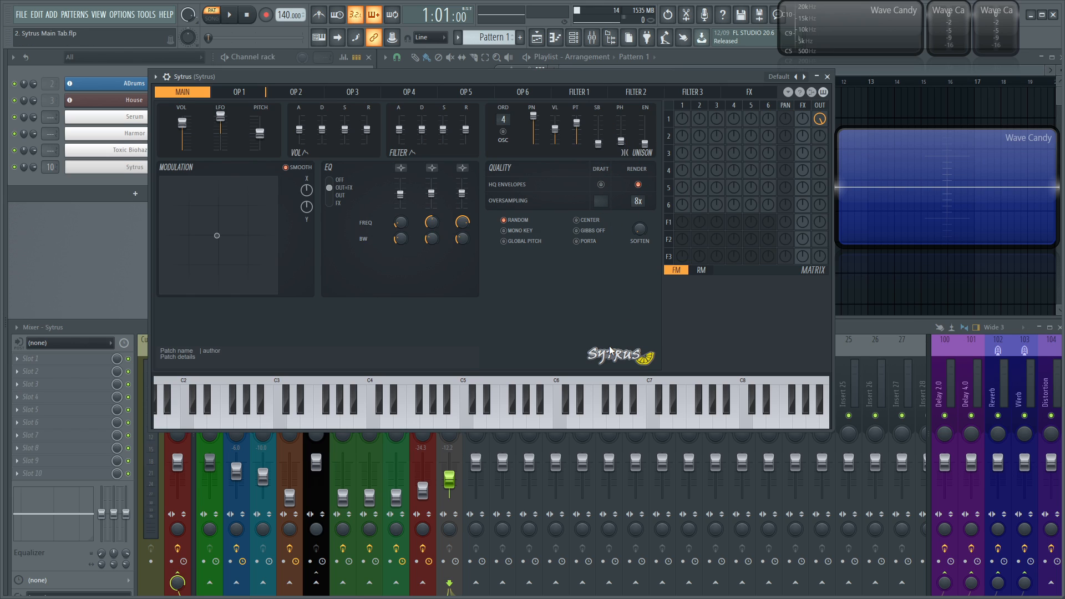
pyautogui.moveTo(639, 201)
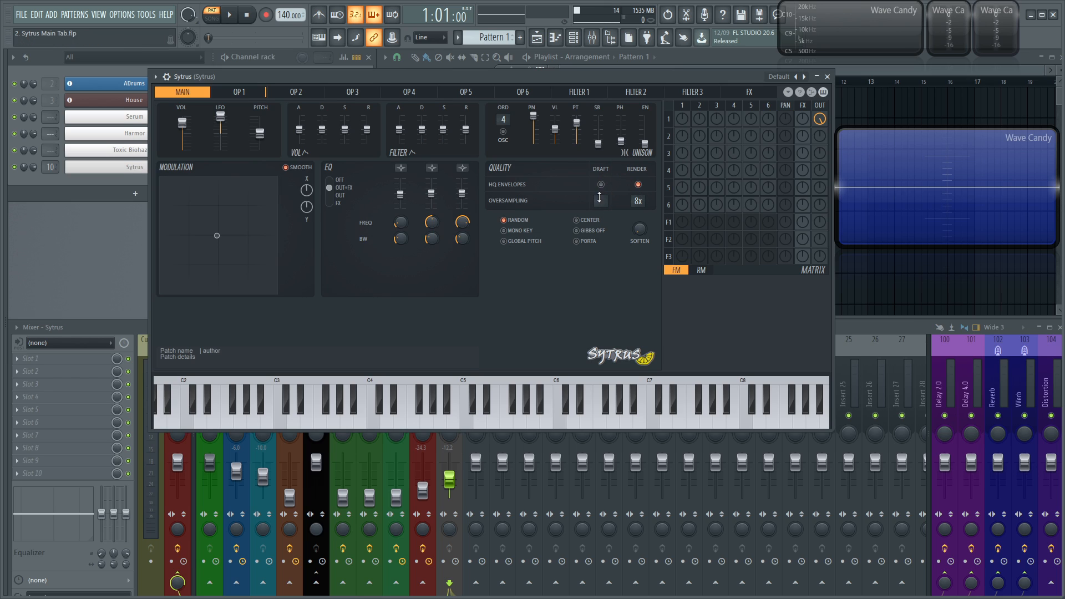
pyautogui.moveTo(598, 201)
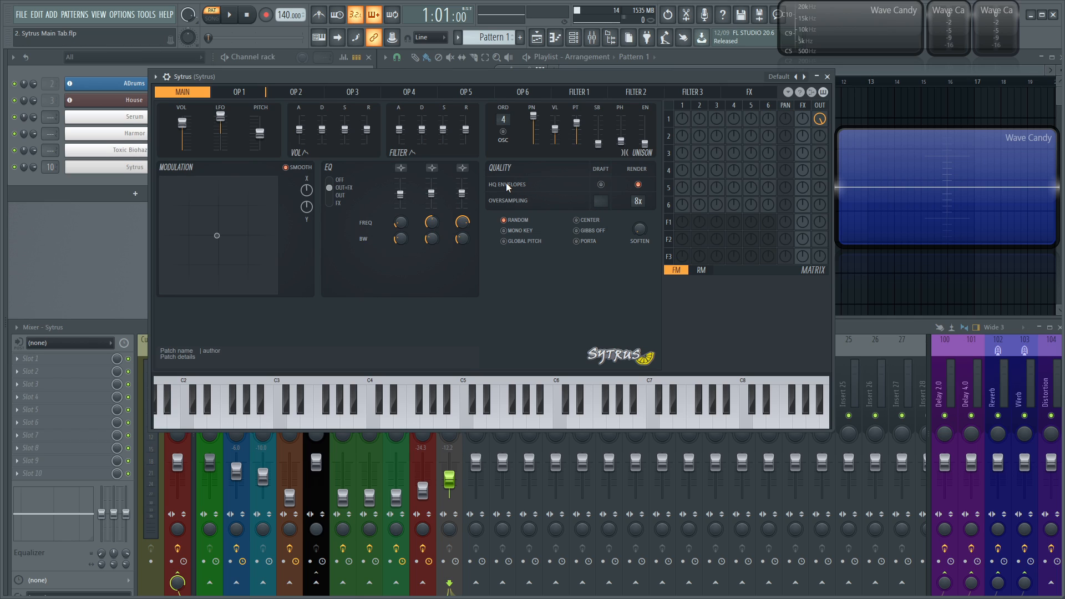
pyautogui.moveTo(520, 189)
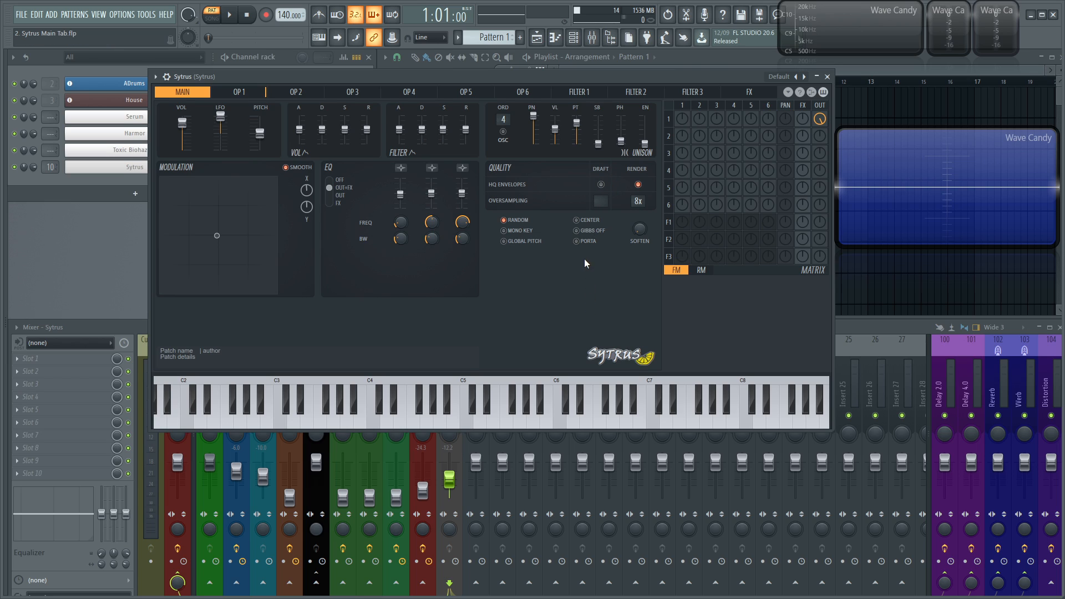
pyautogui.moveTo(619, 208)
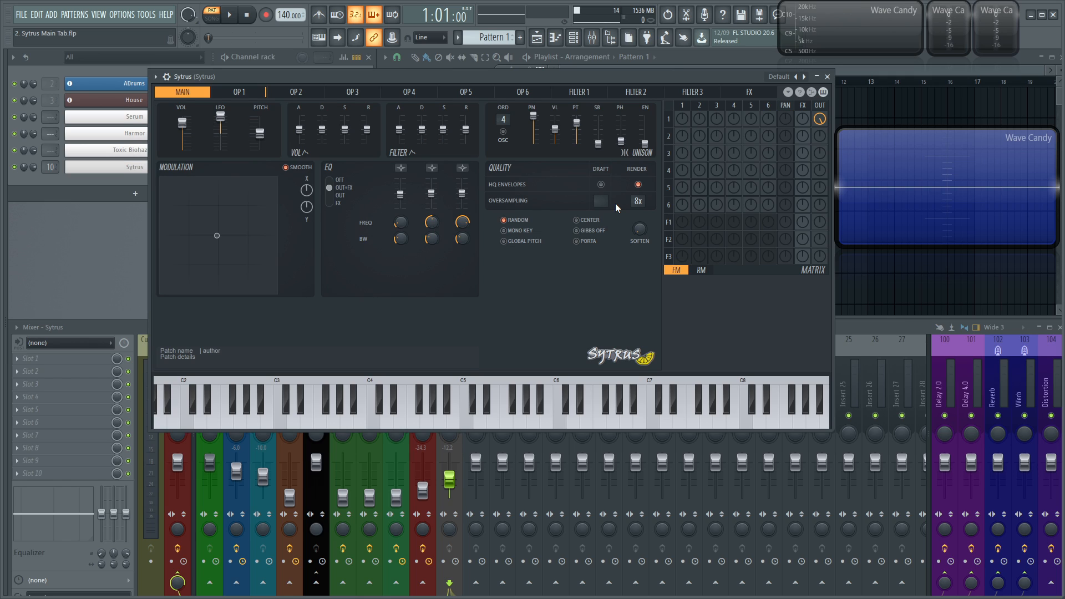
pyautogui.click(600, 201)
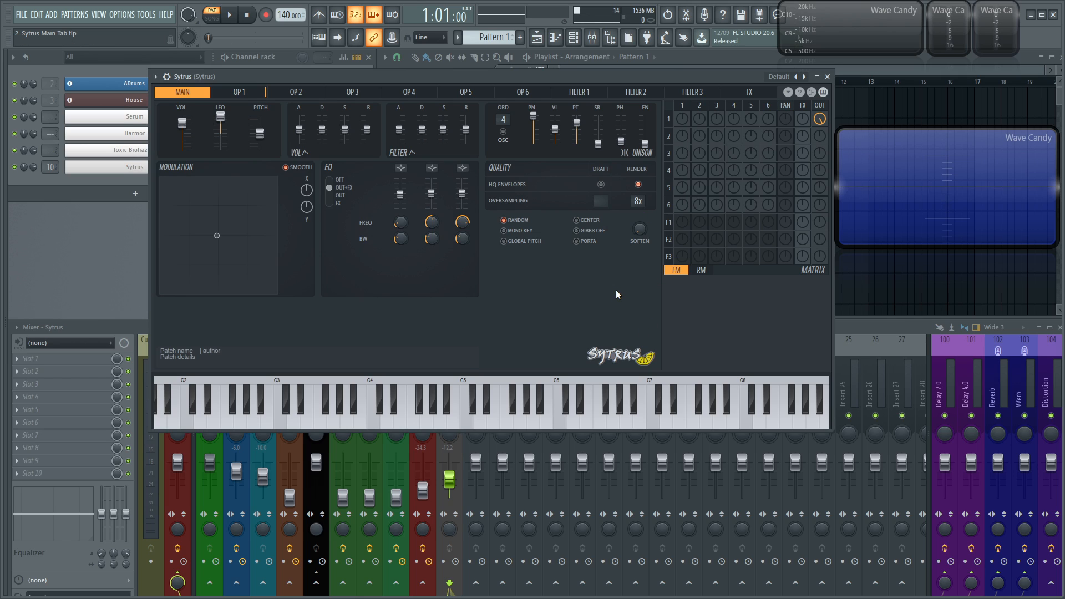
pyautogui.moveTo(751, 243)
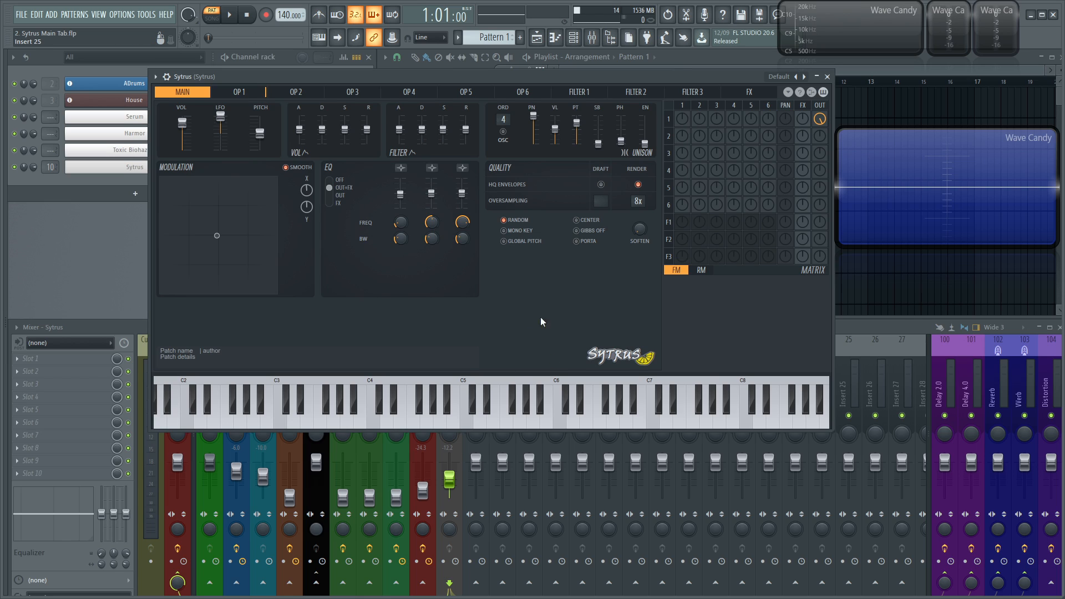
pyautogui.moveTo(548, 299)
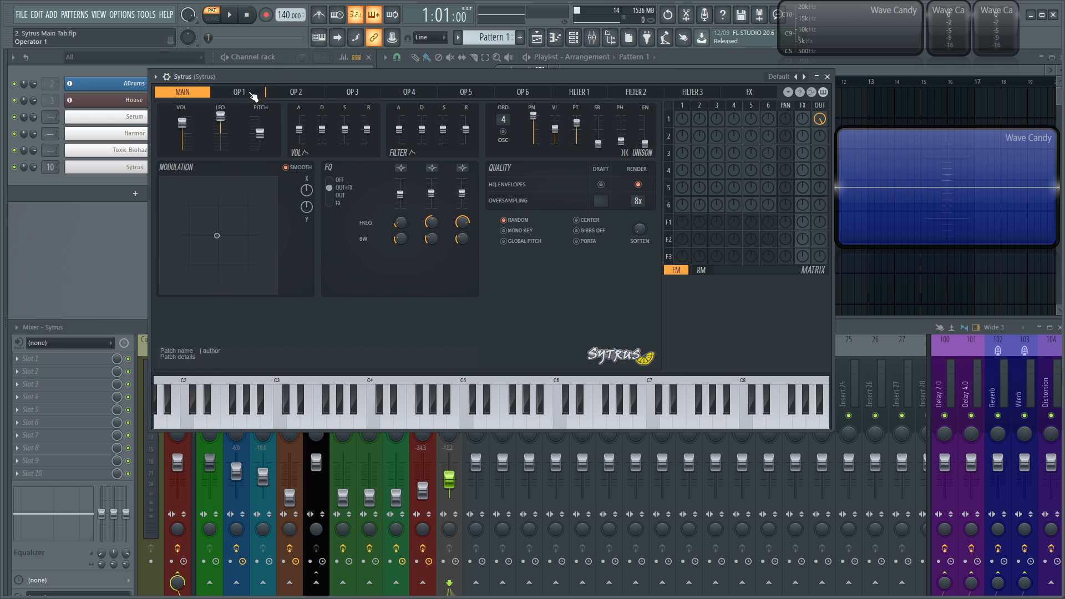
pyautogui.click(238, 92)
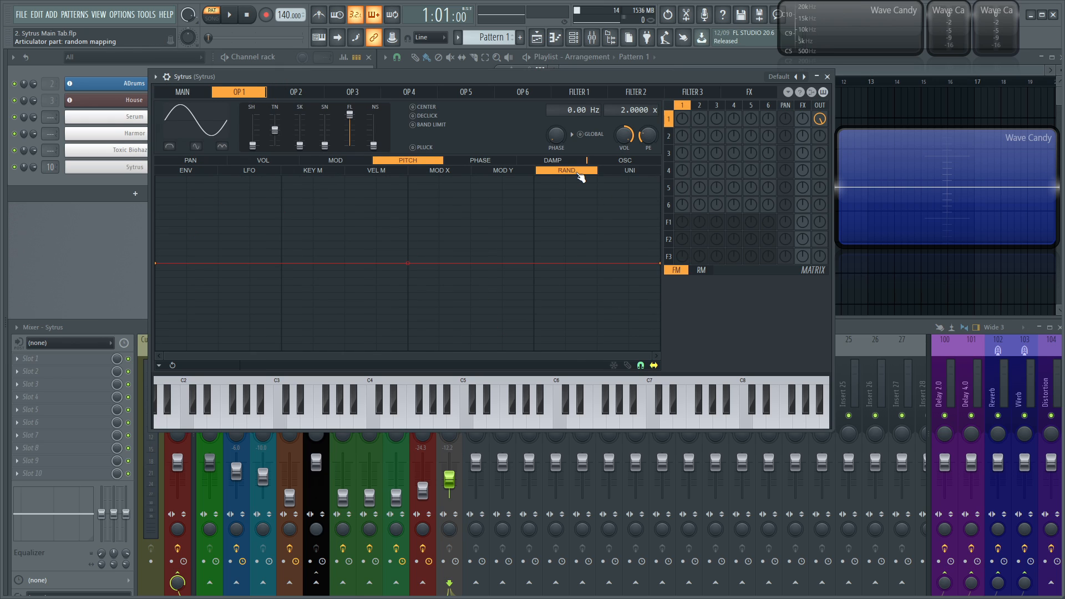
pyautogui.click(261, 160)
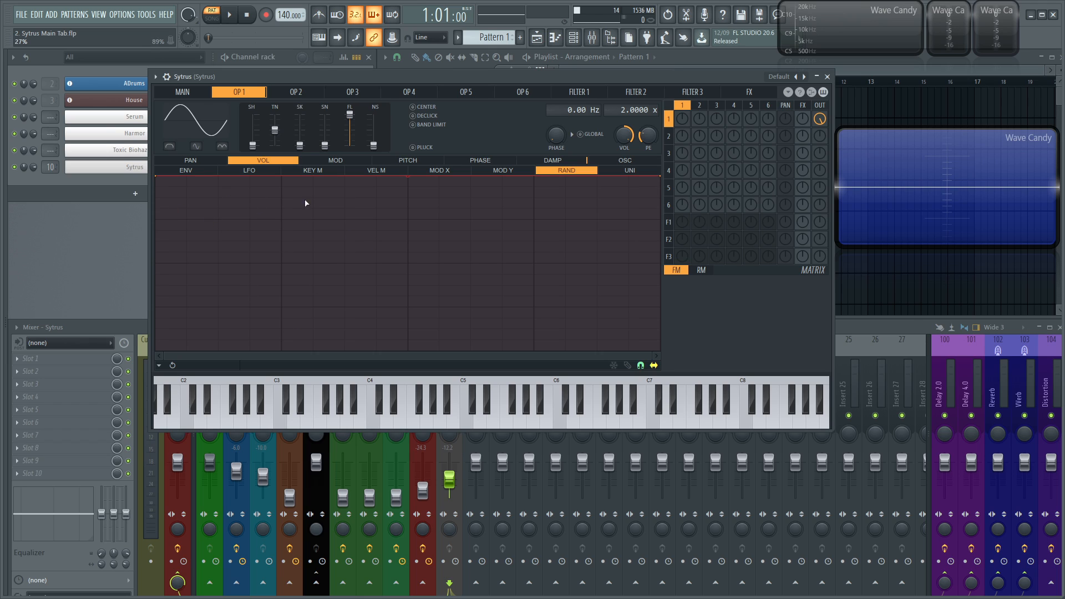
pyautogui.moveTo(547, 244)
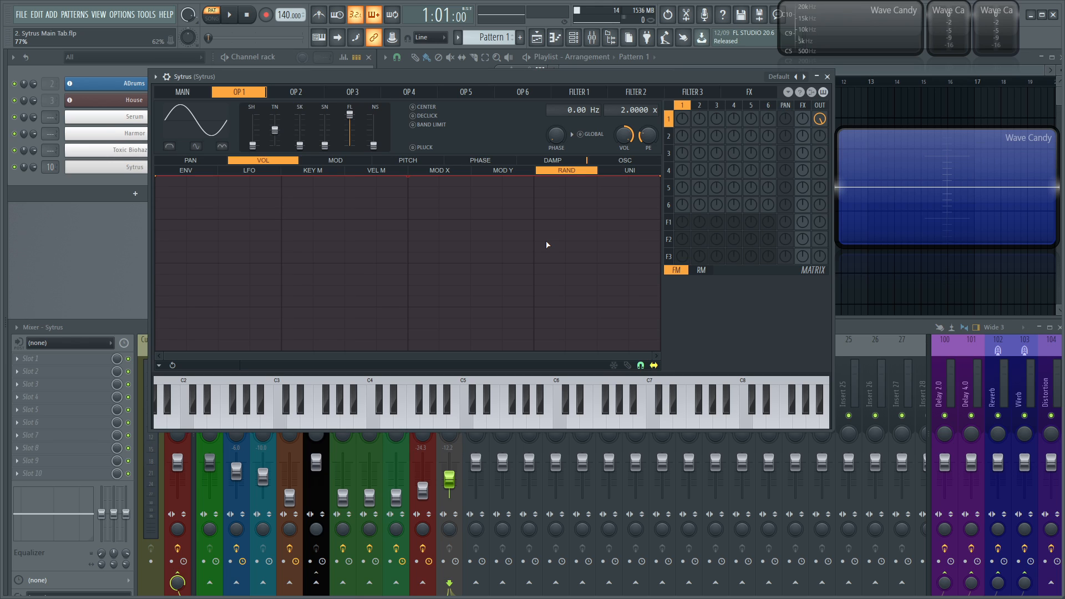
pyautogui.click(181, 92)
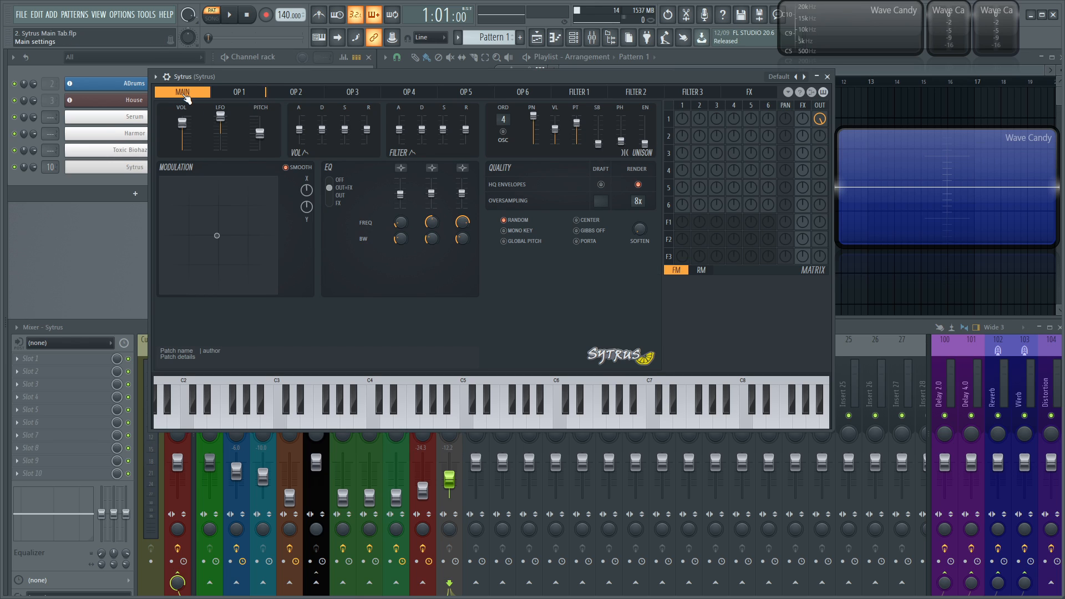
pyautogui.moveTo(569, 235)
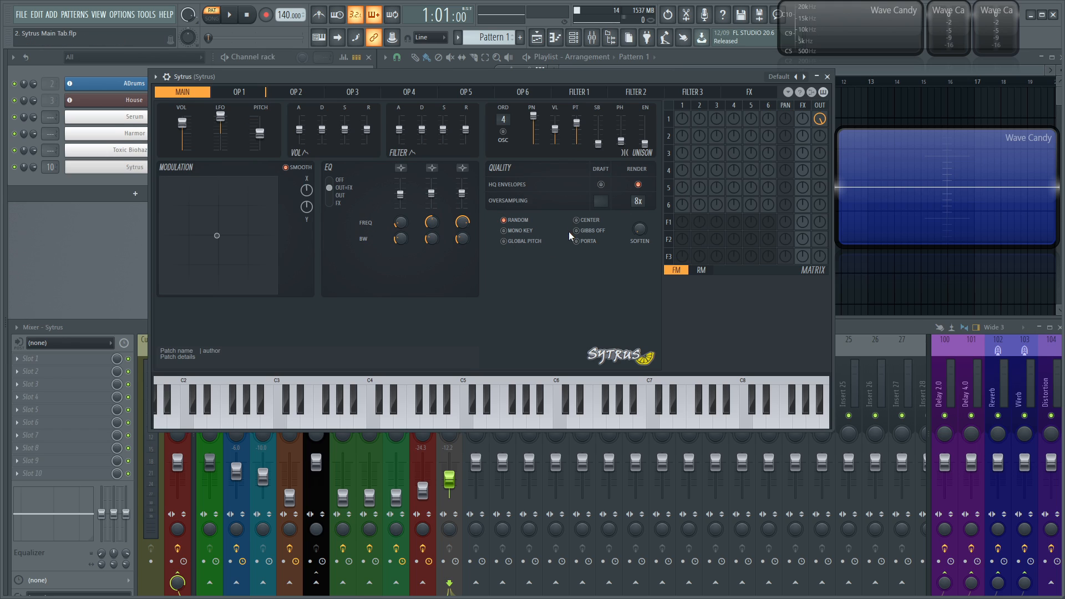
pyautogui.moveTo(520, 231)
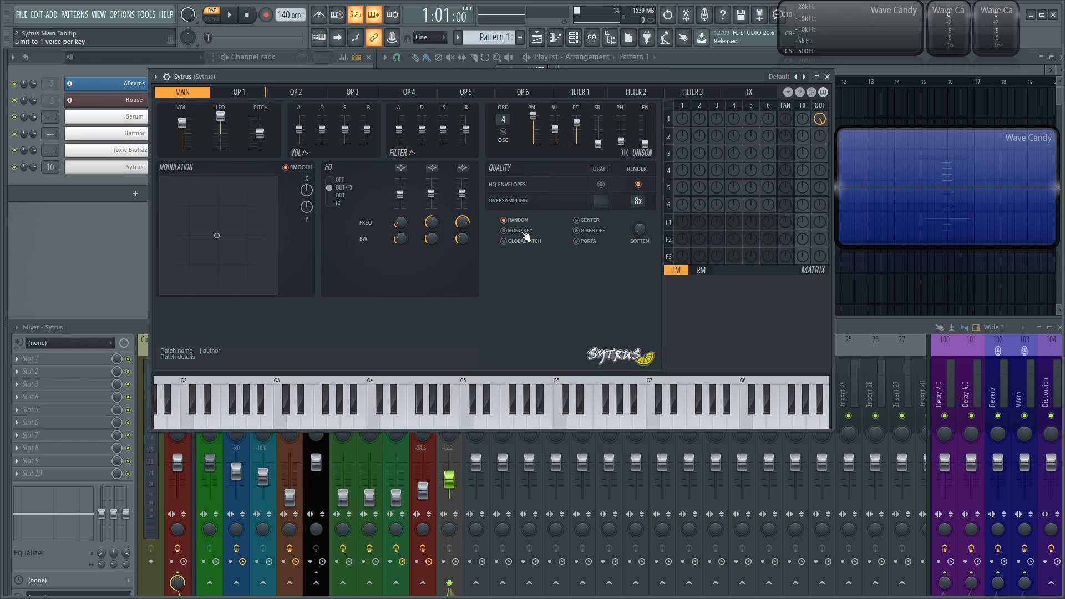
pyautogui.moveTo(520, 238)
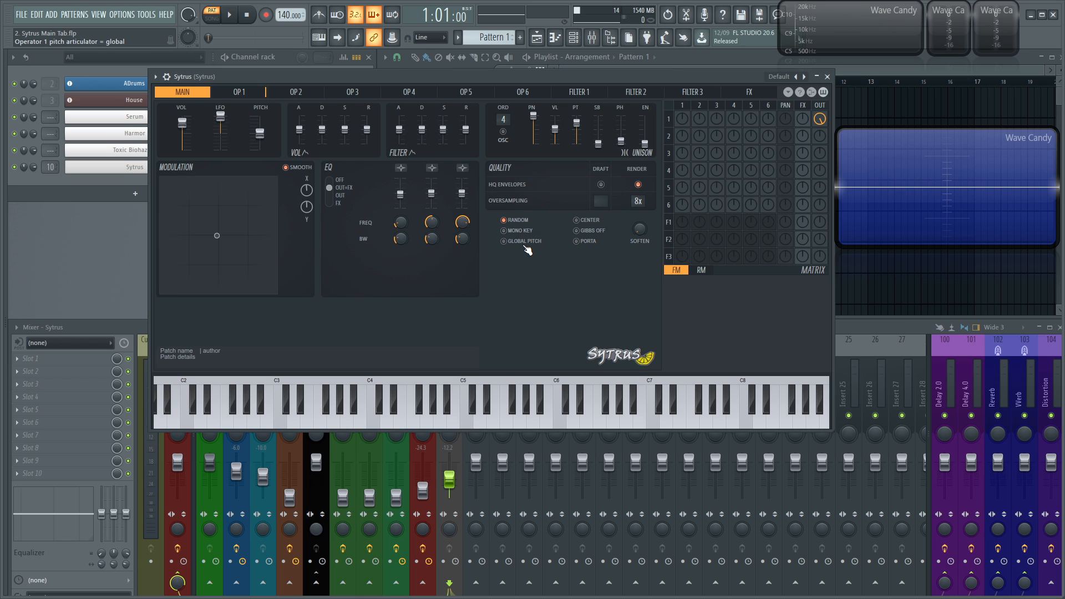
pyautogui.moveTo(584, 225)
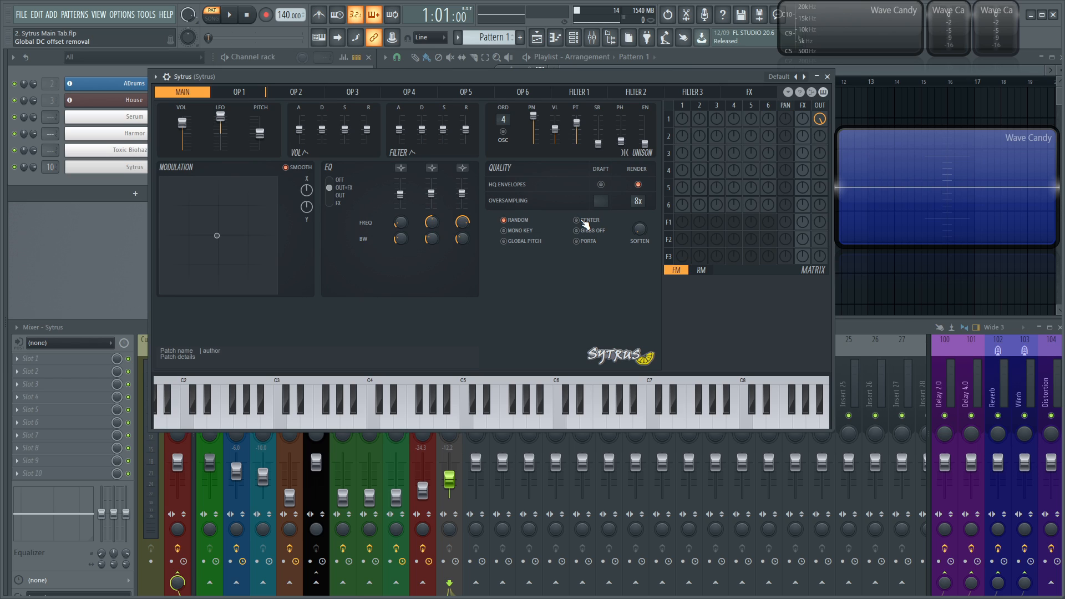
pyautogui.moveTo(997, 201)
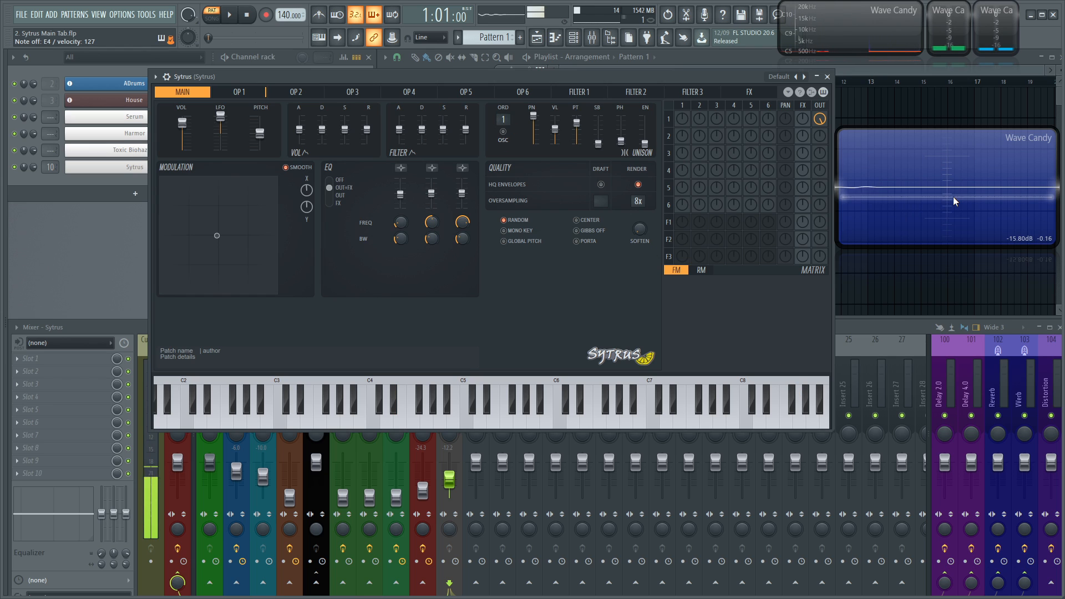
# With unison order at 1, play a note, check operator 1's page and return to the main settings.
pyautogui.click(399, 407)
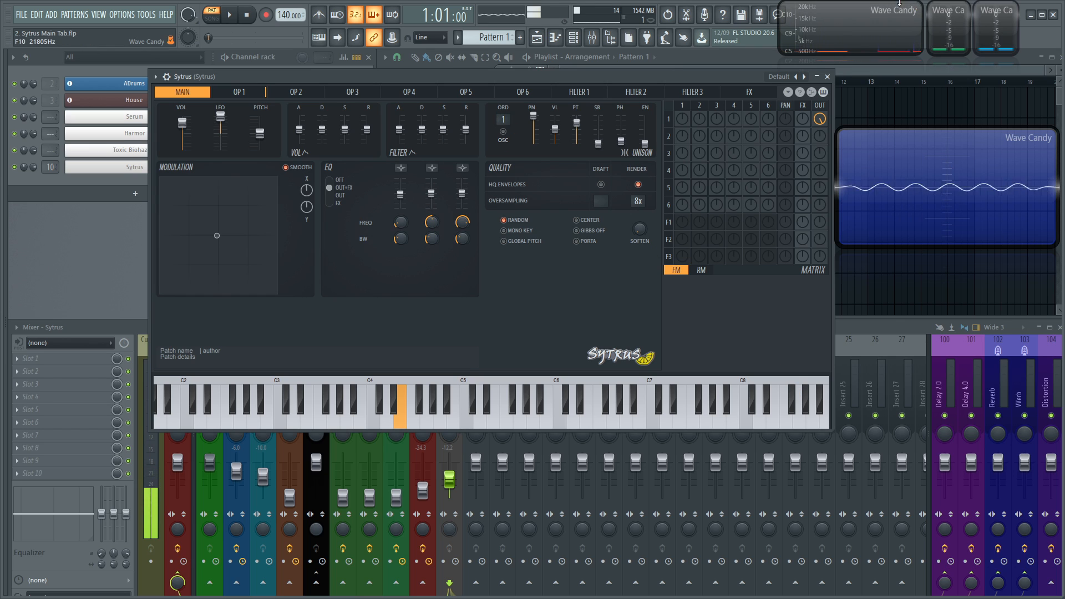
pyautogui.moveTo(866, 193)
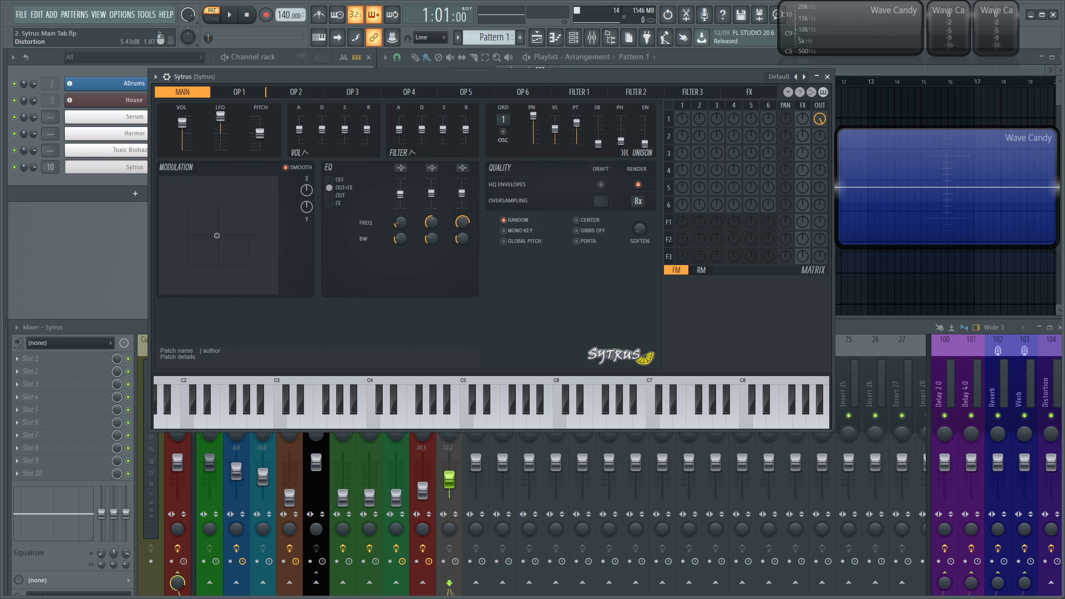
pyautogui.moveTo(639, 228)
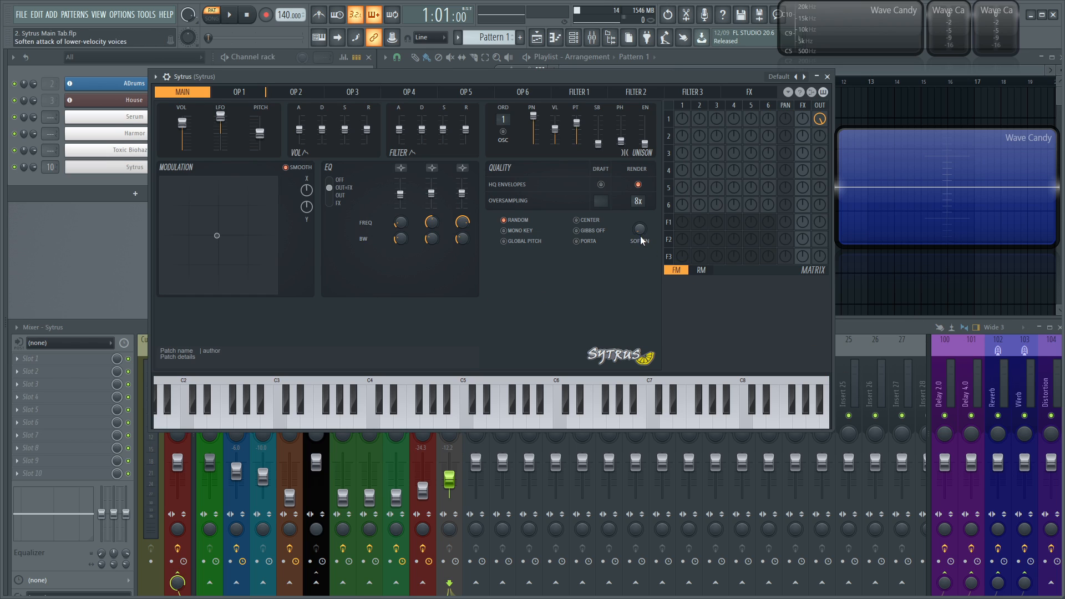
pyautogui.click(239, 92)
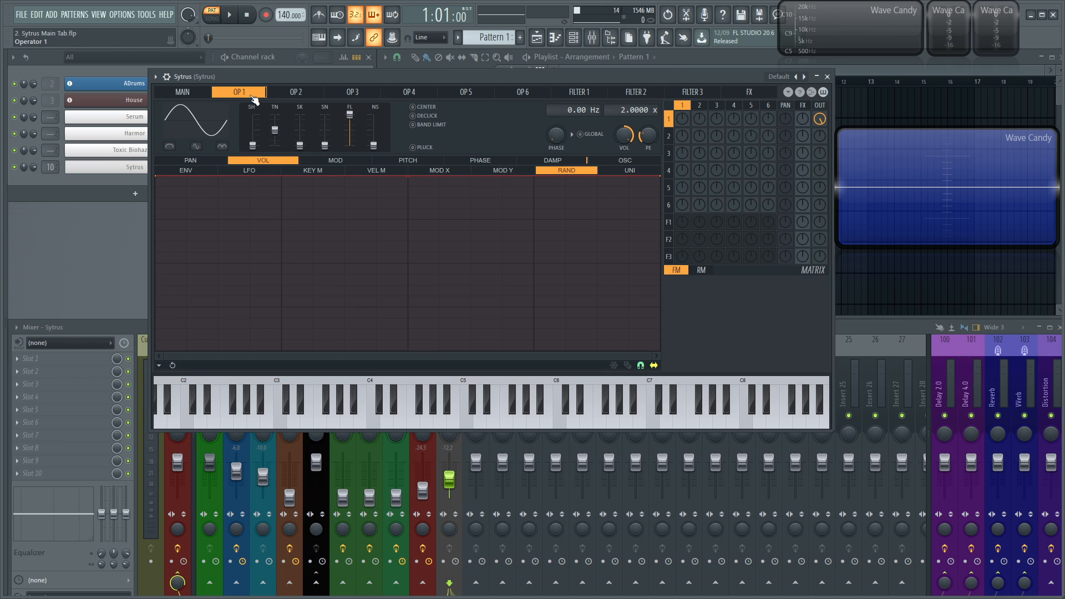
pyautogui.click(181, 92)
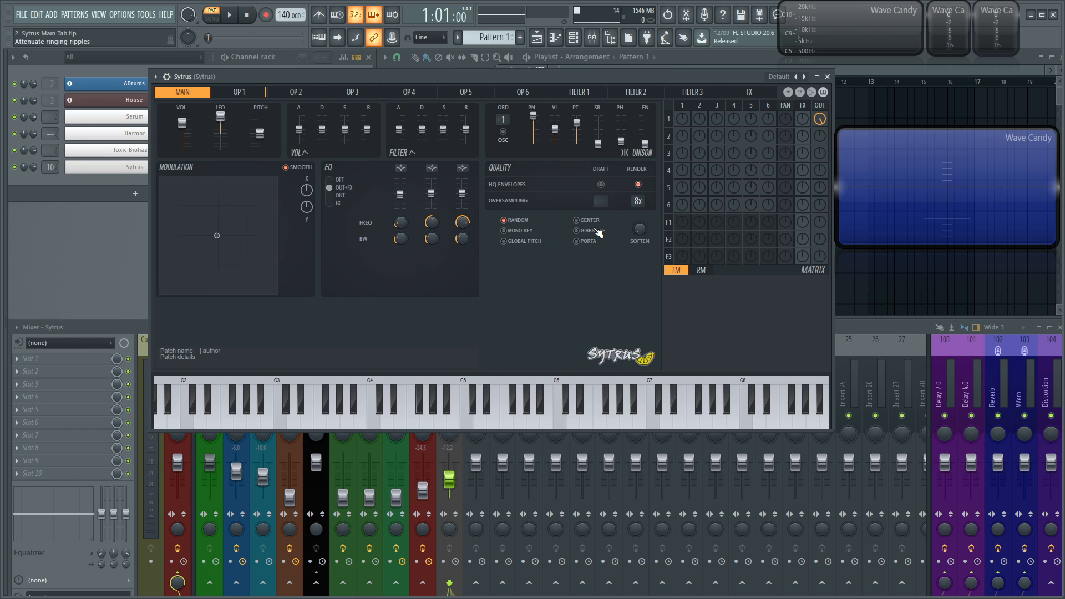
pyautogui.click(574, 231)
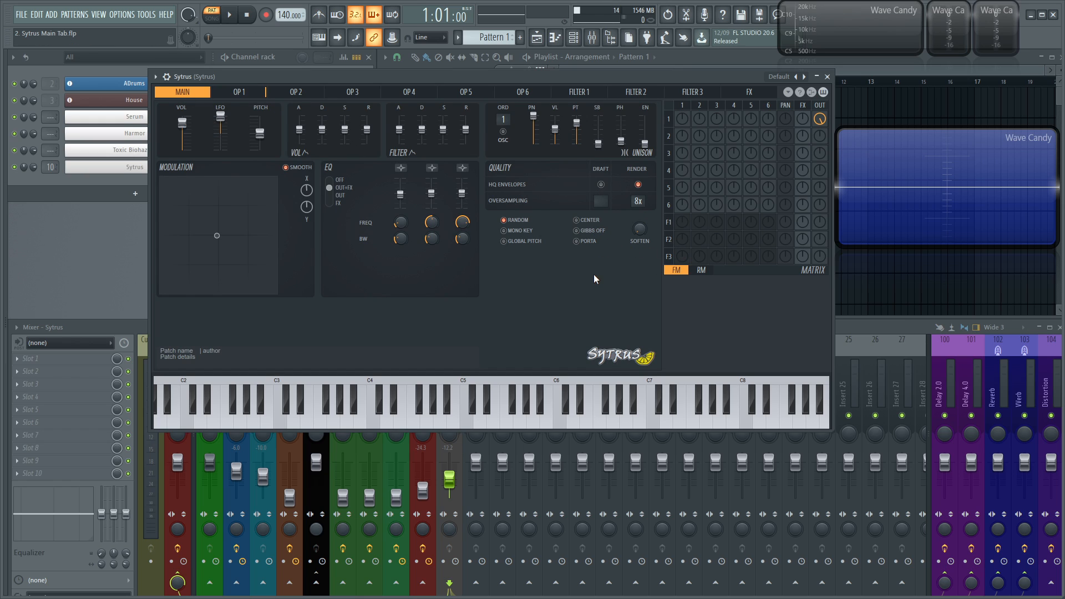
pyautogui.moveTo(587, 250)
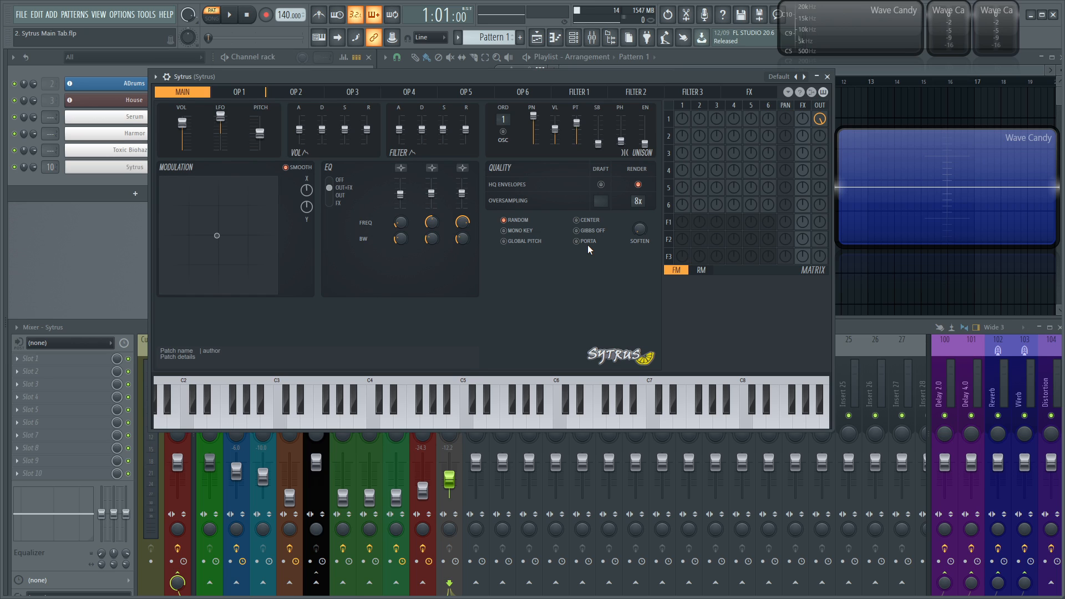
pyautogui.moveTo(590, 250)
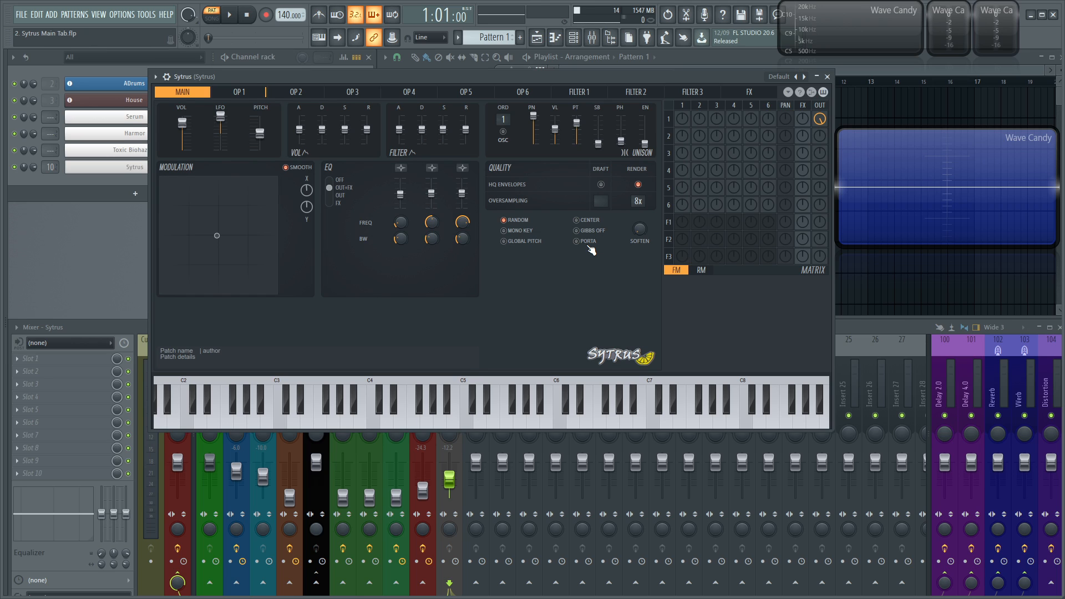
pyautogui.click(386, 404)
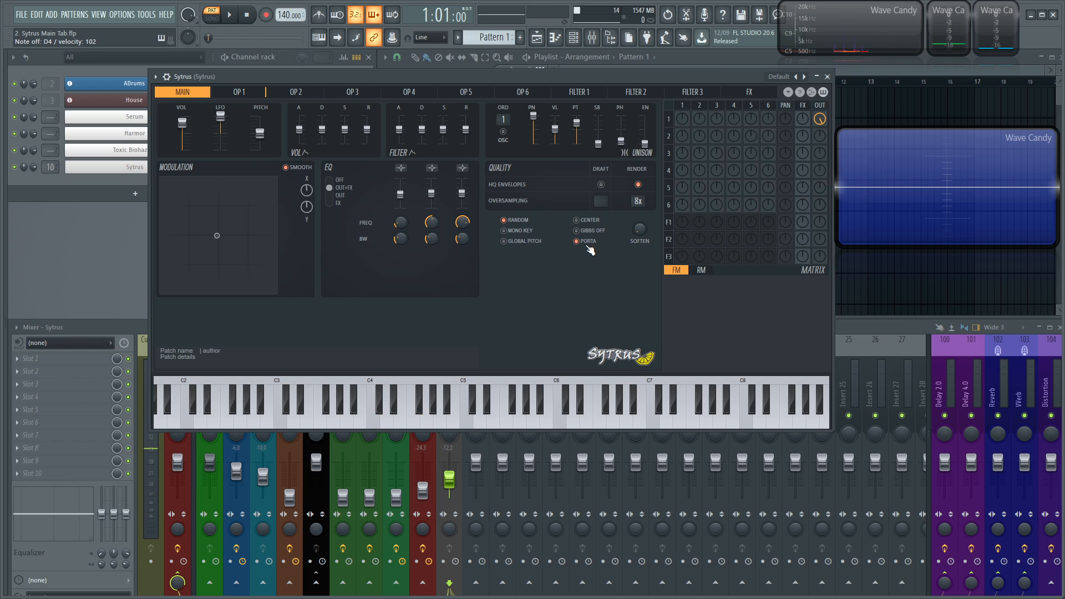
pyautogui.click(426, 407)
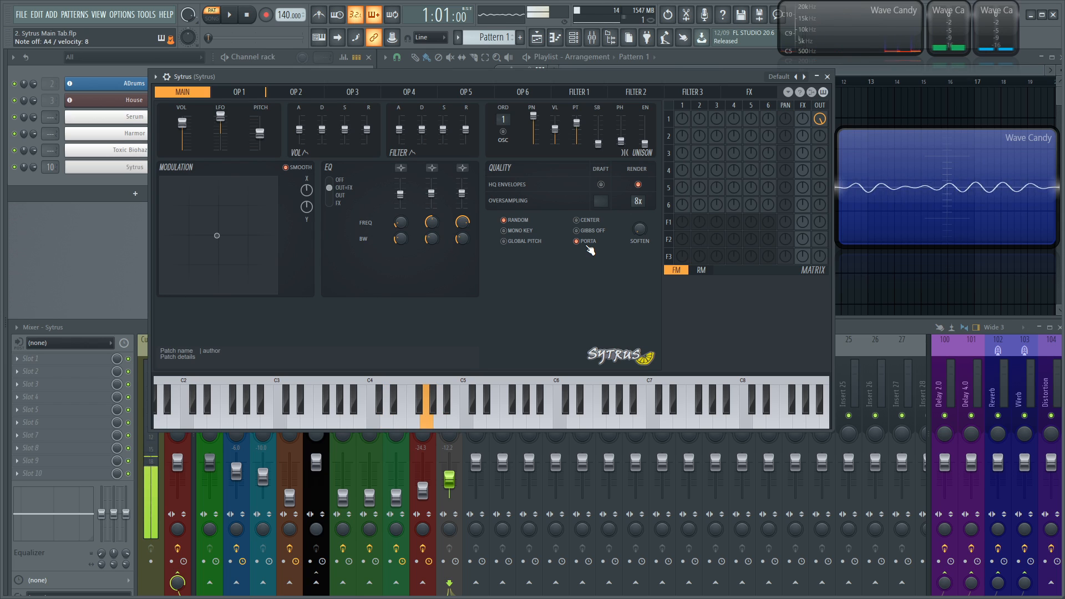
pyautogui.click(425, 414)
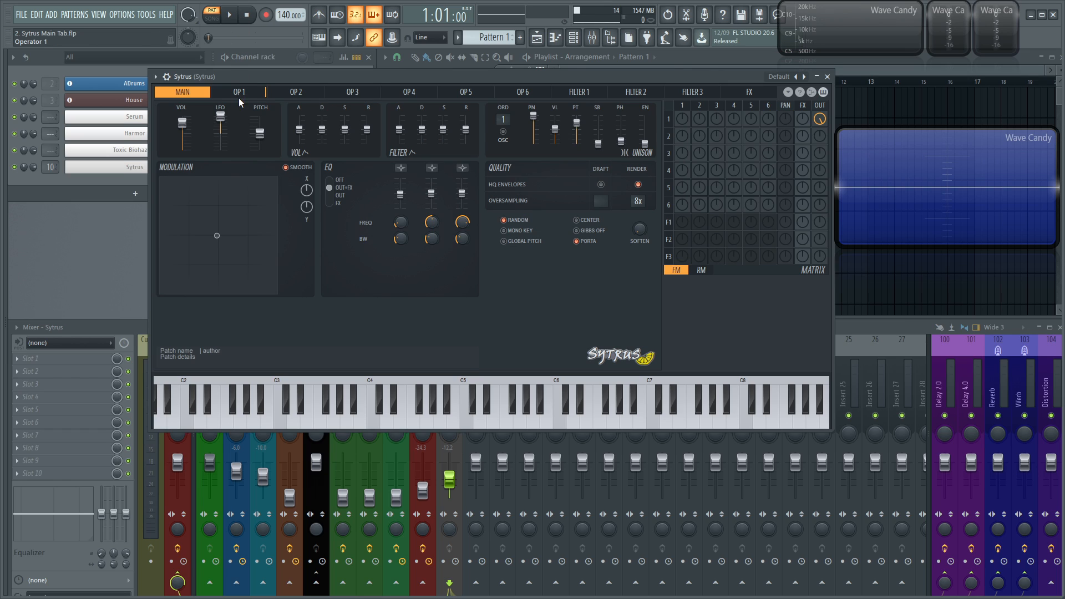
# Clear operator 1's pitch envelope to a short flat line and return to the main page with Porta off.
pyautogui.click(239, 92)
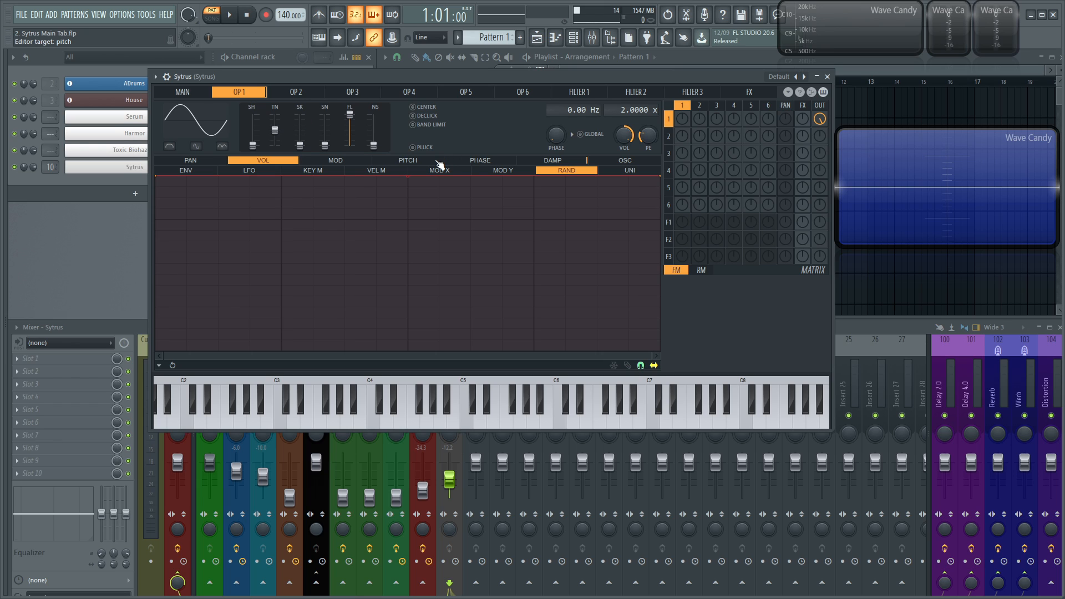
pyautogui.click(407, 161)
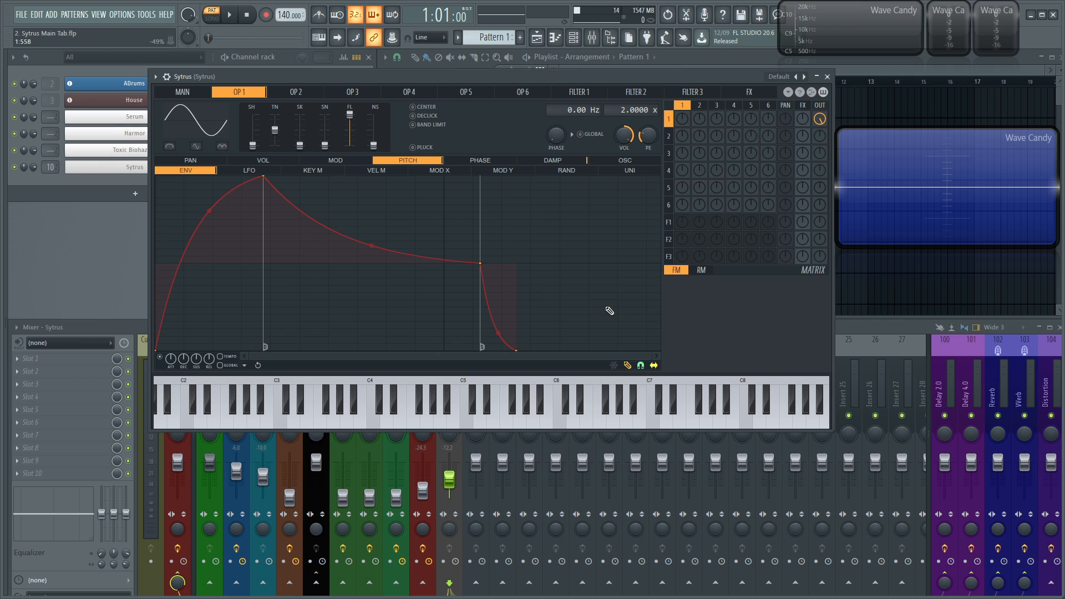
pyautogui.moveTo(585, 350)
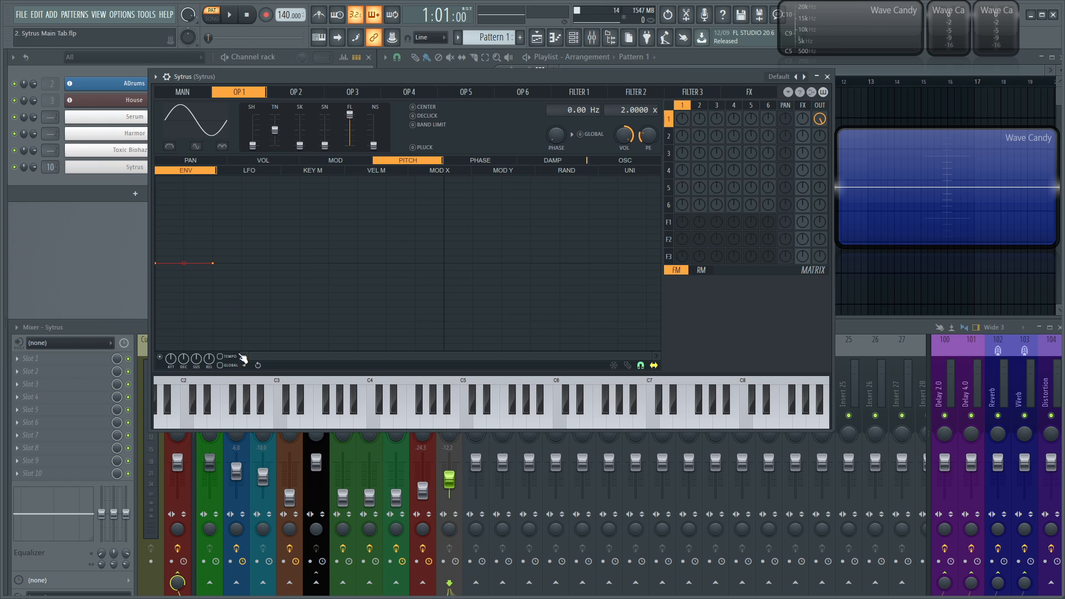
pyautogui.rightClick(193, 264)
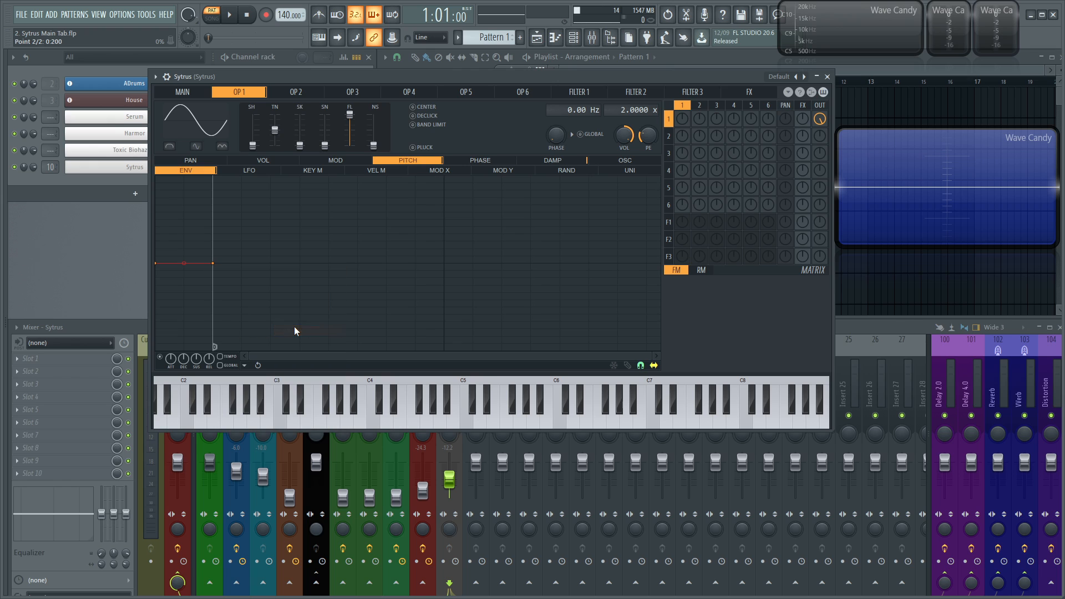
pyautogui.click(426, 408)
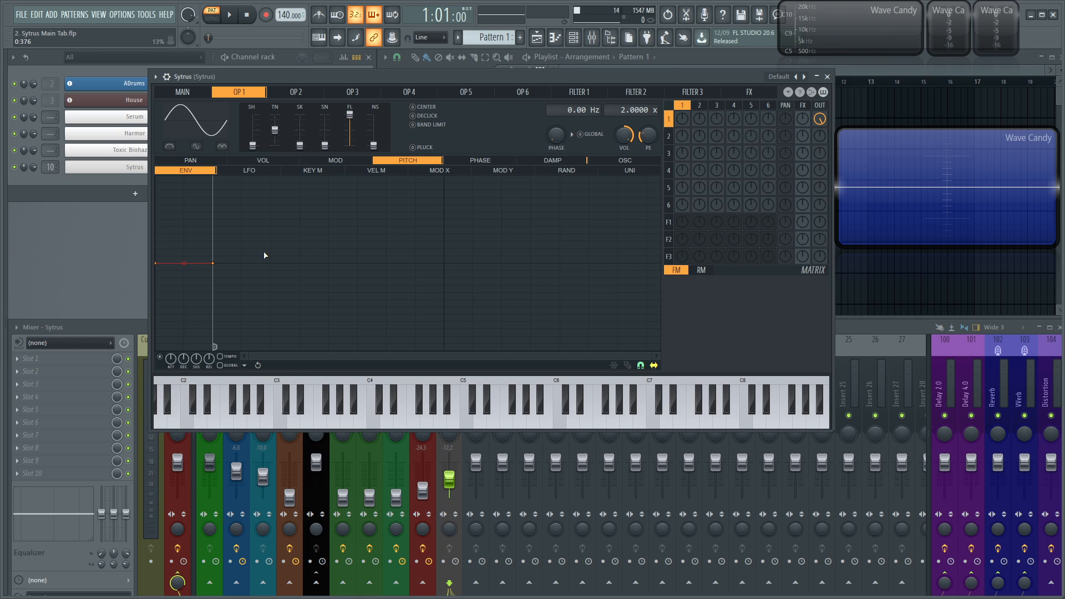
pyautogui.click(181, 92)
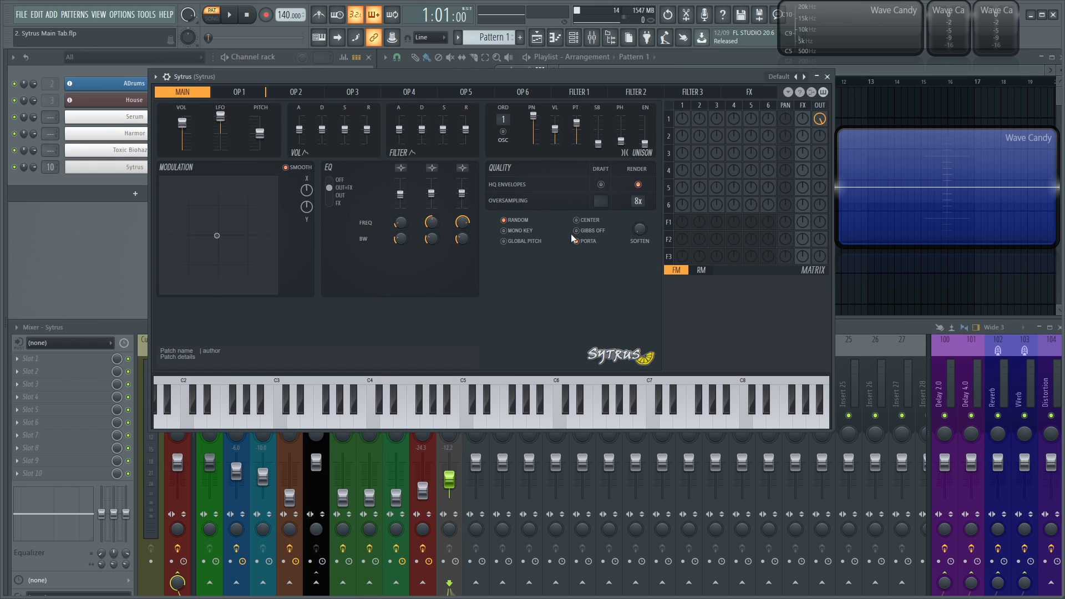
# Switch portamento on and stretch operator 1's flat pitch envelope out to about two seconds.
pyautogui.click(577, 241)
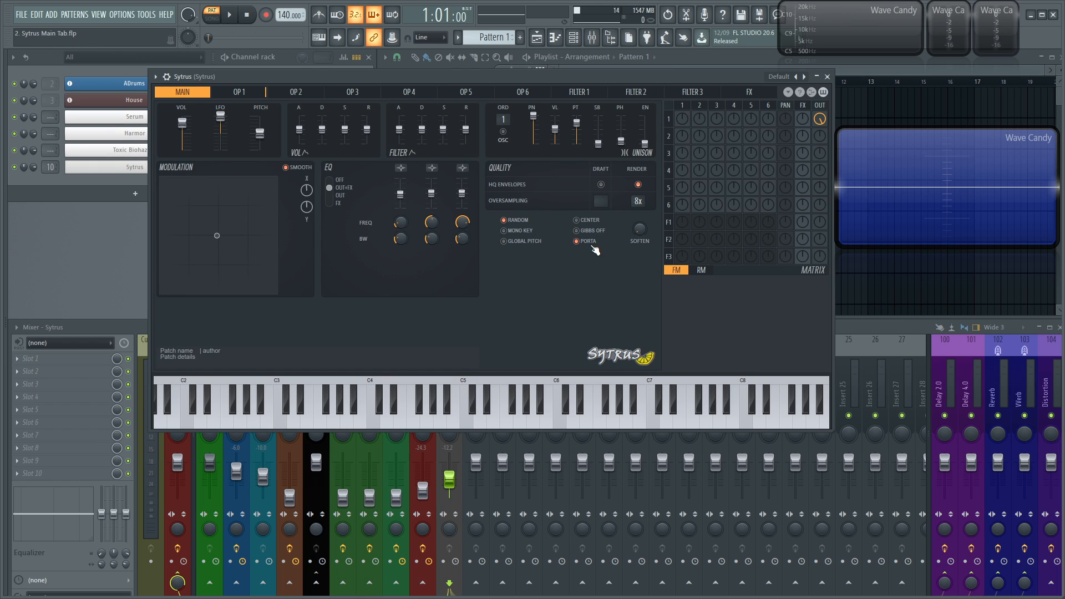
pyautogui.moveTo(259, 228)
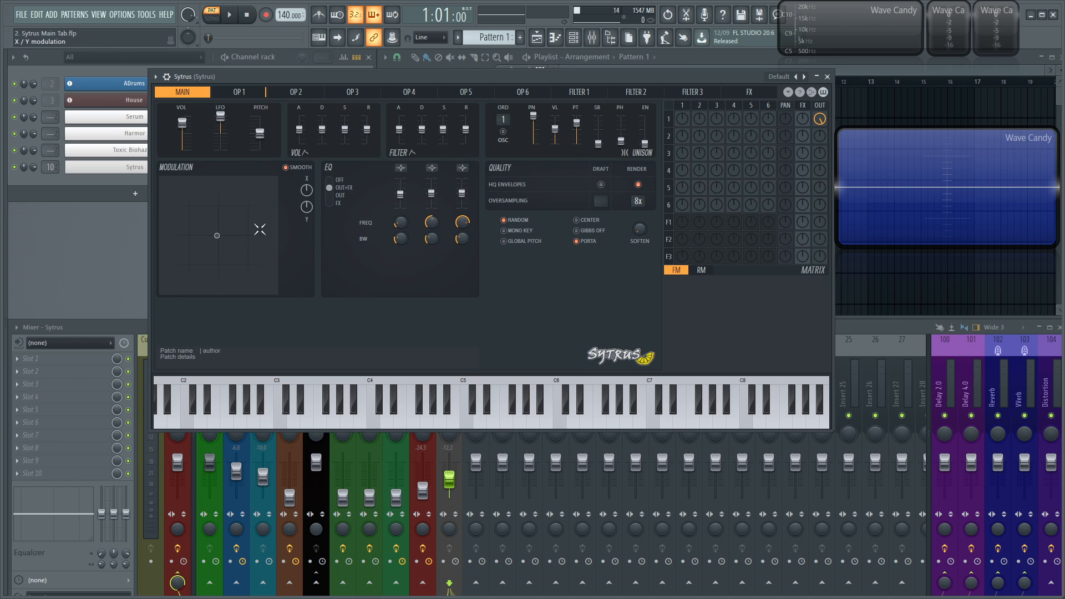
pyautogui.click(239, 92)
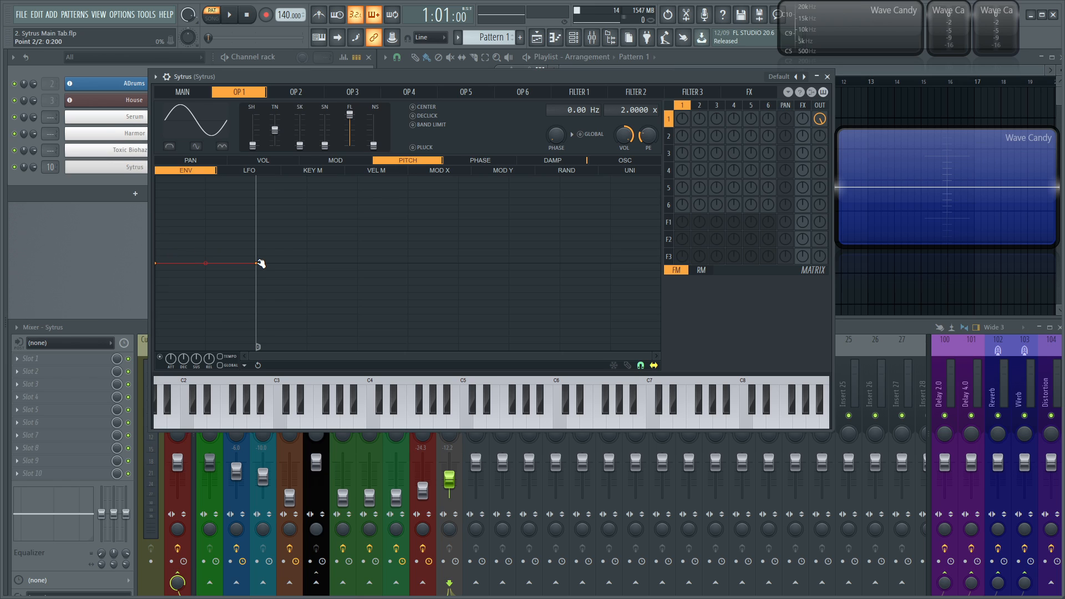
pyautogui.click(426, 422)
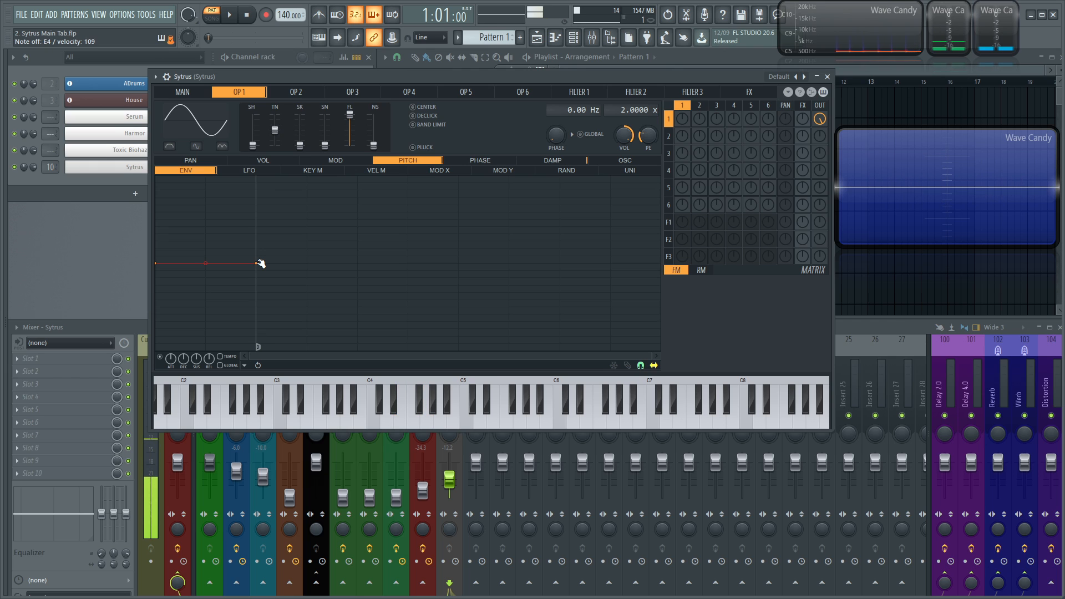
pyautogui.click(399, 407)
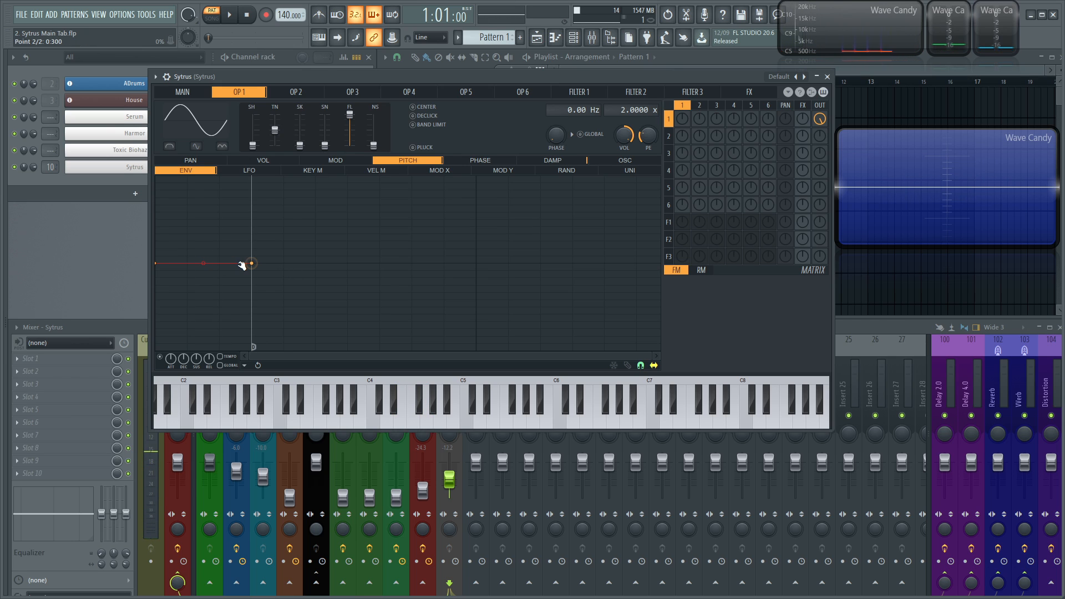
pyautogui.click(426, 407)
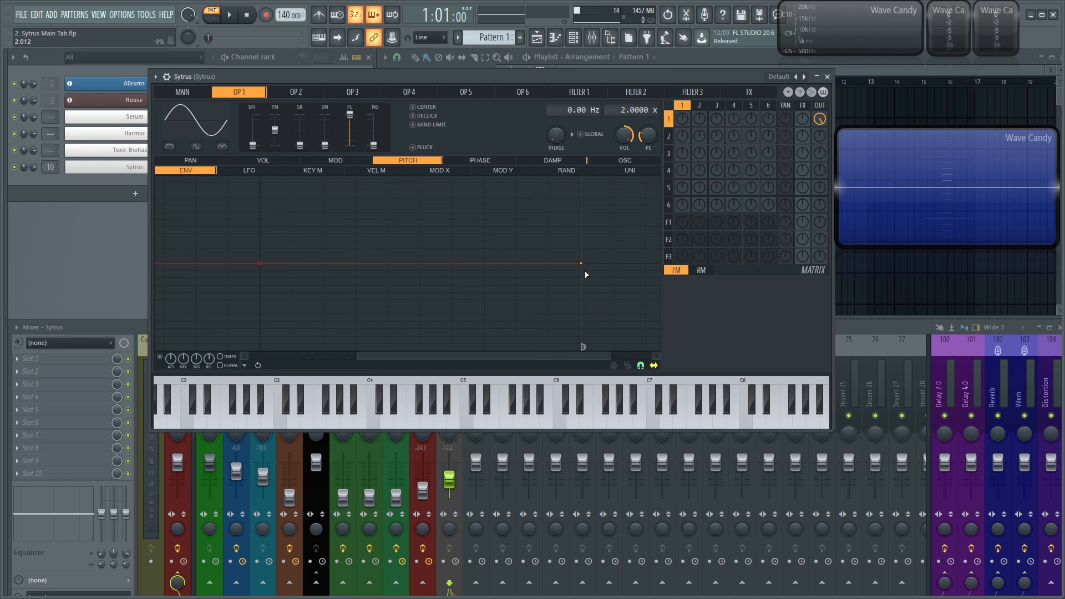
pyautogui.click(426, 418)
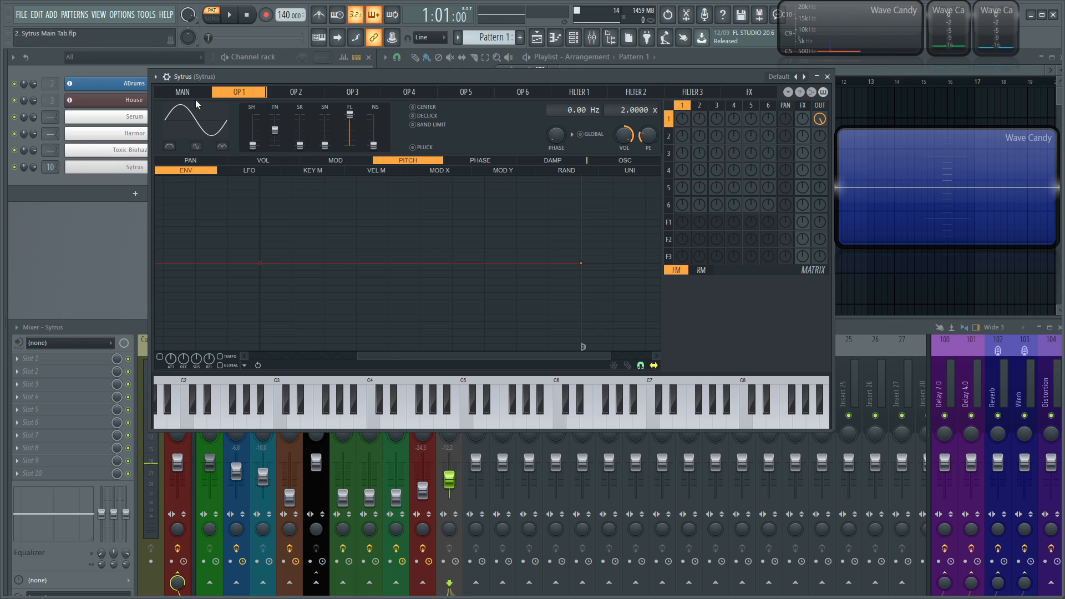
# Return Sytrus to its Main settings page to review Porta and the patch name/details fields.
pyautogui.click(181, 92)
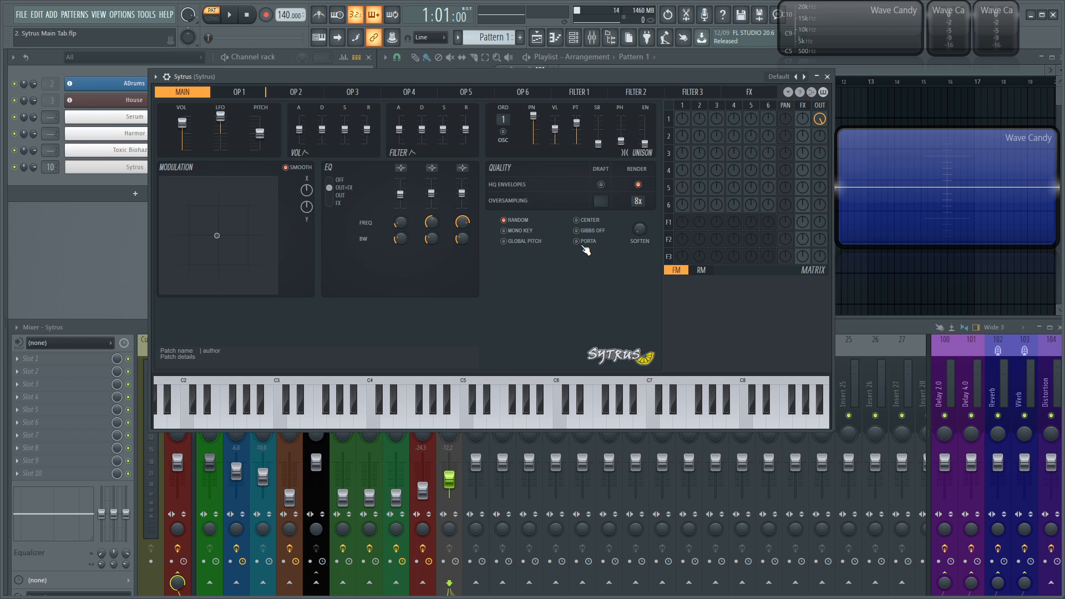
pyautogui.moveTo(582, 246)
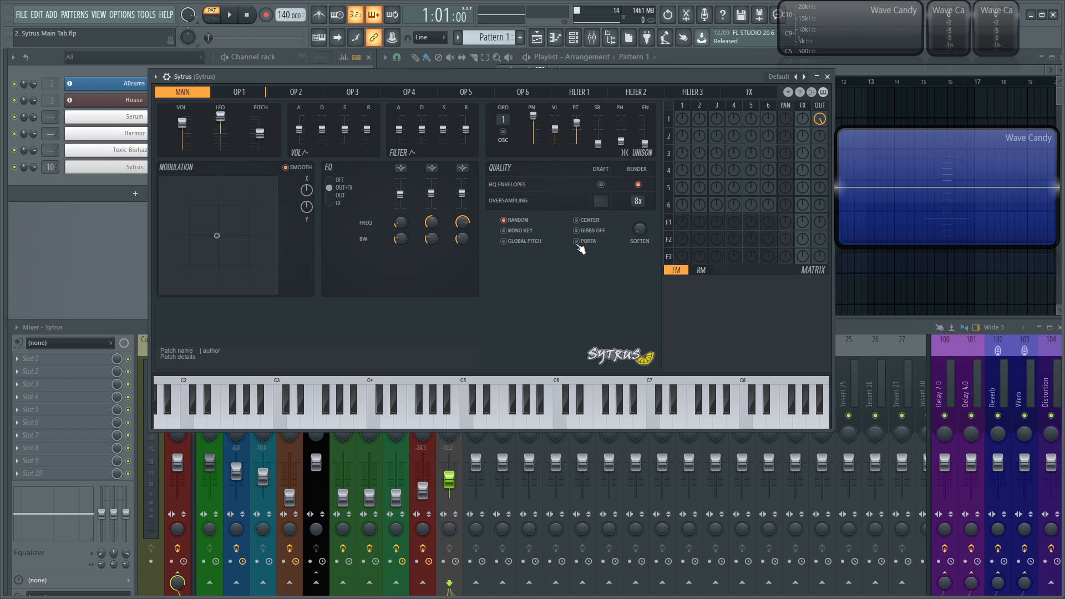
pyautogui.moveTo(511, 296)
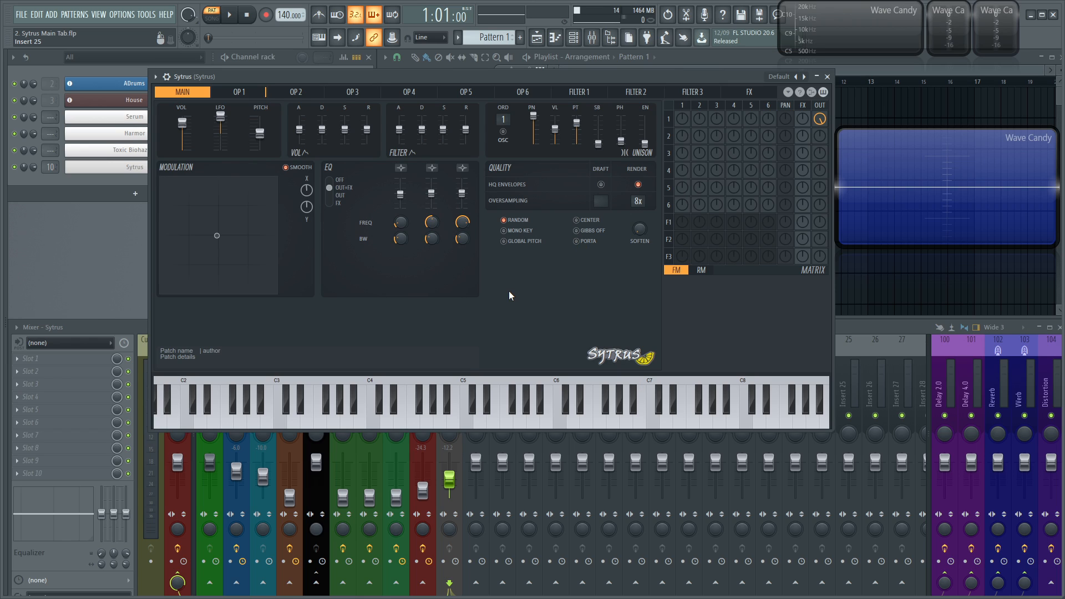
pyautogui.moveTo(511, 295)
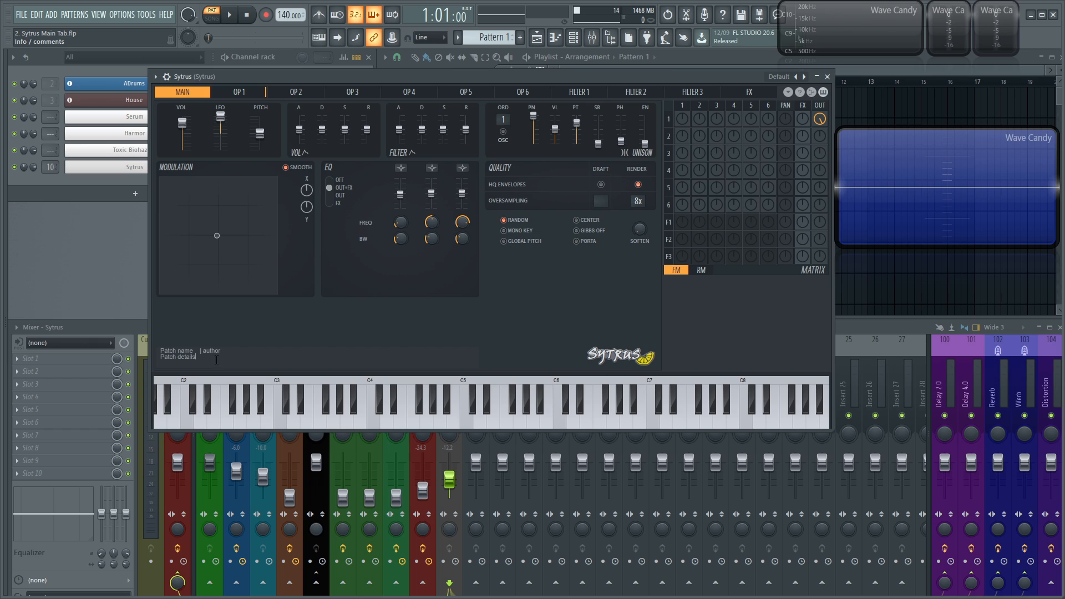
pyautogui.moveTo(293, 183)
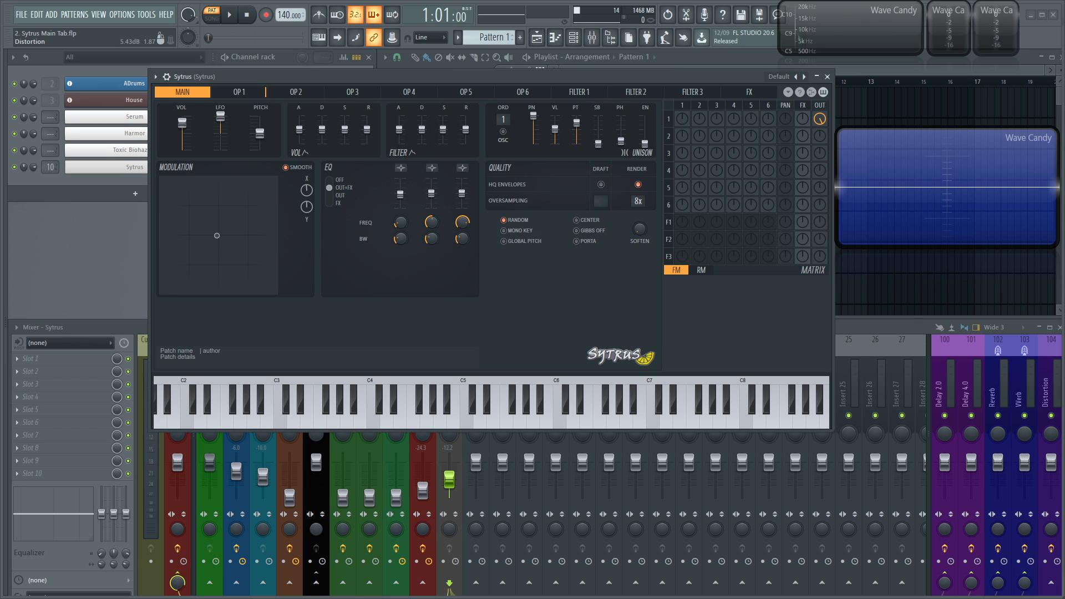
pyautogui.click(296, 92)
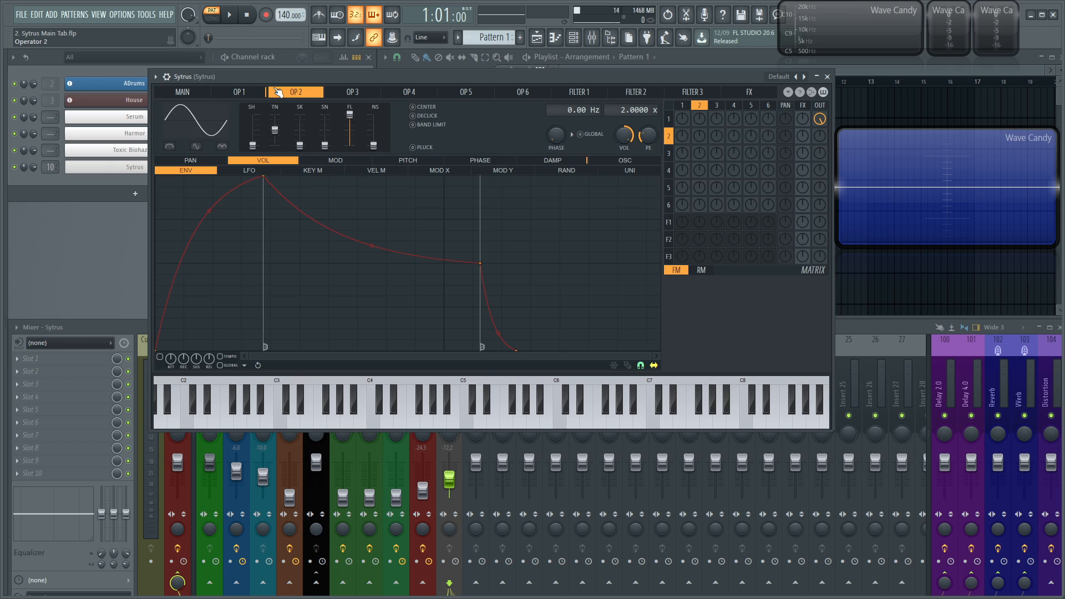
pyautogui.click(240, 92)
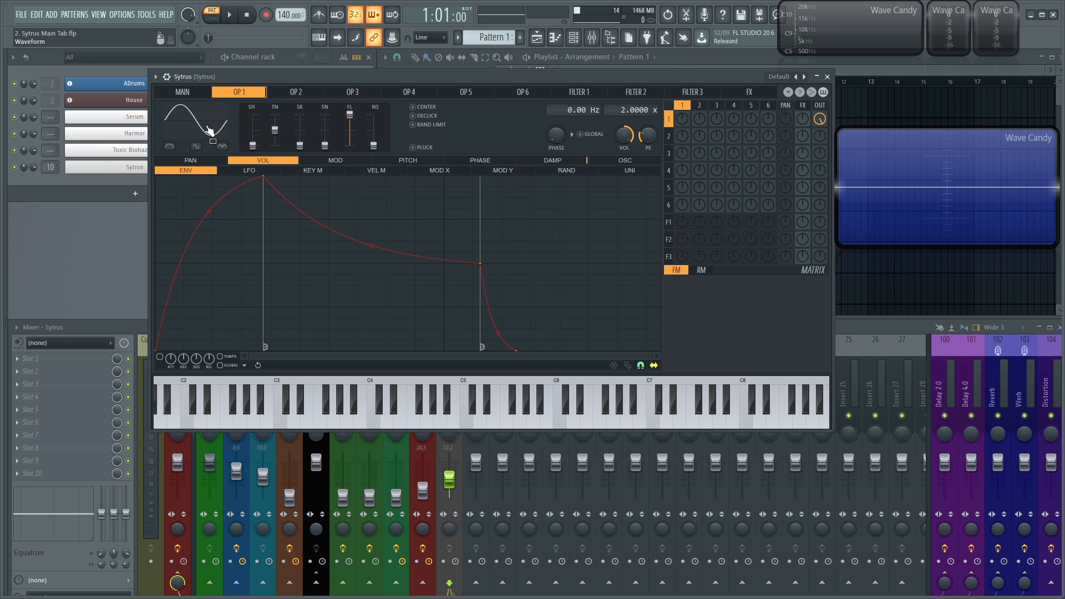
pyautogui.click(295, 92)
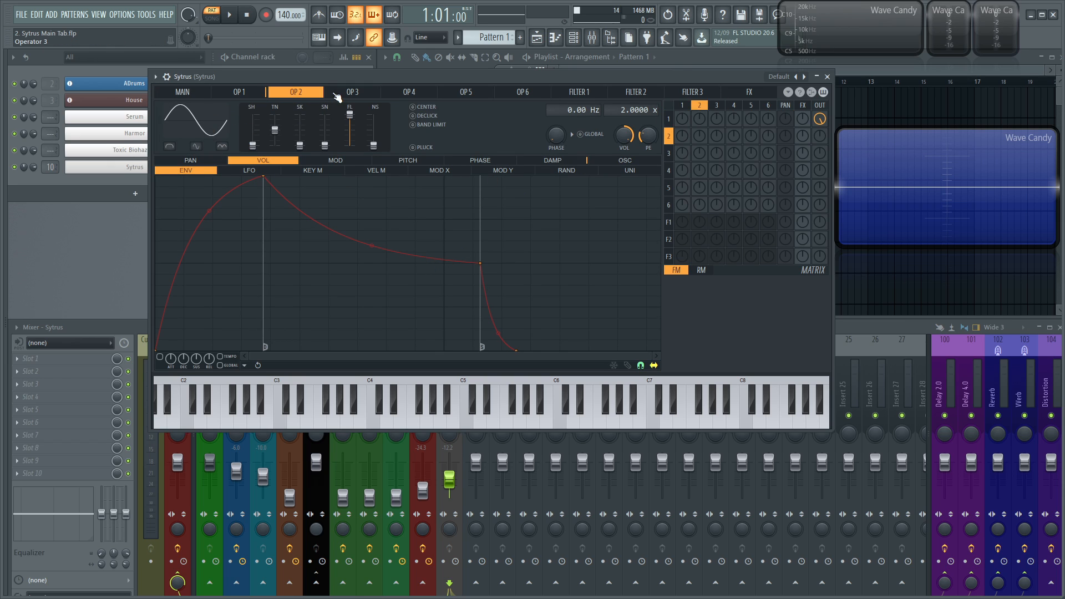
pyautogui.click(521, 93)
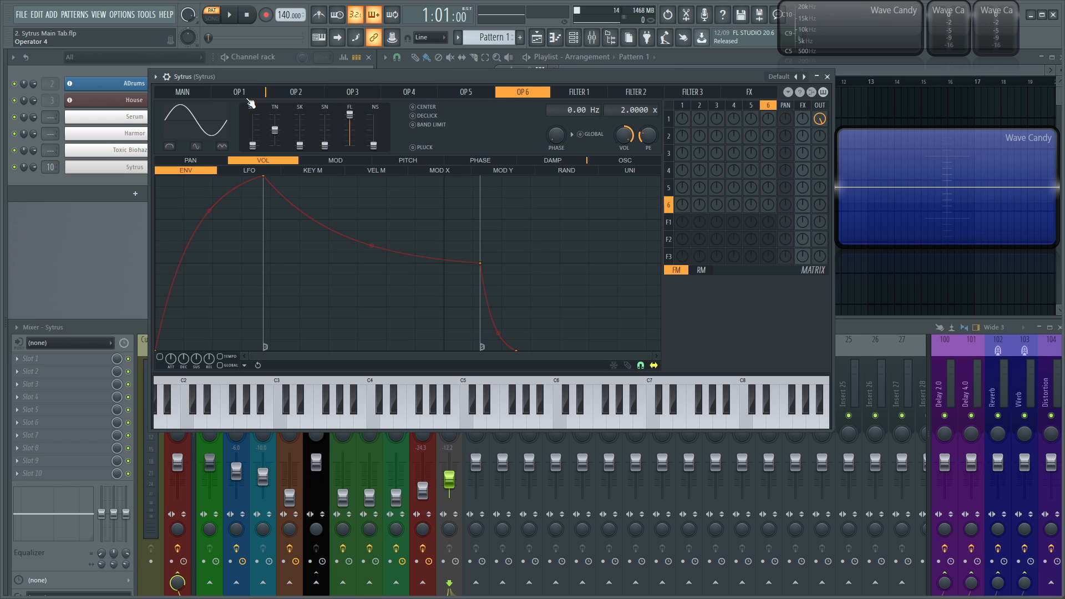
pyautogui.click(240, 92)
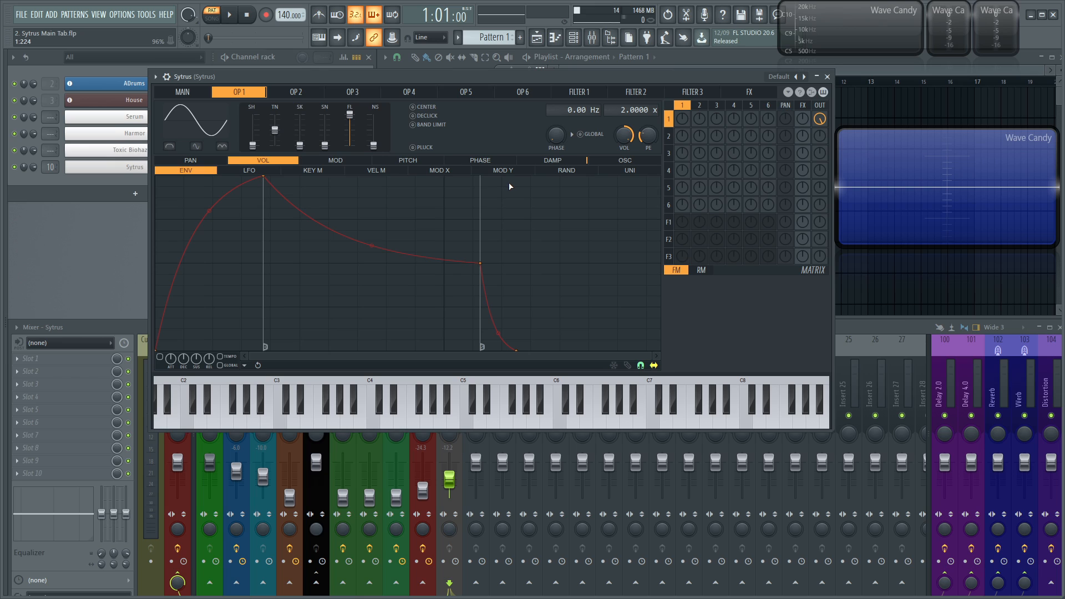
pyautogui.click(181, 92)
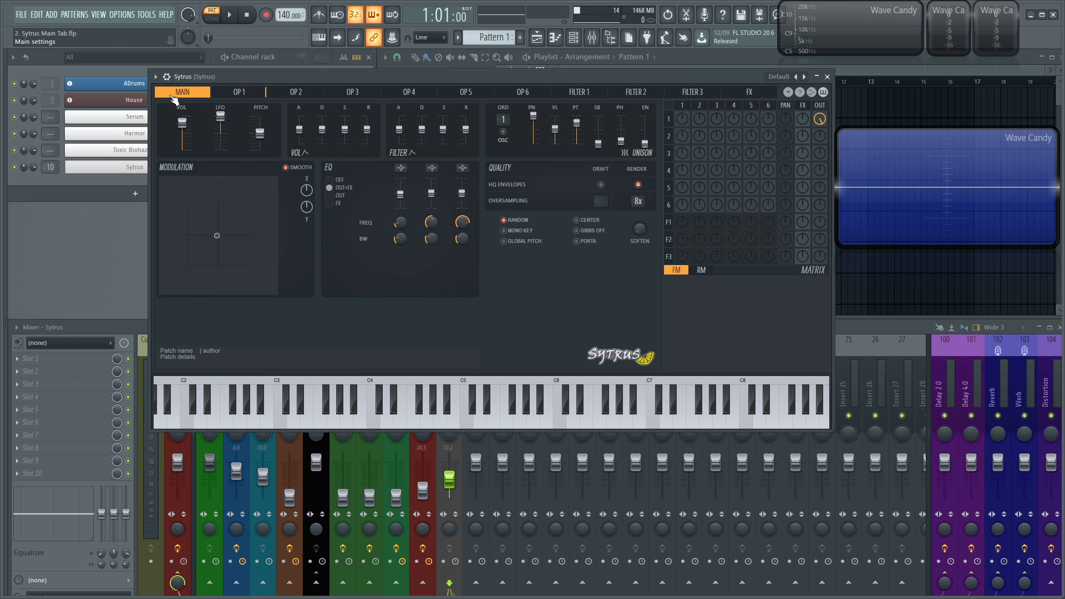